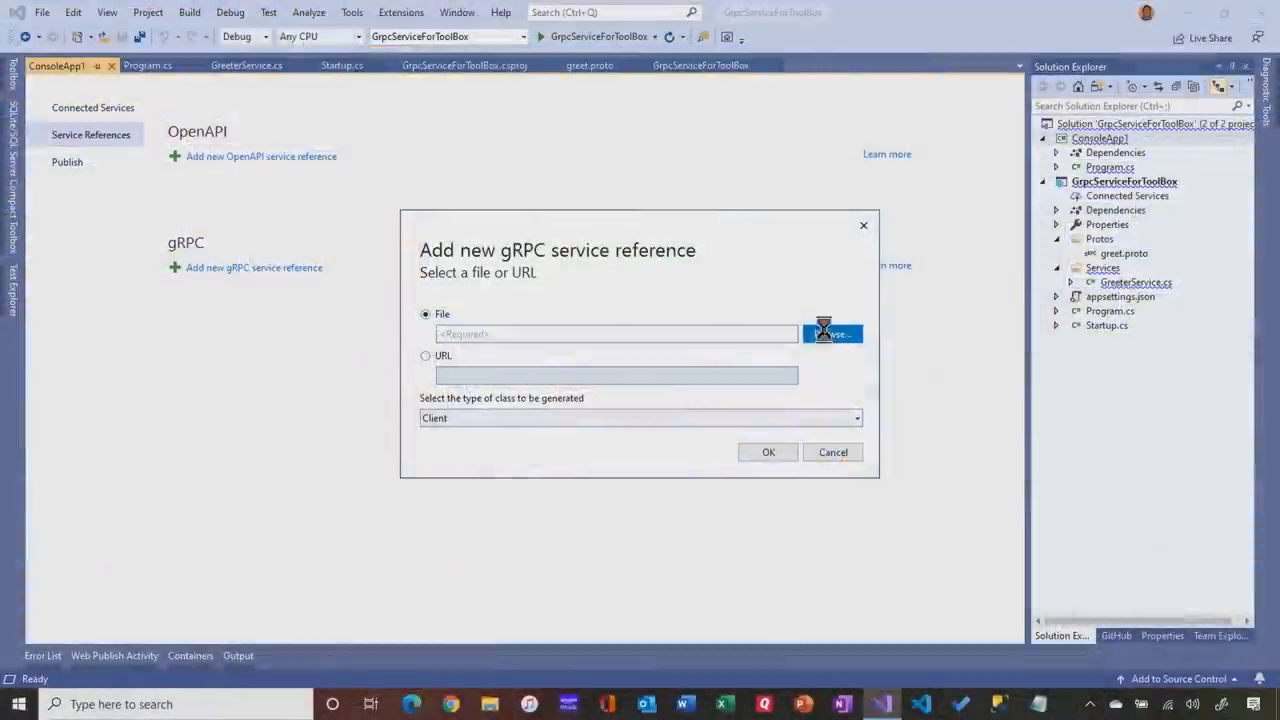
Browse to the server's Protos folder and choose greet.proto as the reference's proto file
click(832, 332)
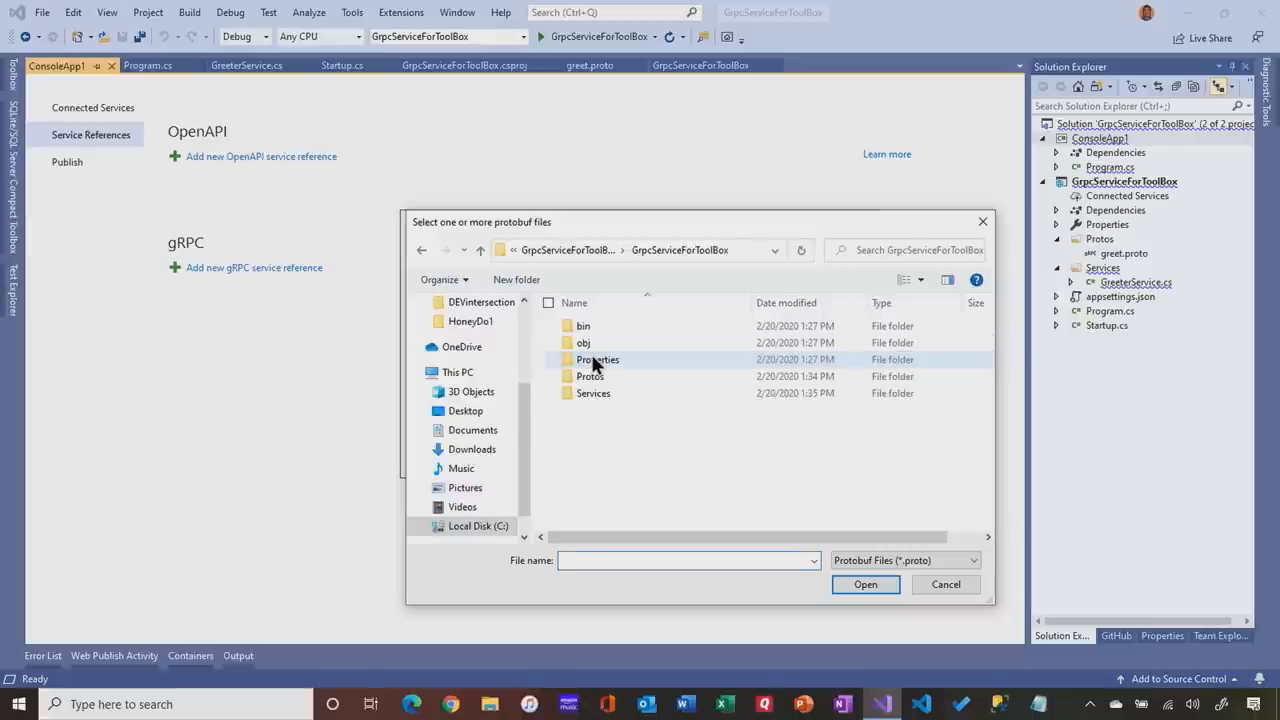
double_click(588, 376)
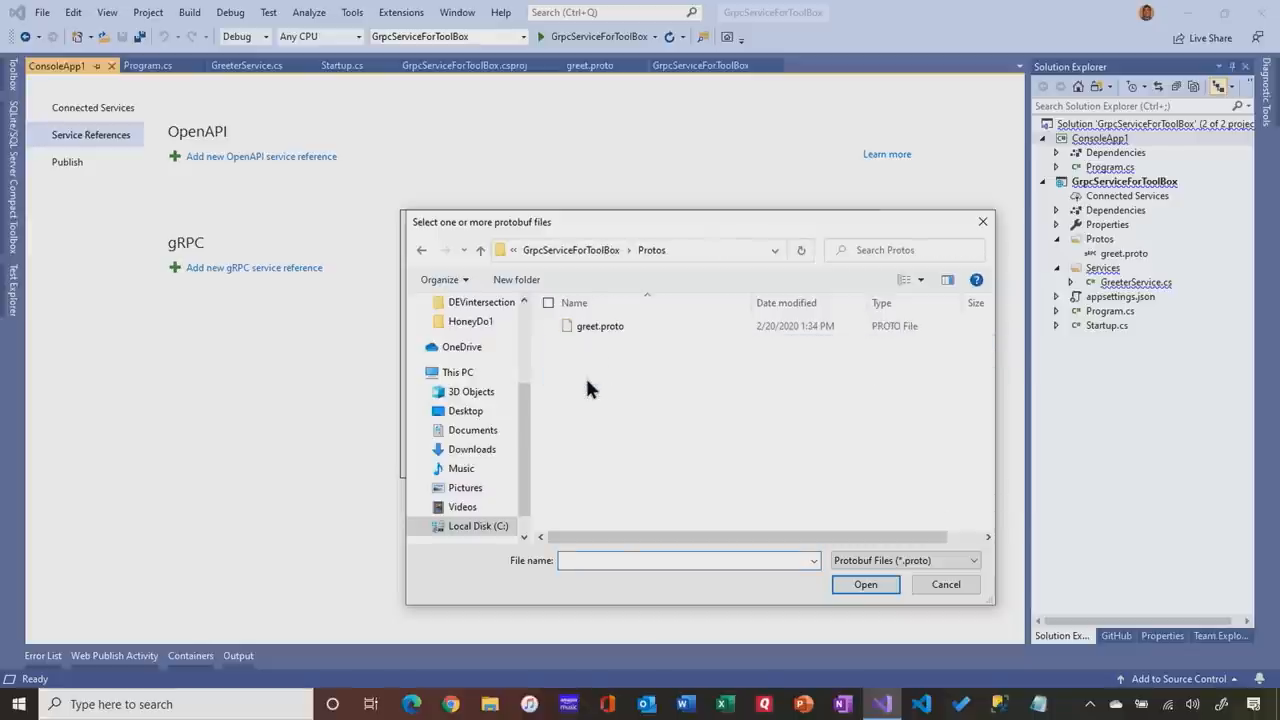
click(600, 326)
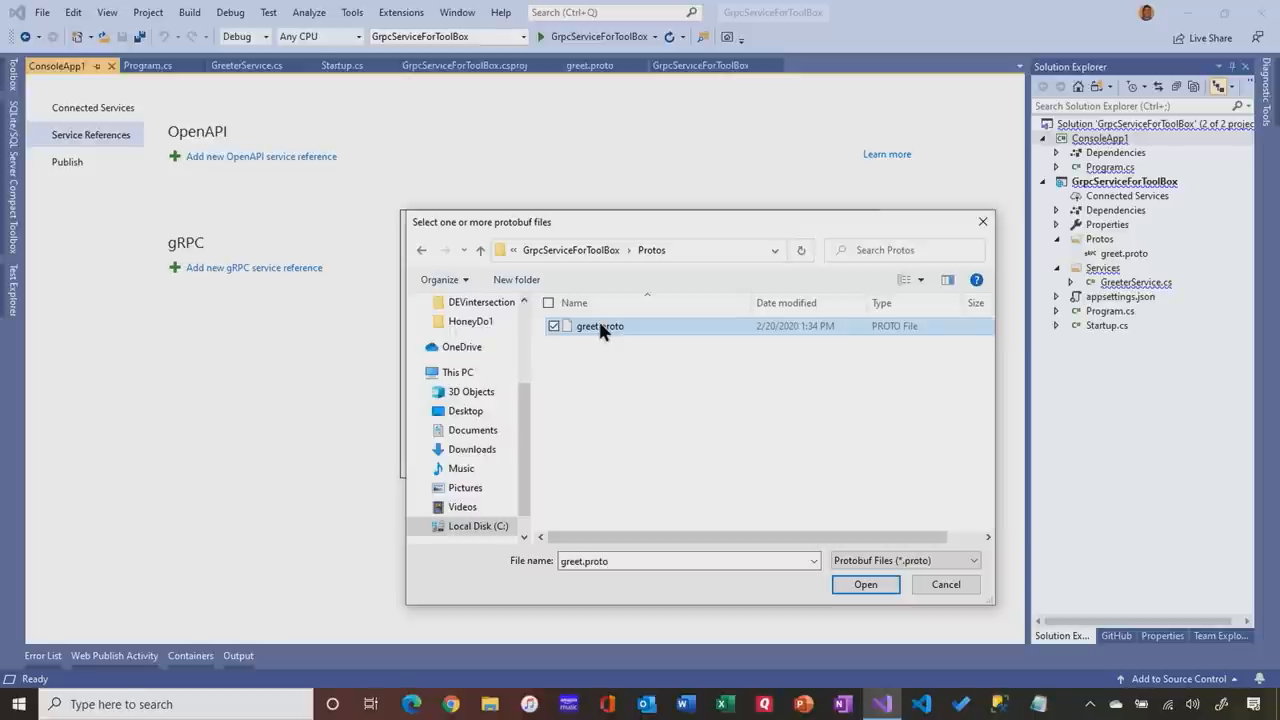
click(864, 584)
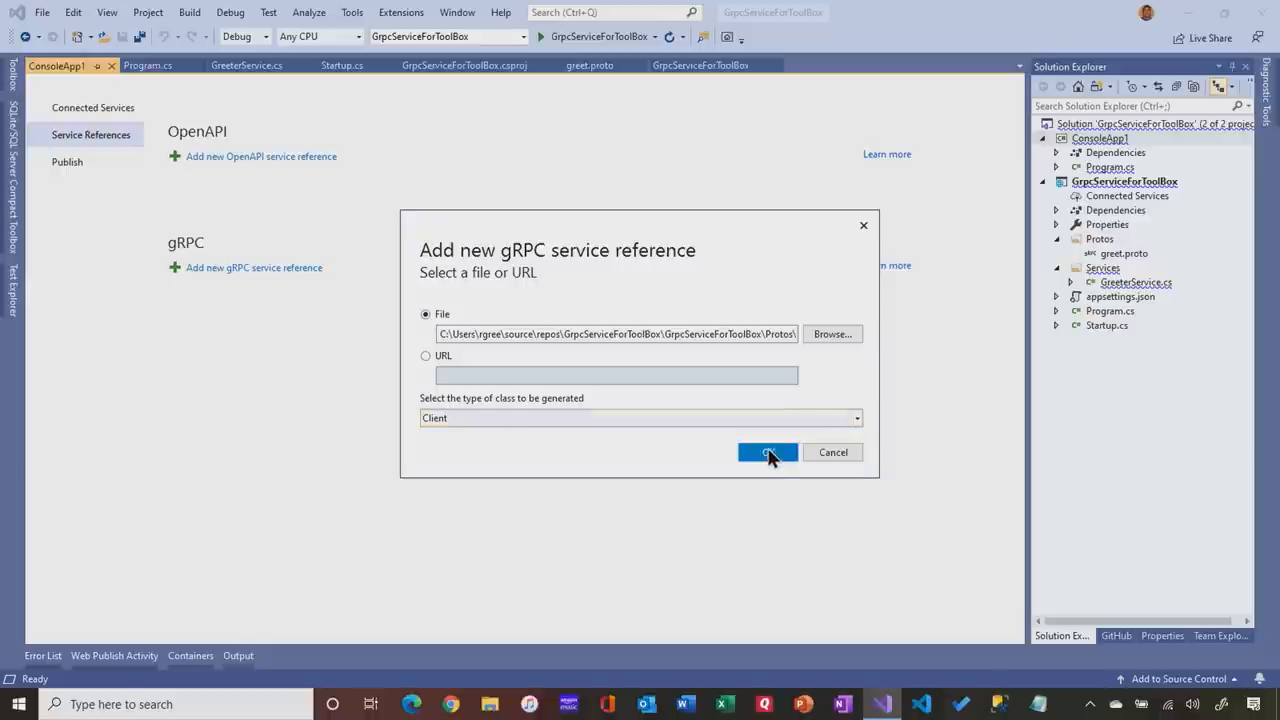
Confirm adding the greet.proto gRPC client reference to ConsoleApp1
click(768, 452)
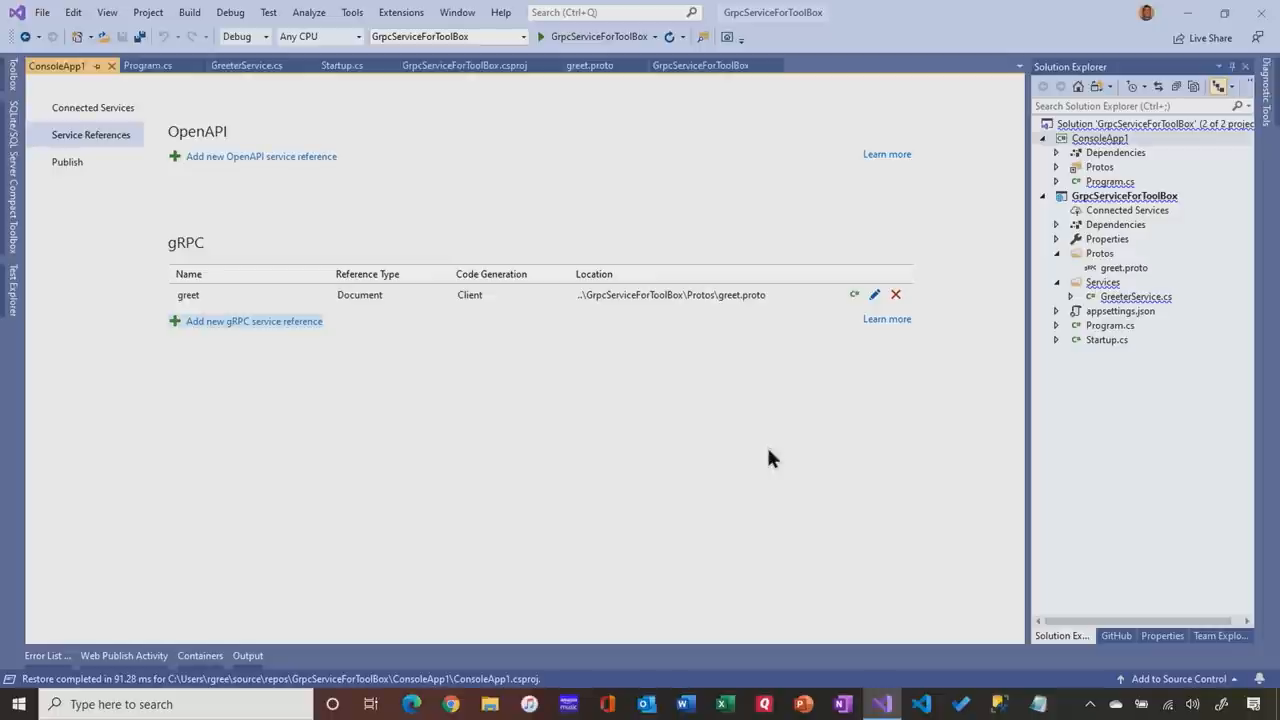
mouse_move(1120, 148)
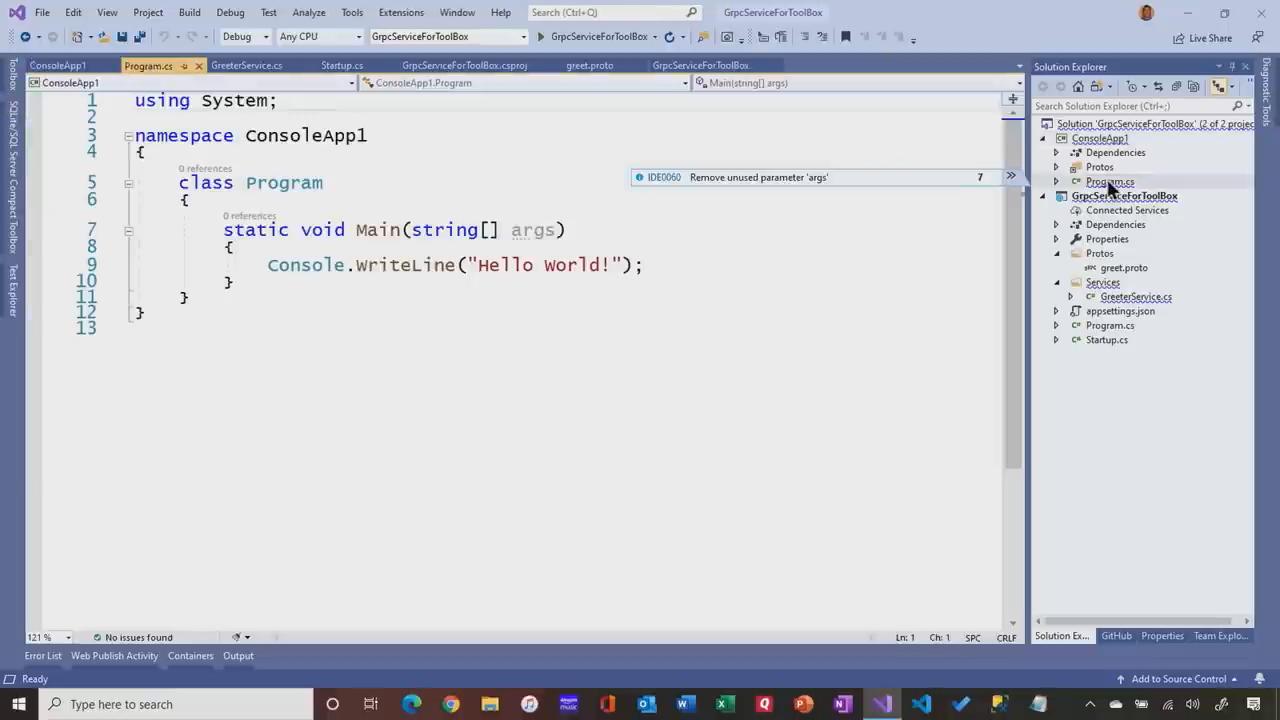
Begin a channel variable in Main using GrpcChannel and import the Grpc.Net.Client namespace
click(408, 264)
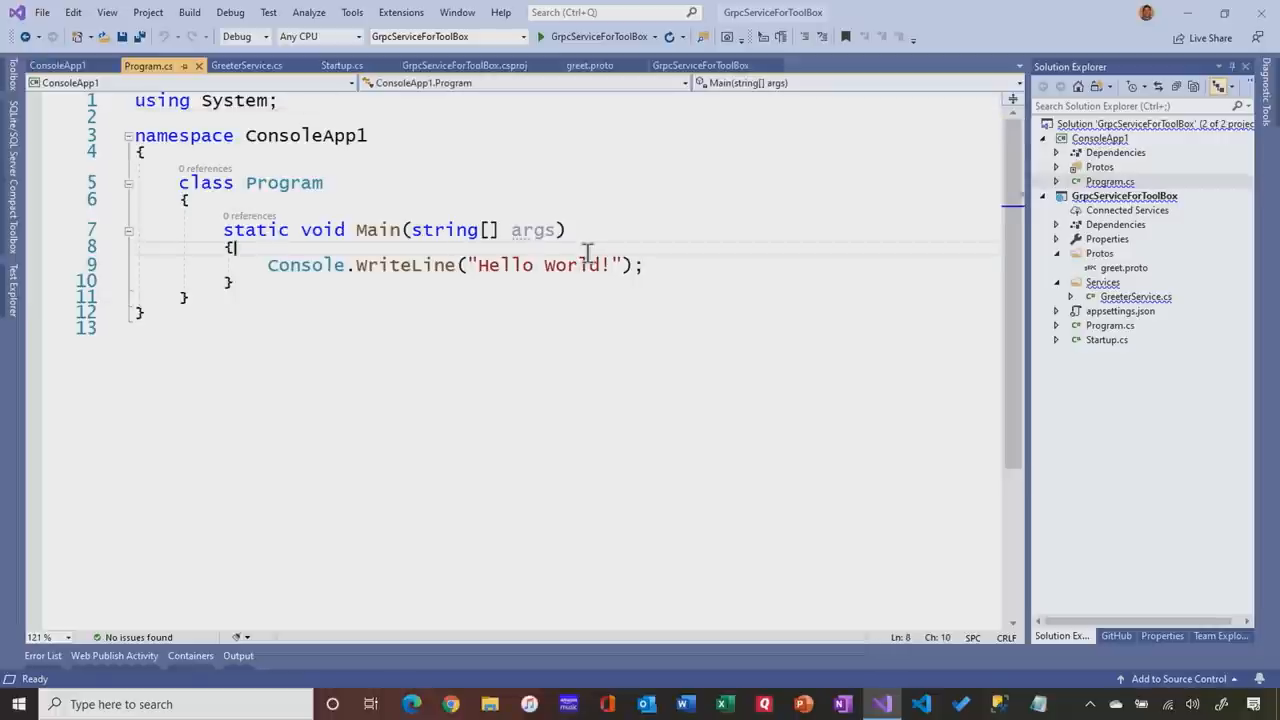
key(Enter)
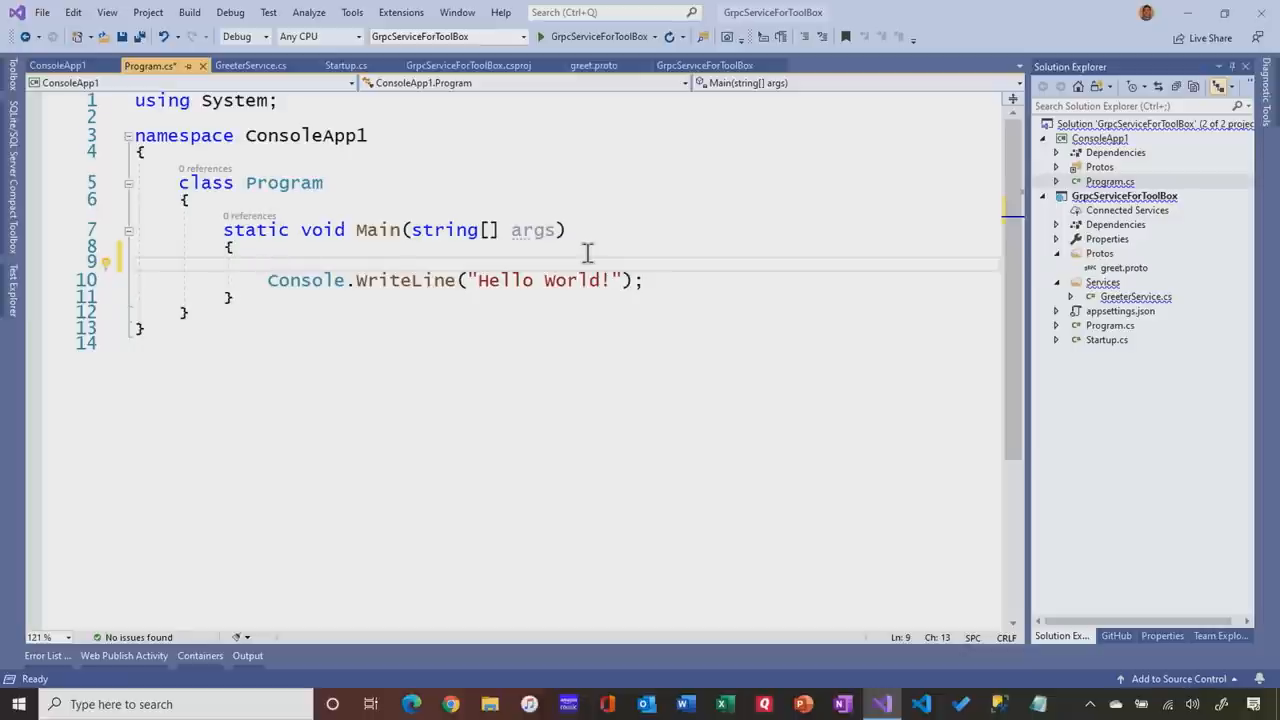
text(v)
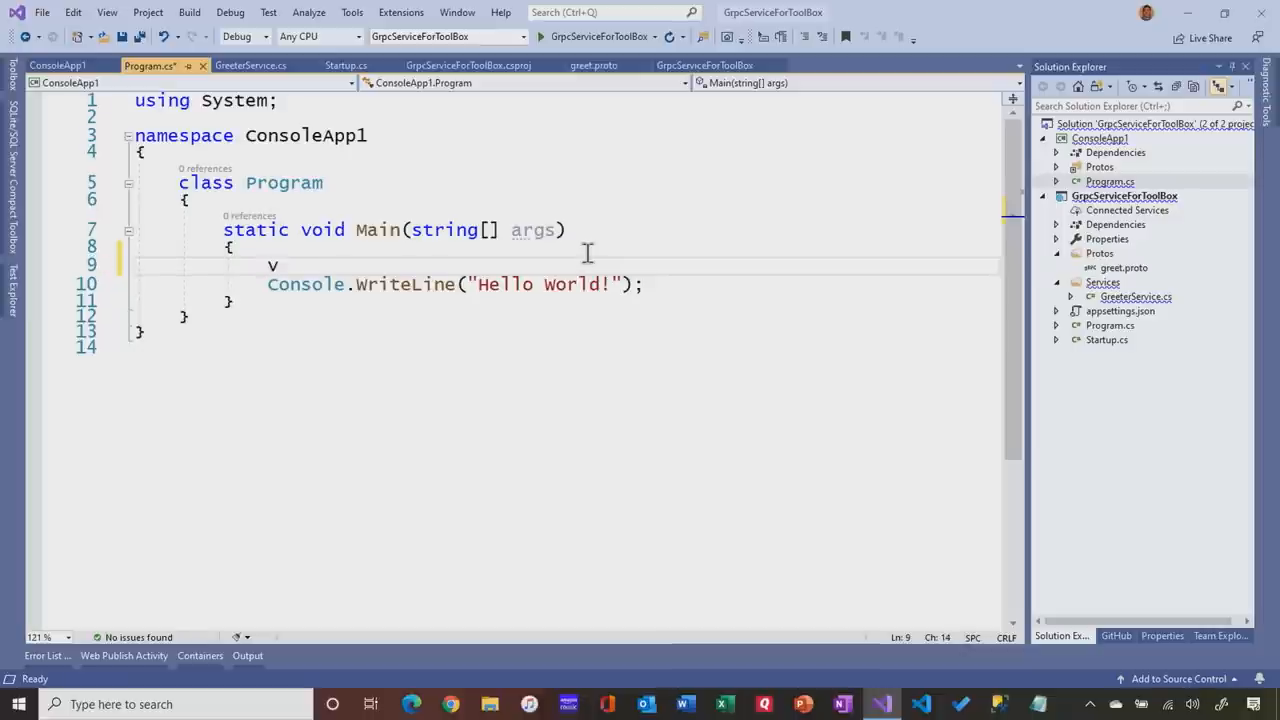
text(sing var channel)
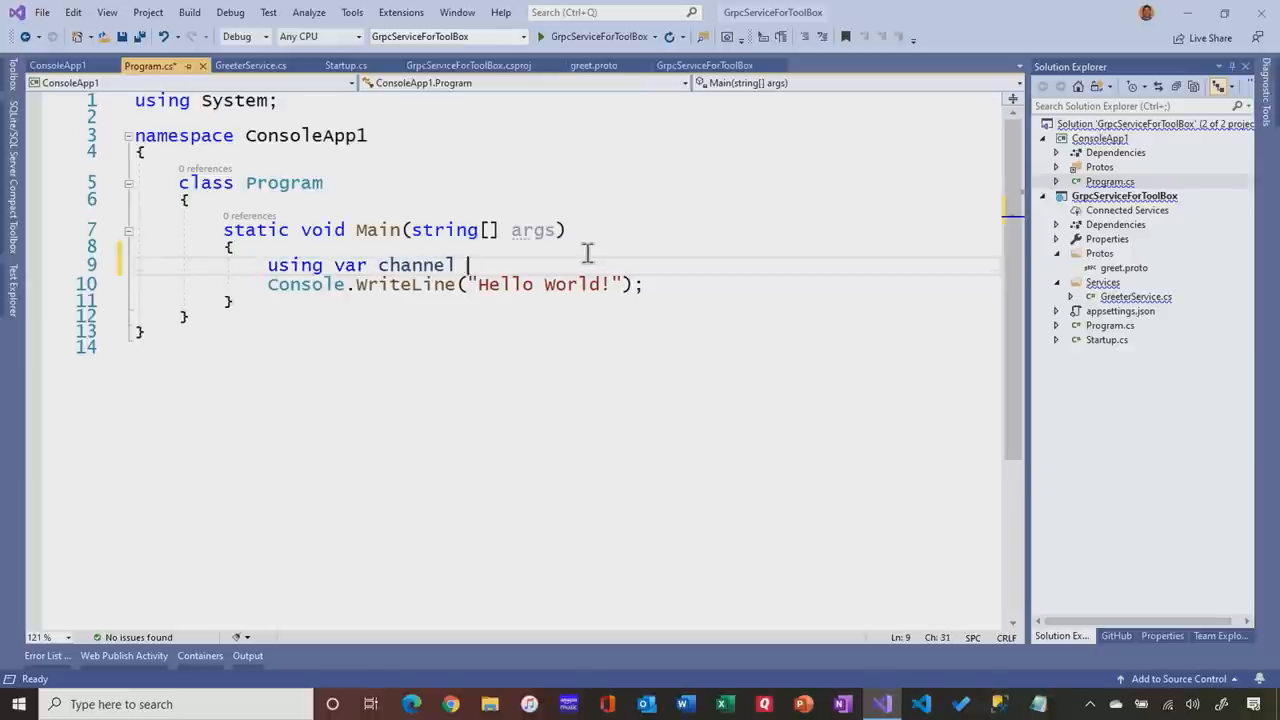
text(=)
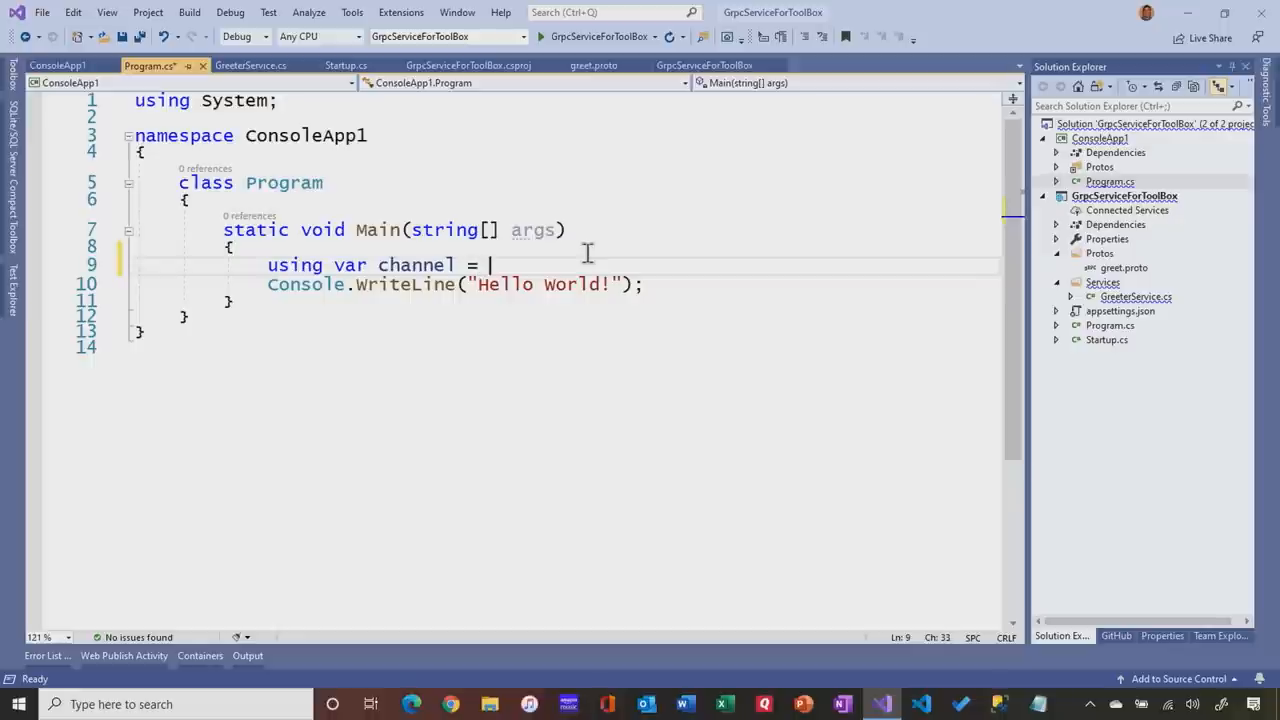
text(GrpcChannel)
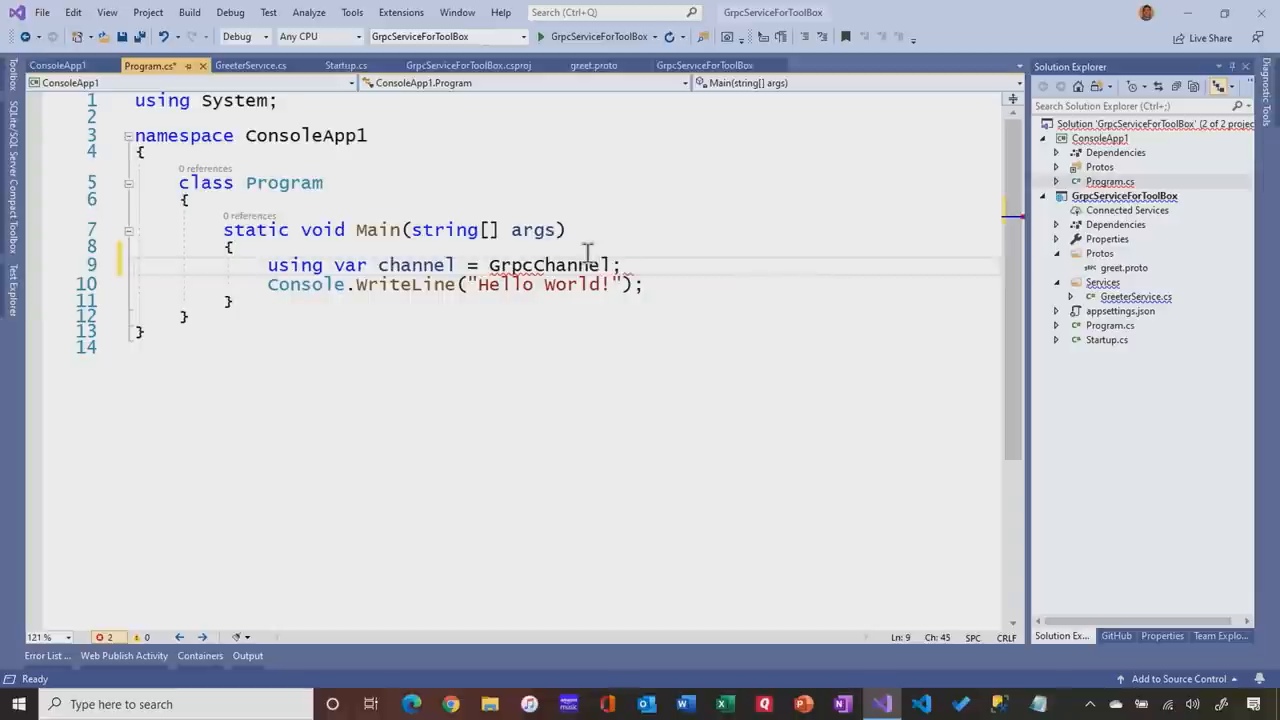
text(;)
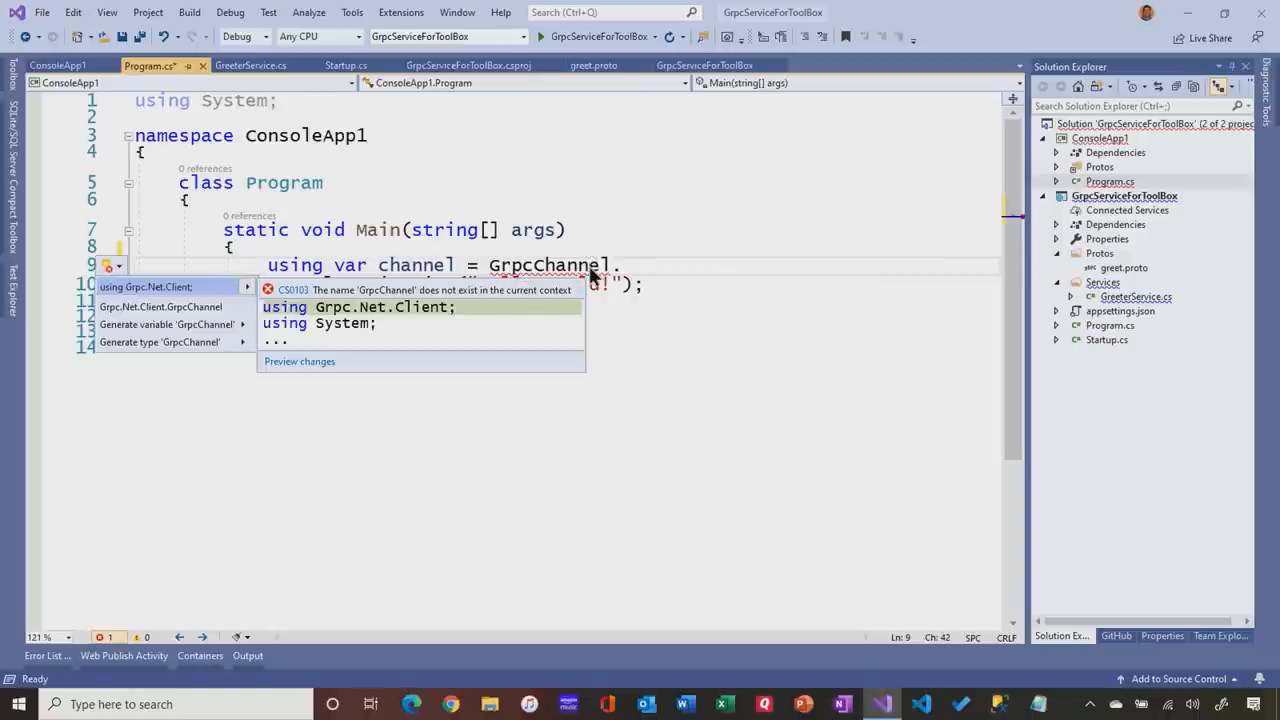
click(146, 288)
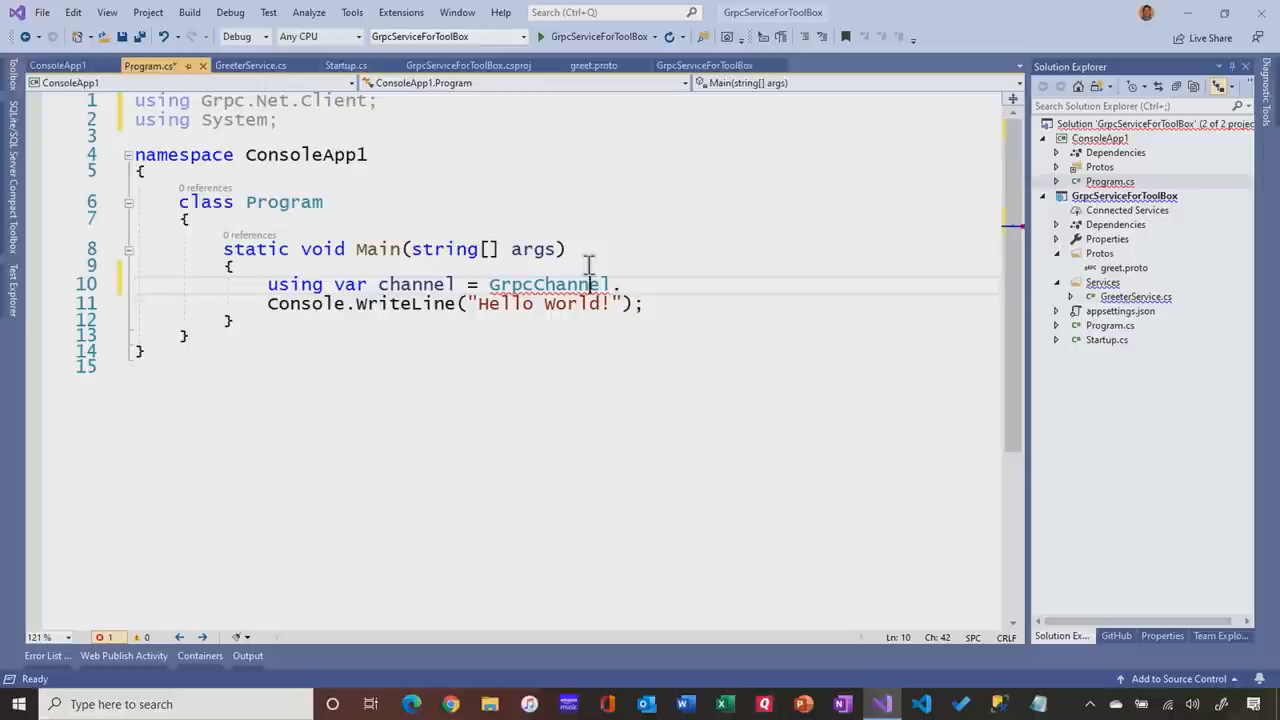
text(.)
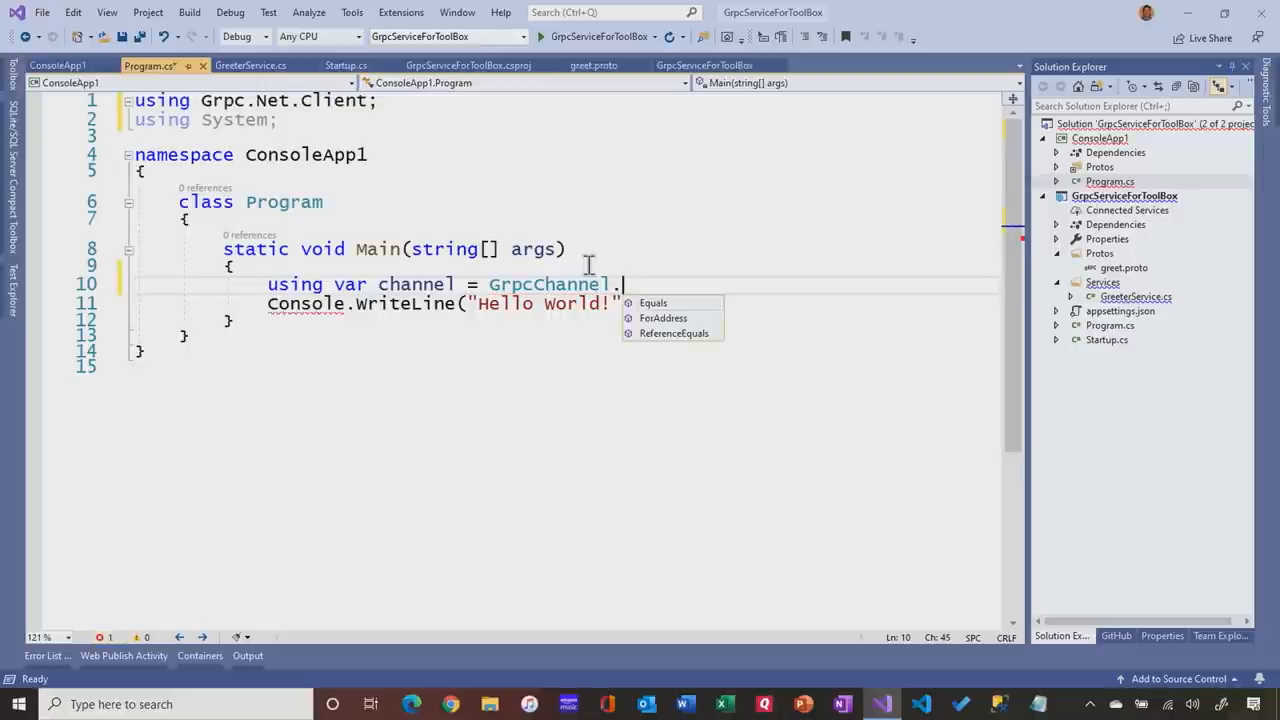
text(ForAddress)
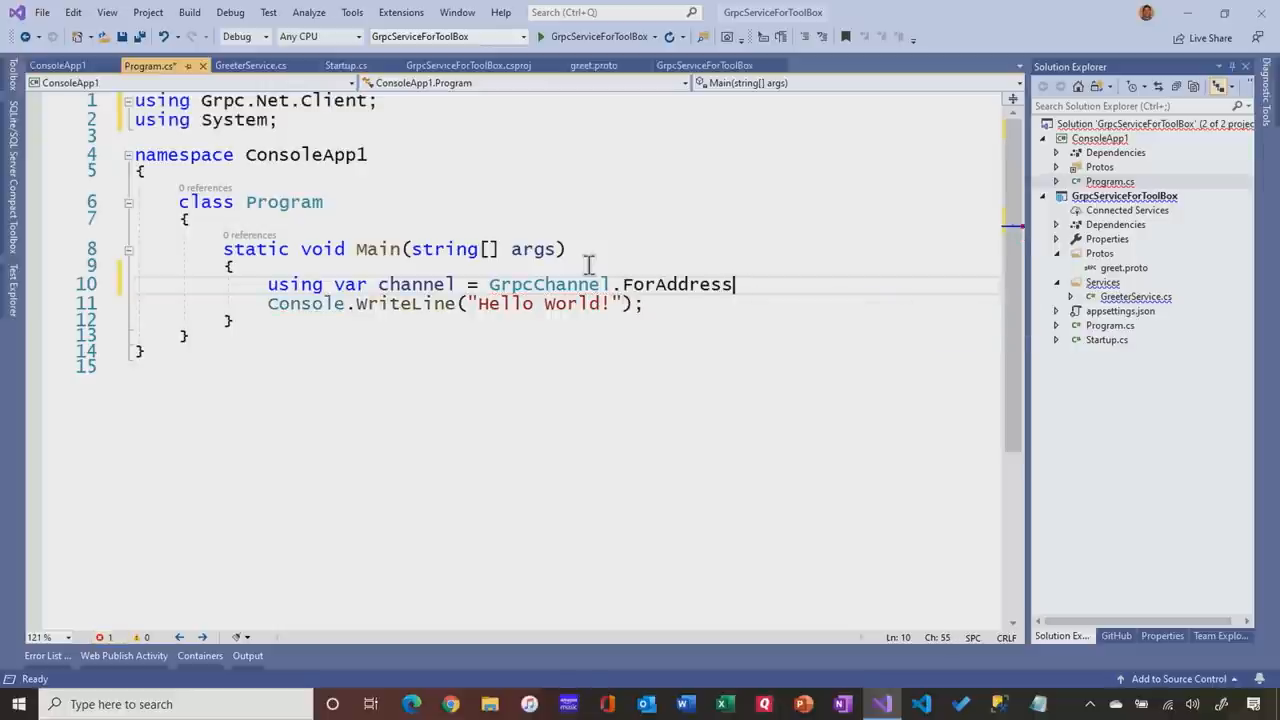
text((""))
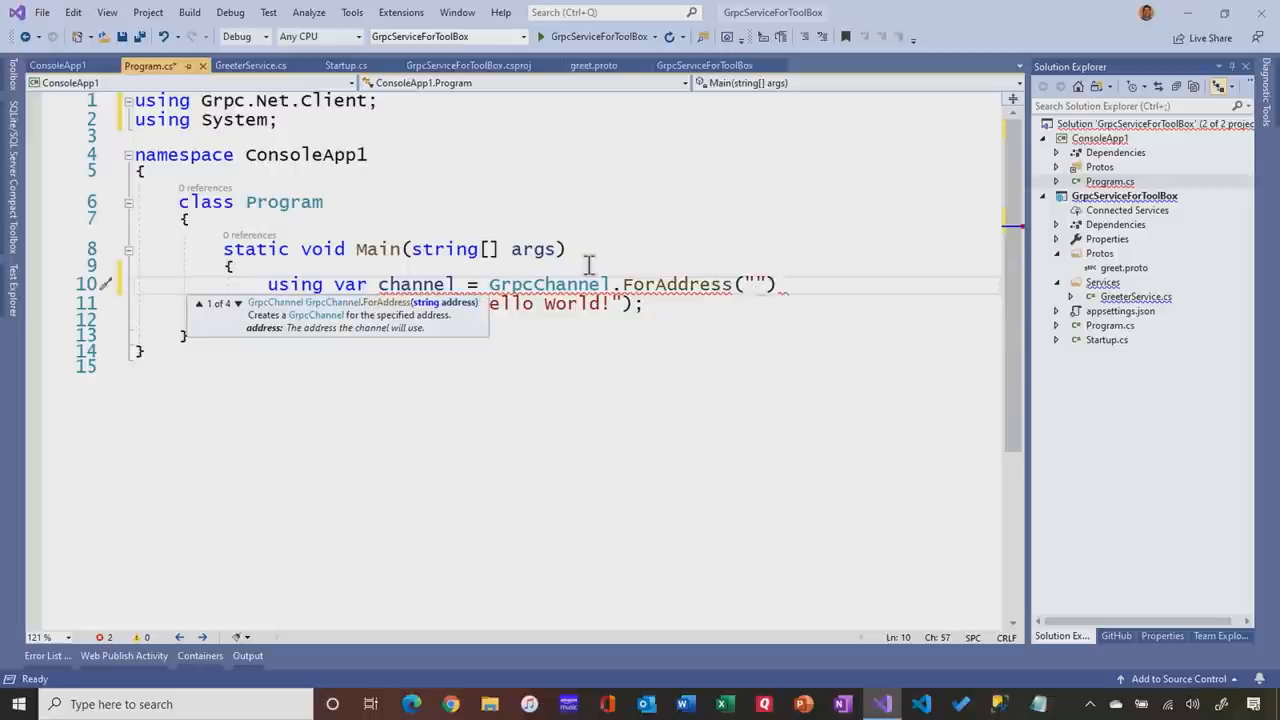
text(https)
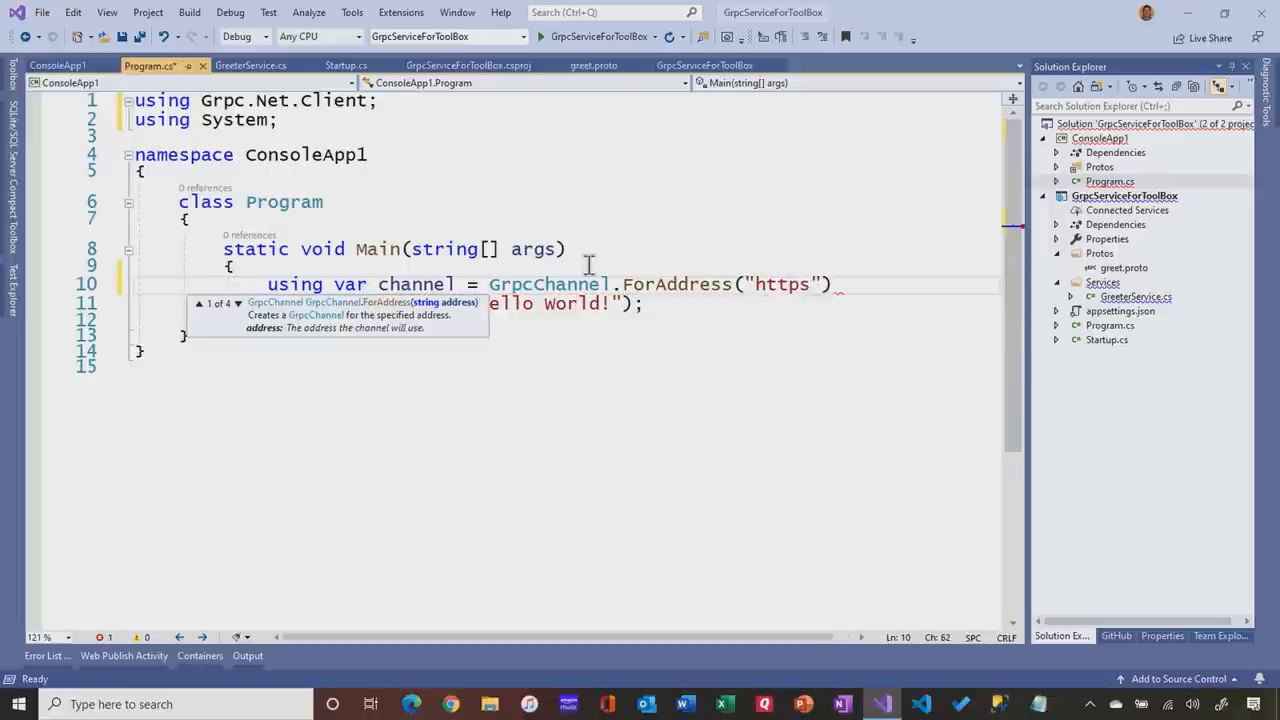
text(://localhost:)
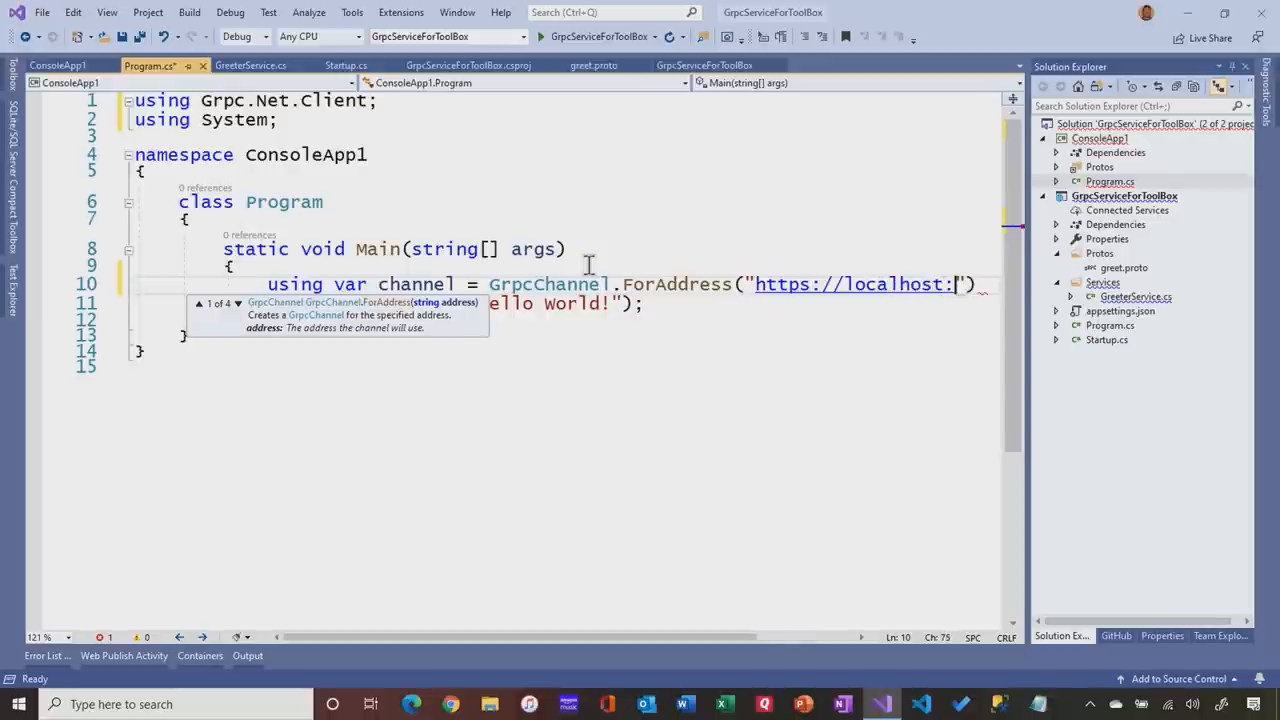
text(5001)
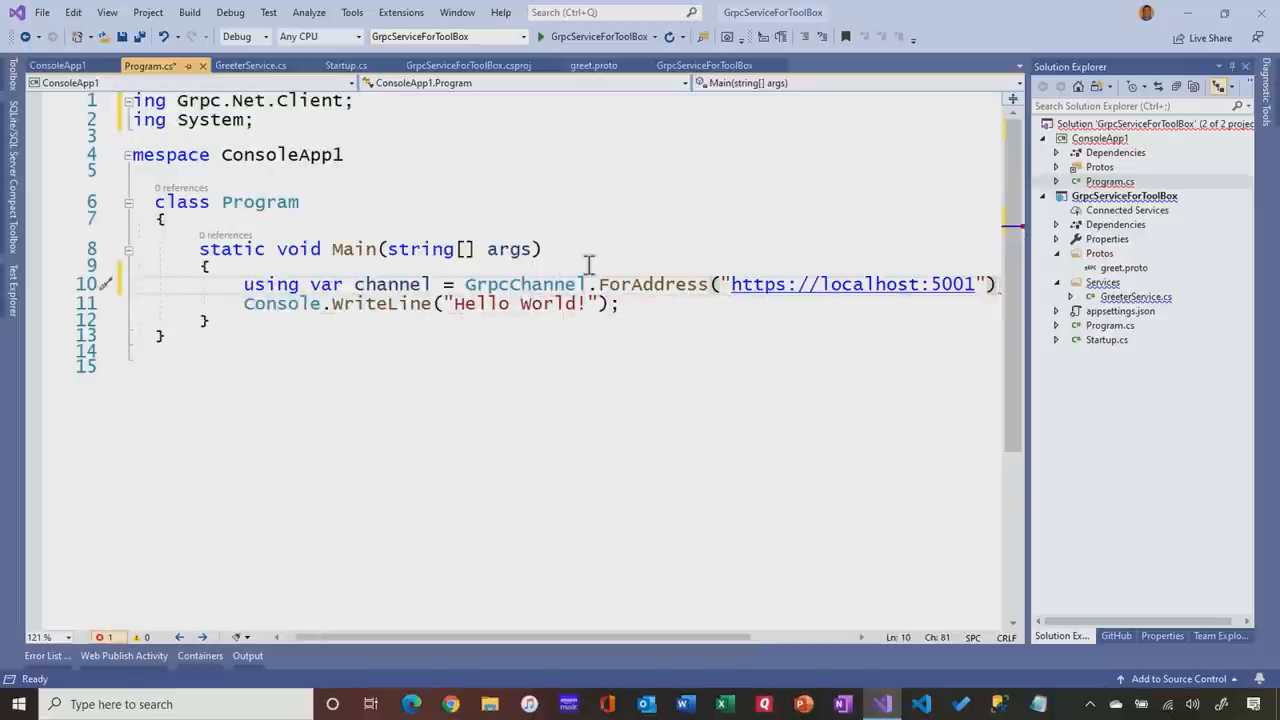
key(enter)
text(var client)
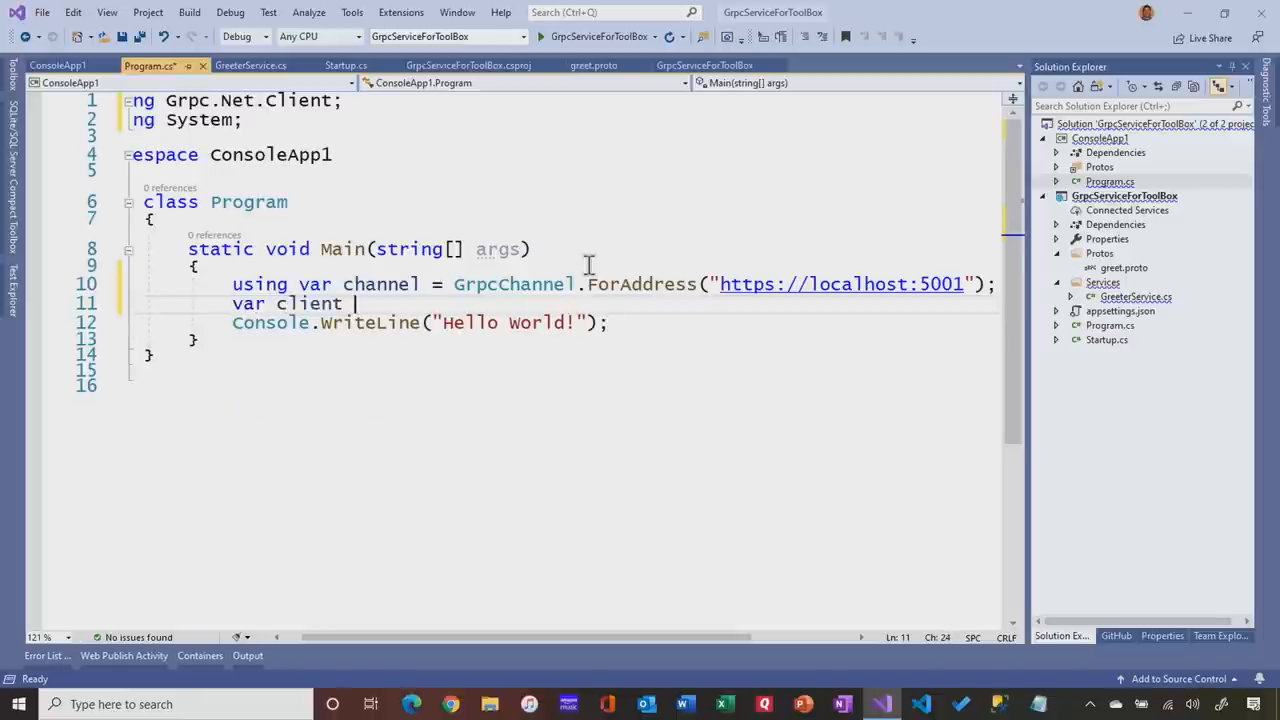
Assign the client variable to new GreeterClient(channel)
text(=)
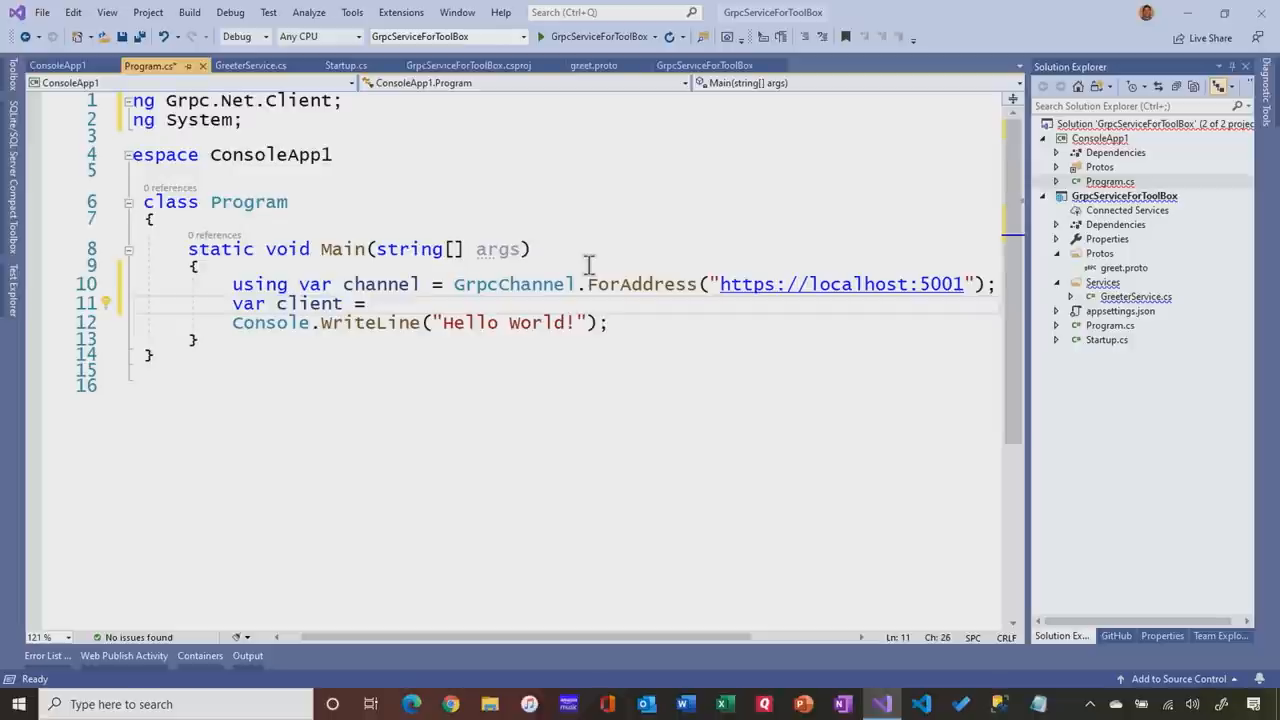
text(new)
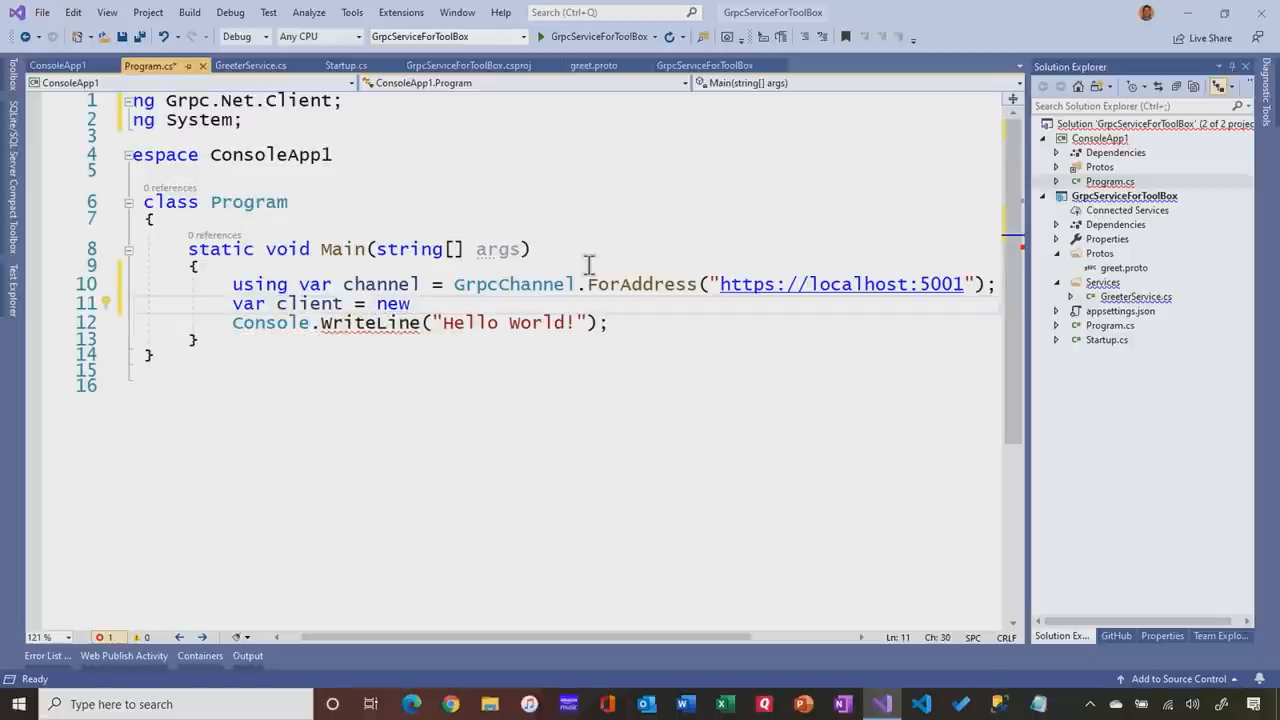
text(Greeter)
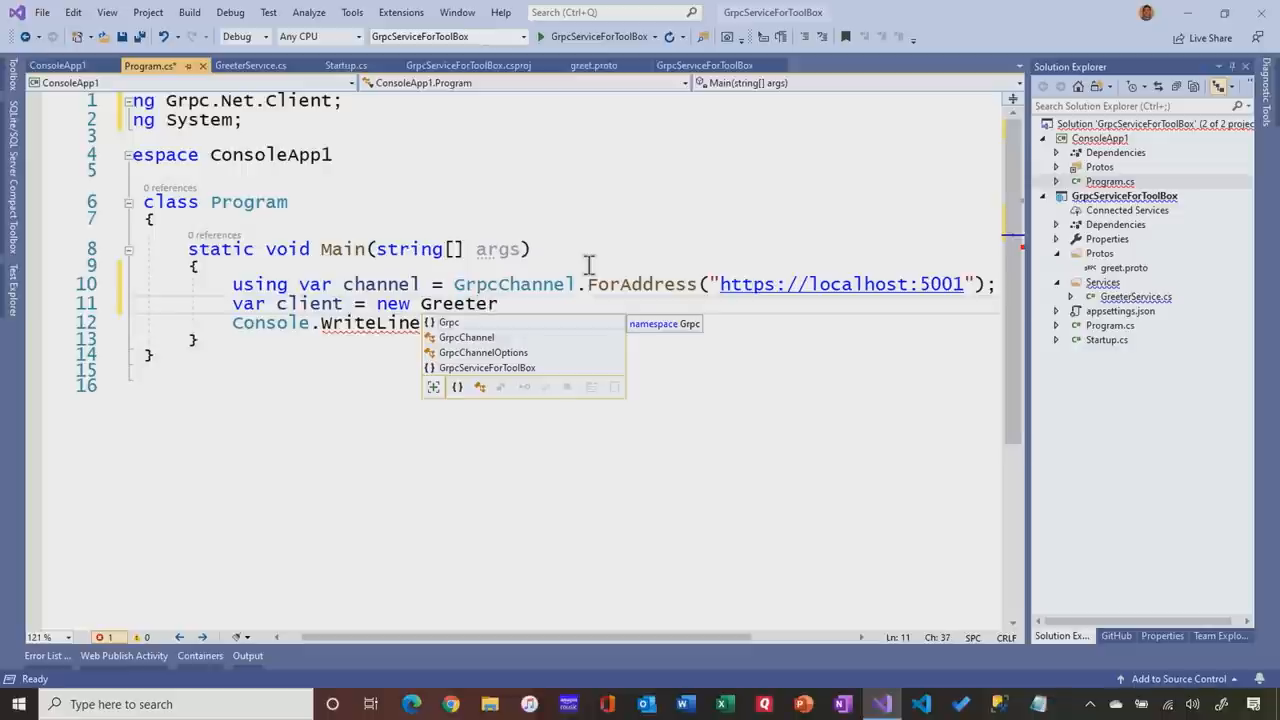
text(Client.)
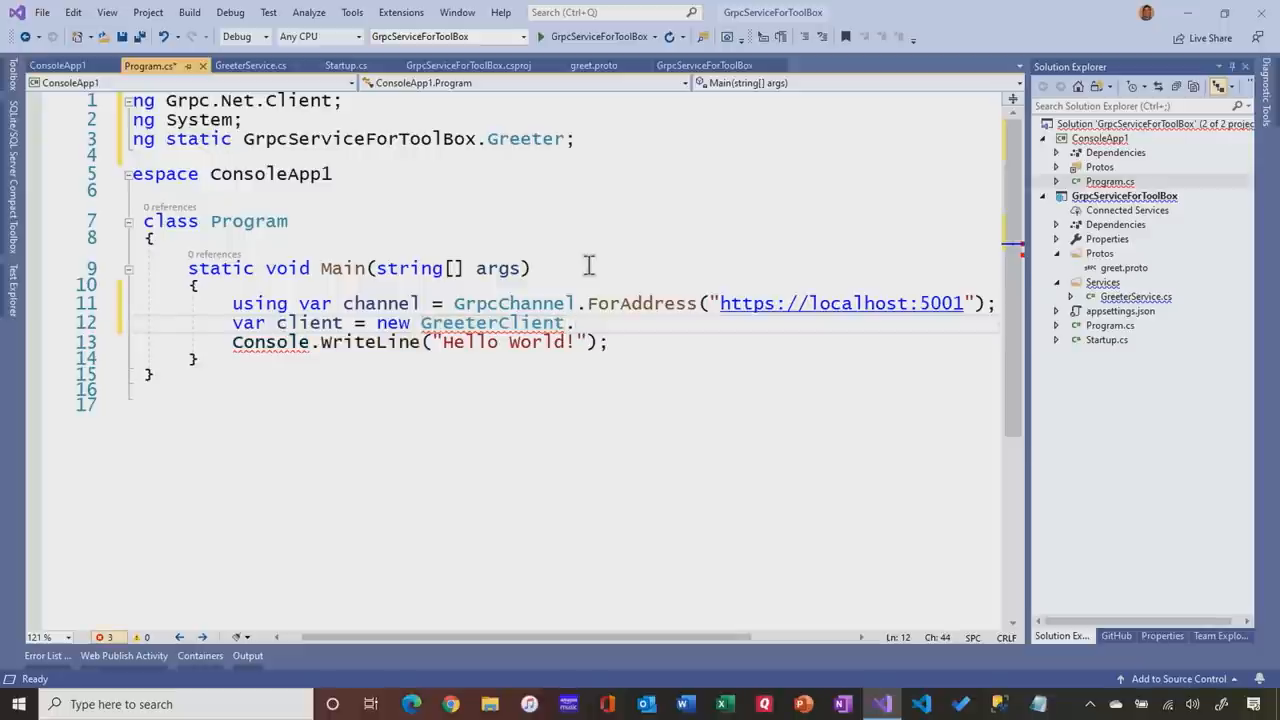
text(()
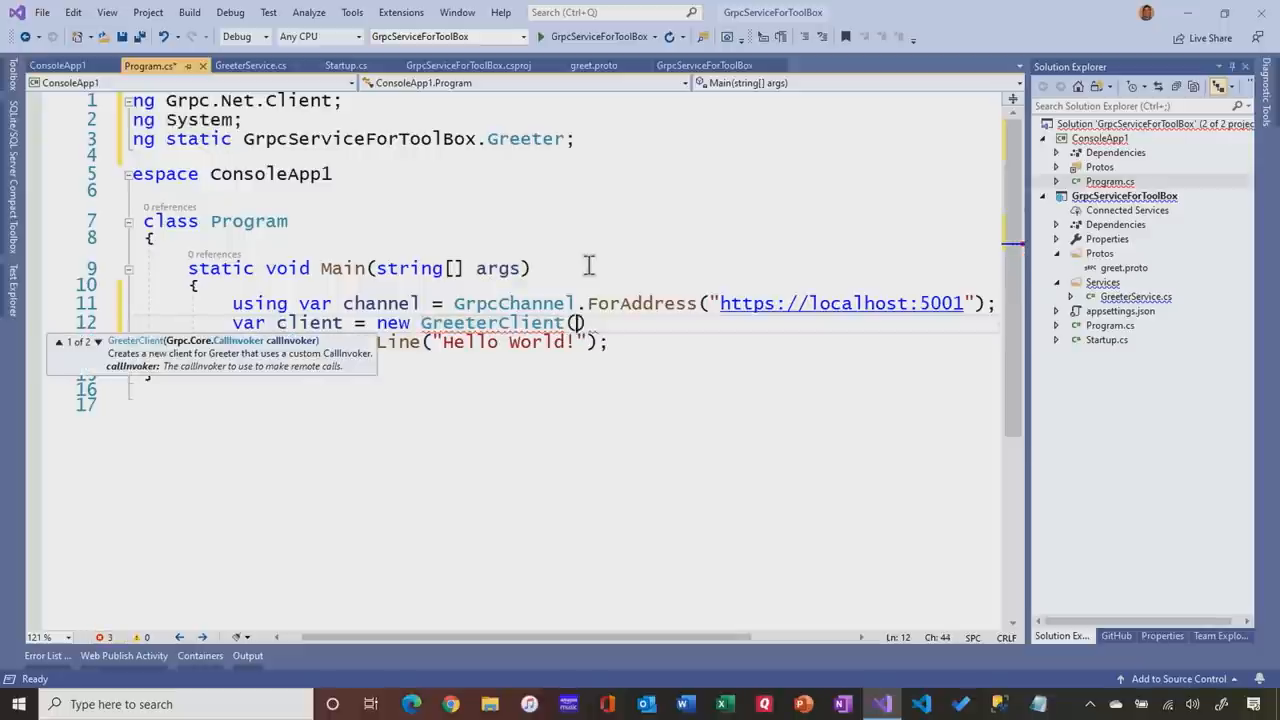
text(ch)
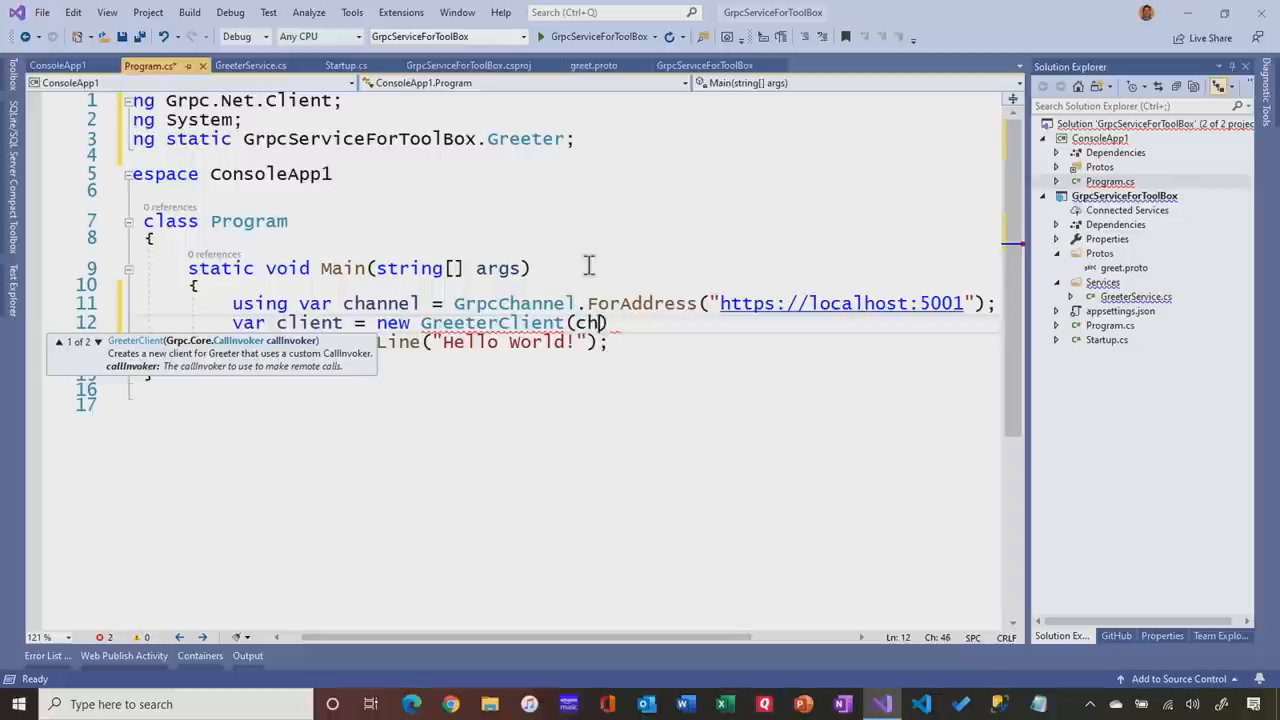
text(annel)
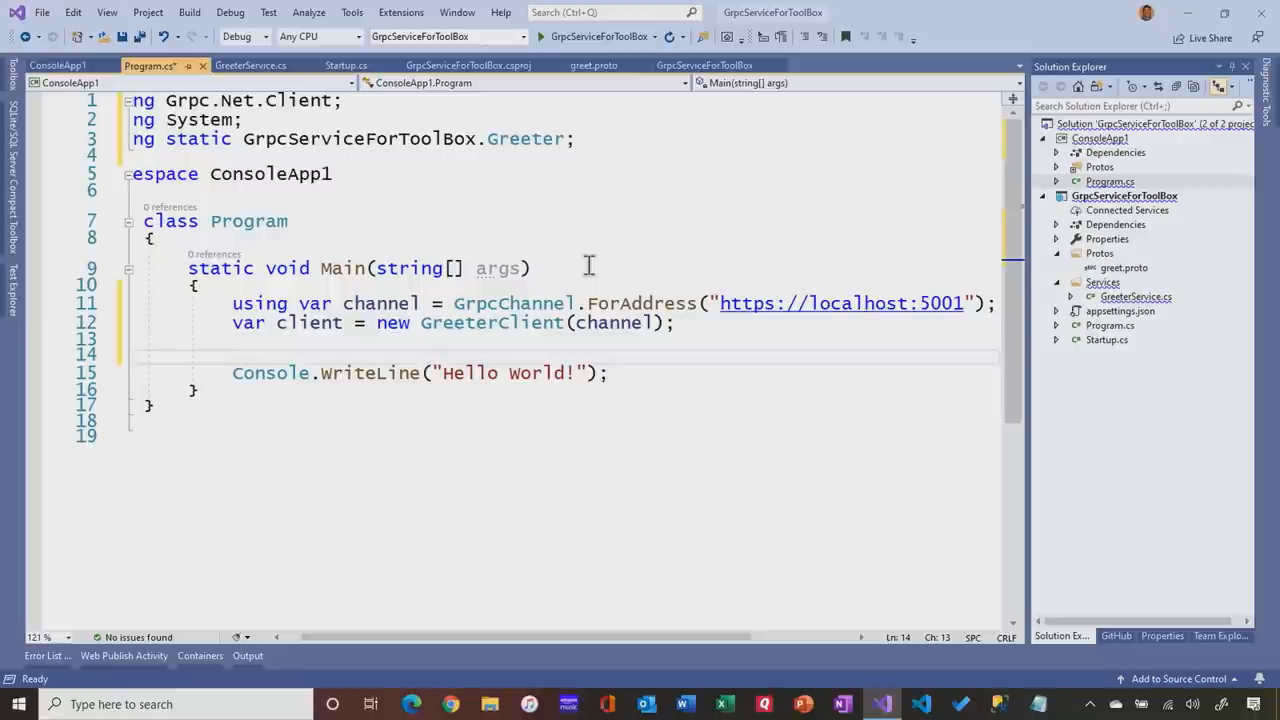
Start a client.SayHelloAsync call on the next line via IntelliSense
click(232, 356)
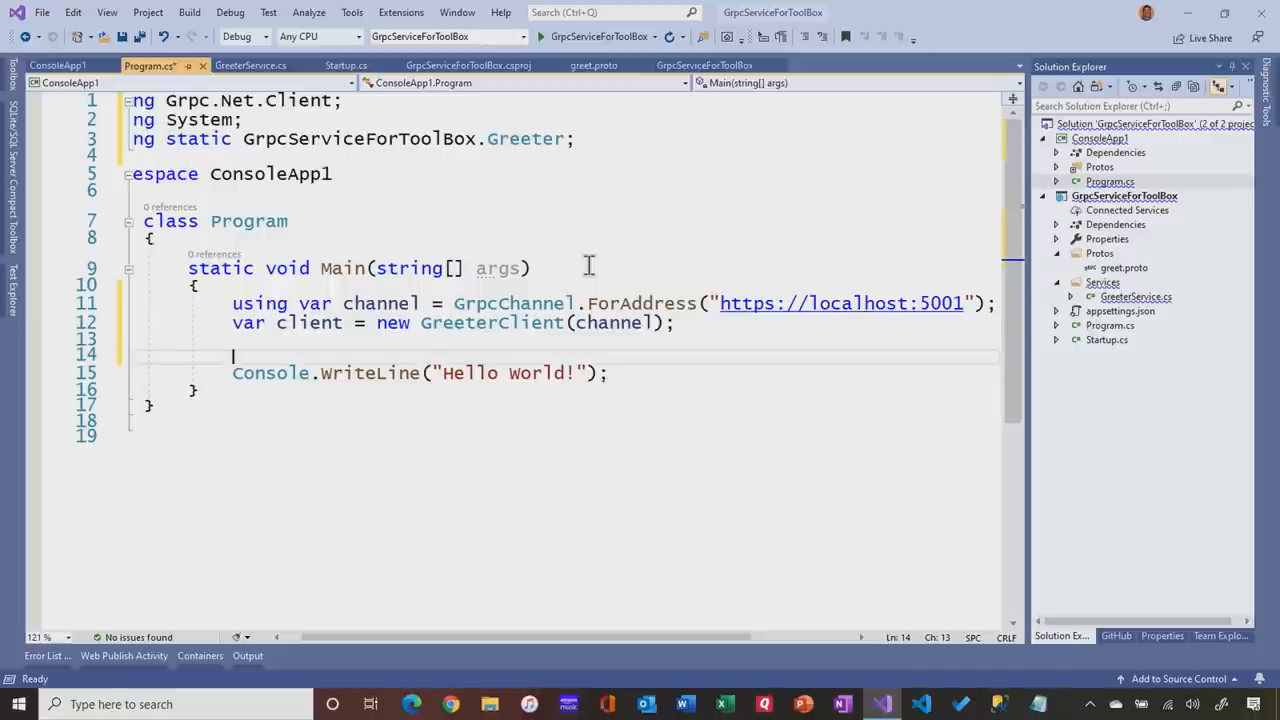
text(client.)
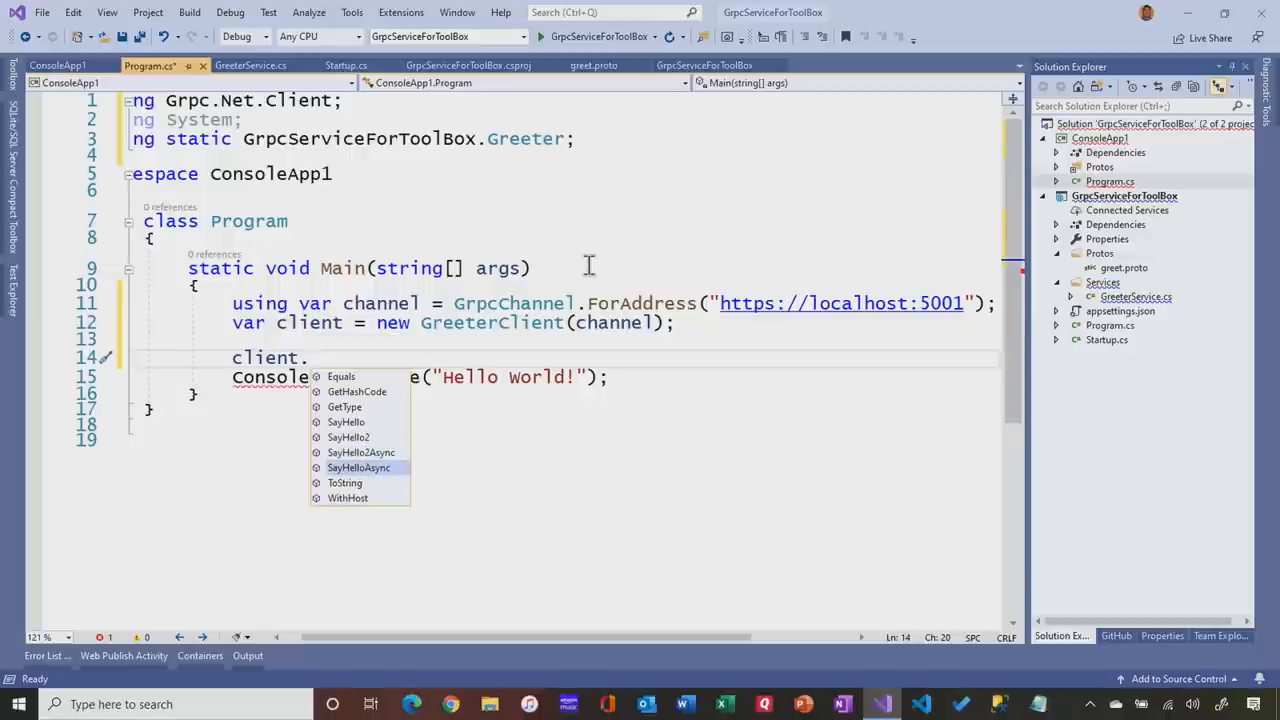
key(down)
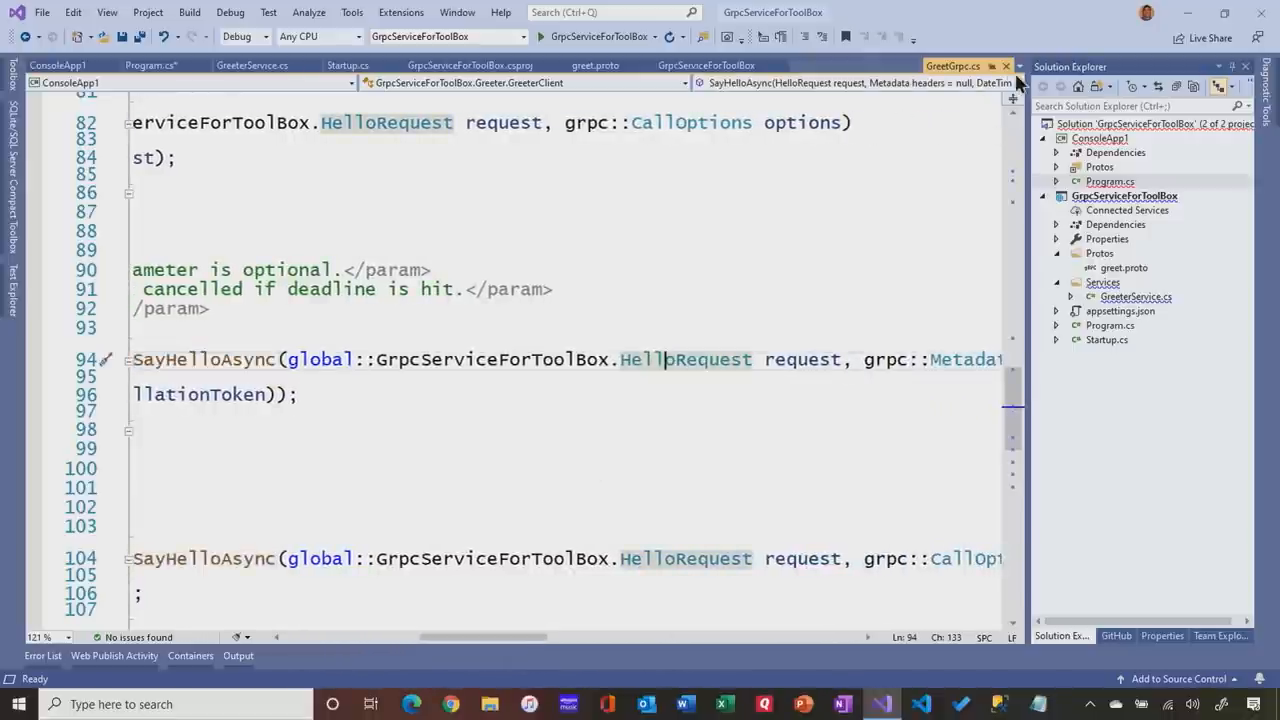
click(1124, 268)
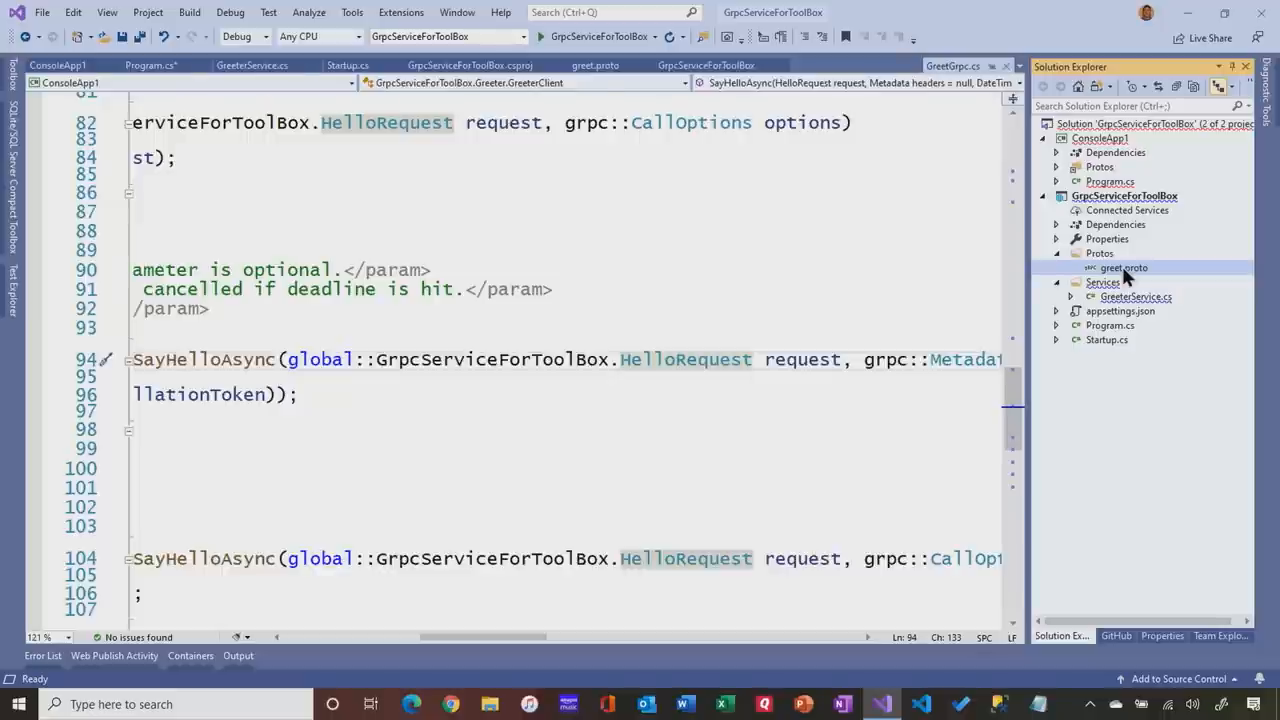
click(1124, 268)
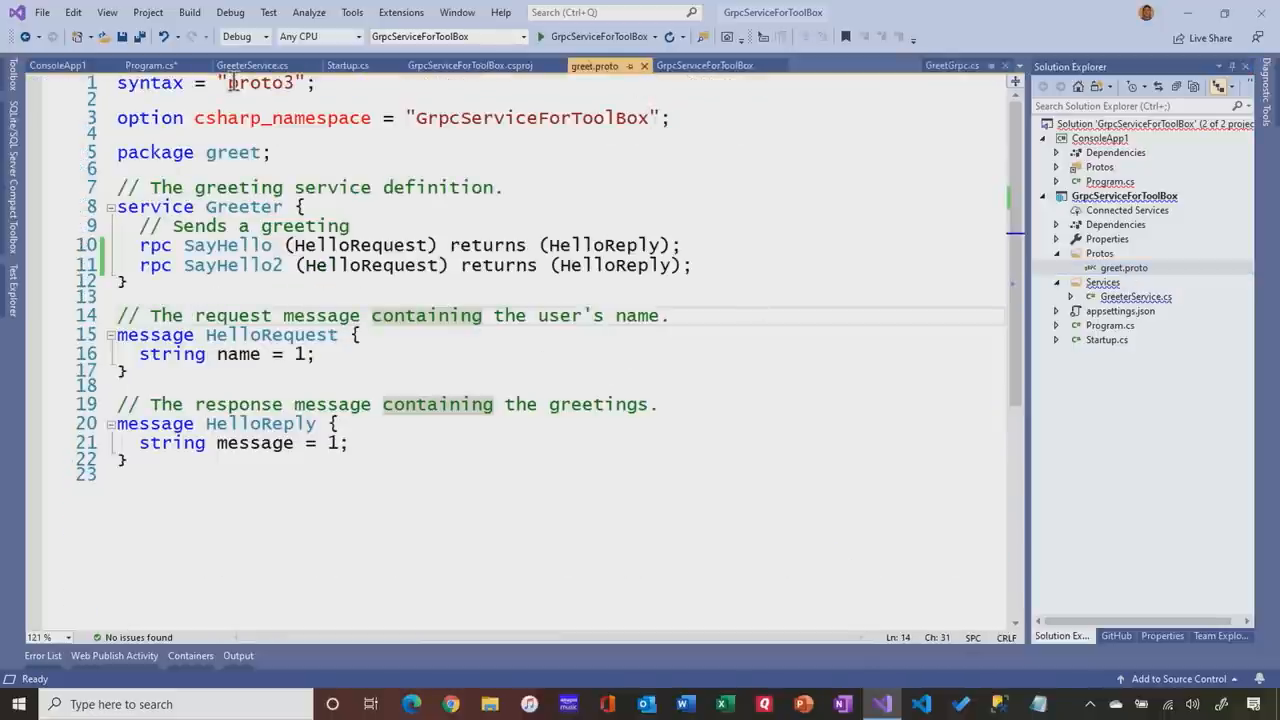
click(148, 64)
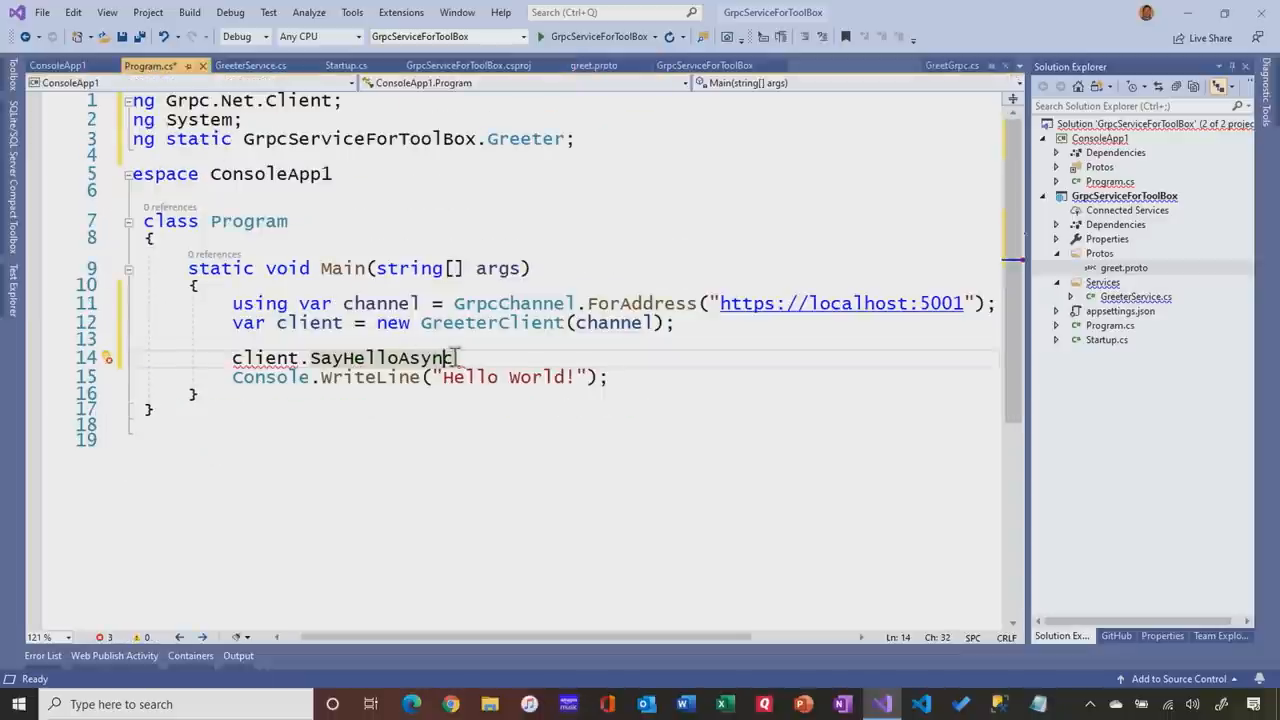
Add 'var request = new HelloRequest { Name = "Robert" };' above the call
key(Enter)
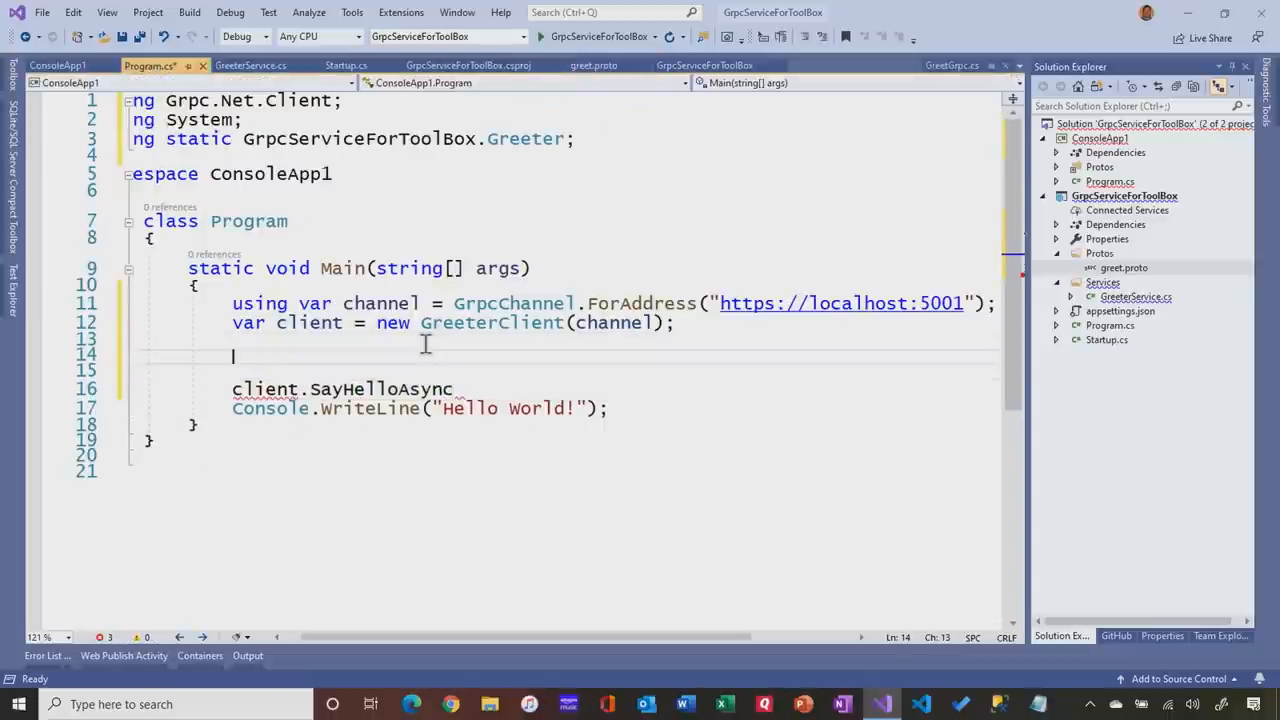
text(var re)
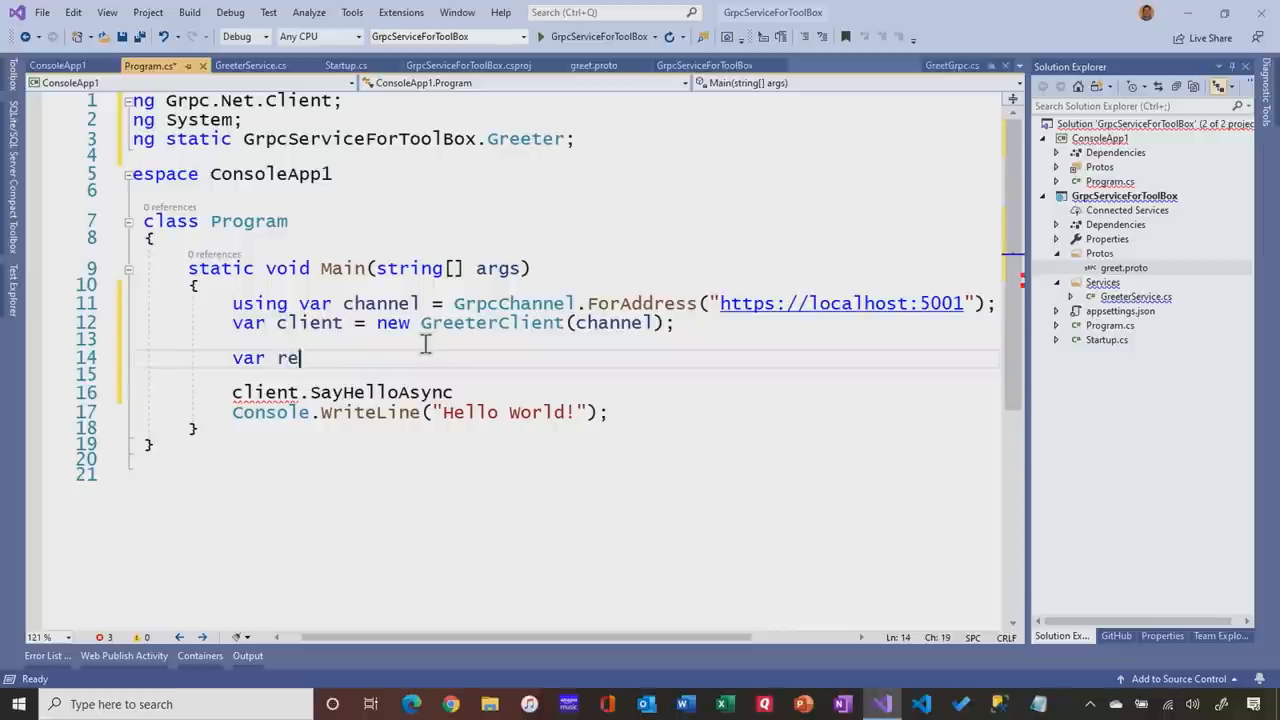
text(quest = ne)
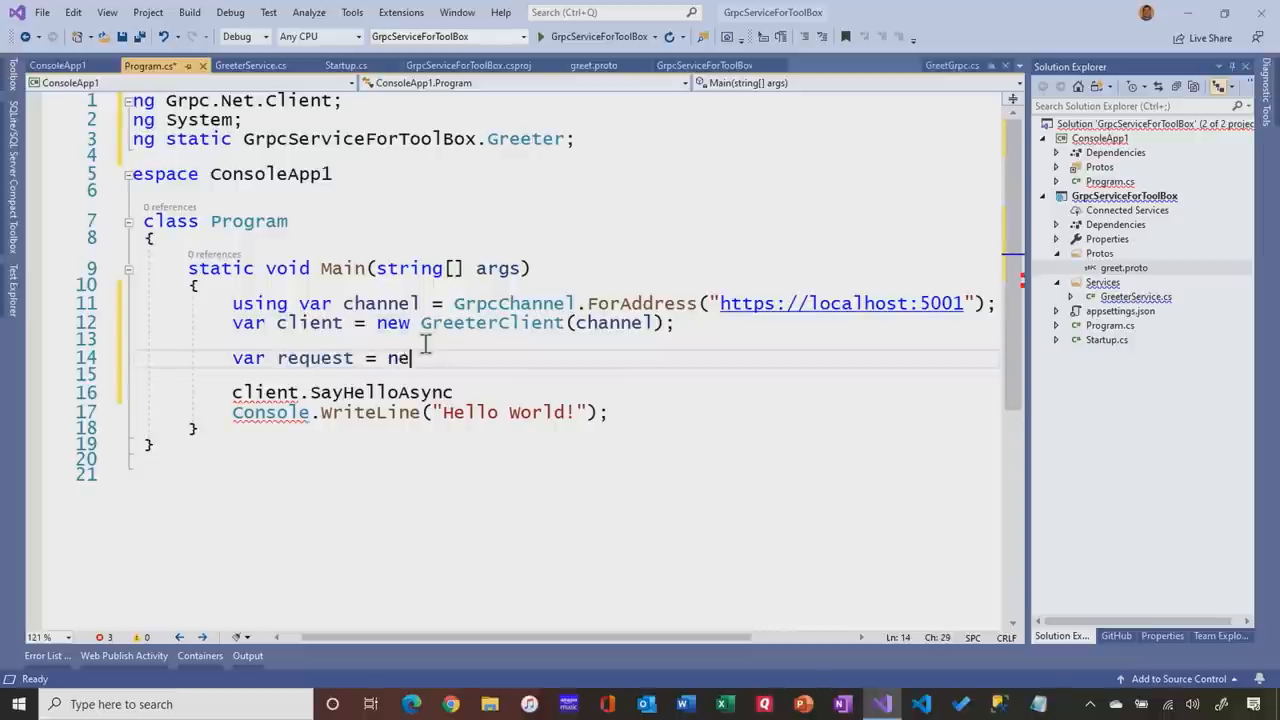
text(Heel)
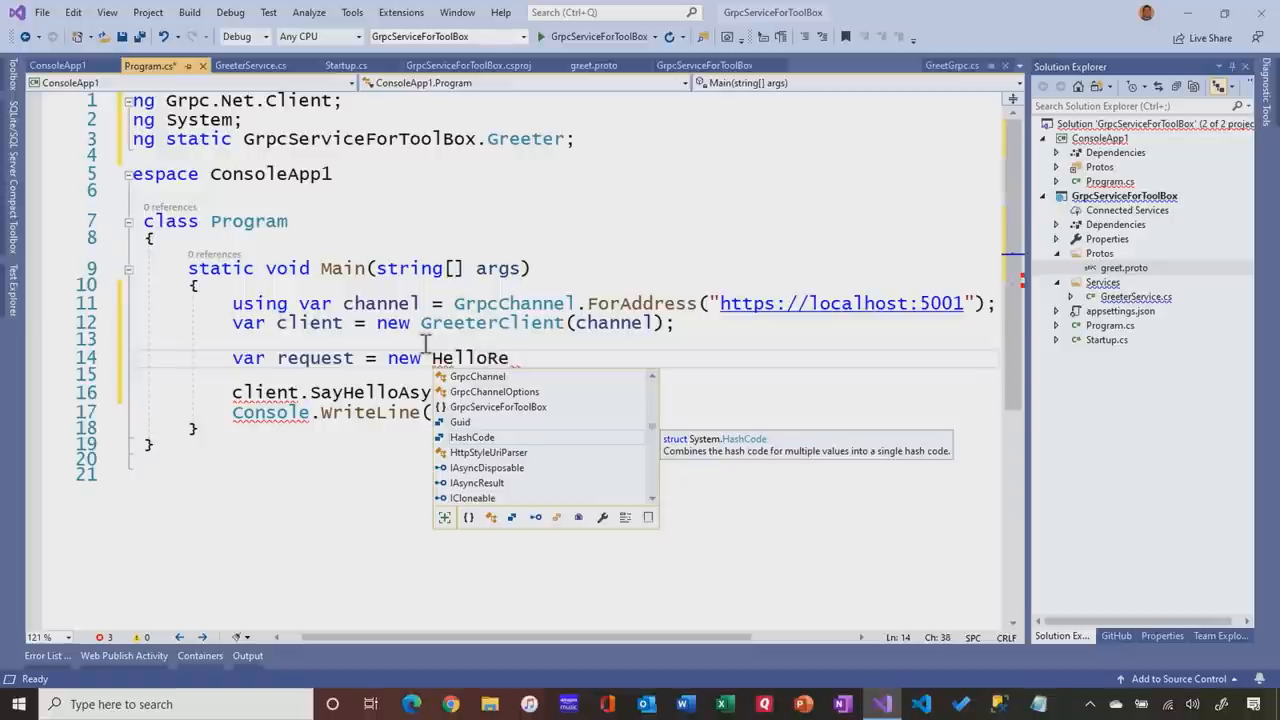
text(quest)
text({)
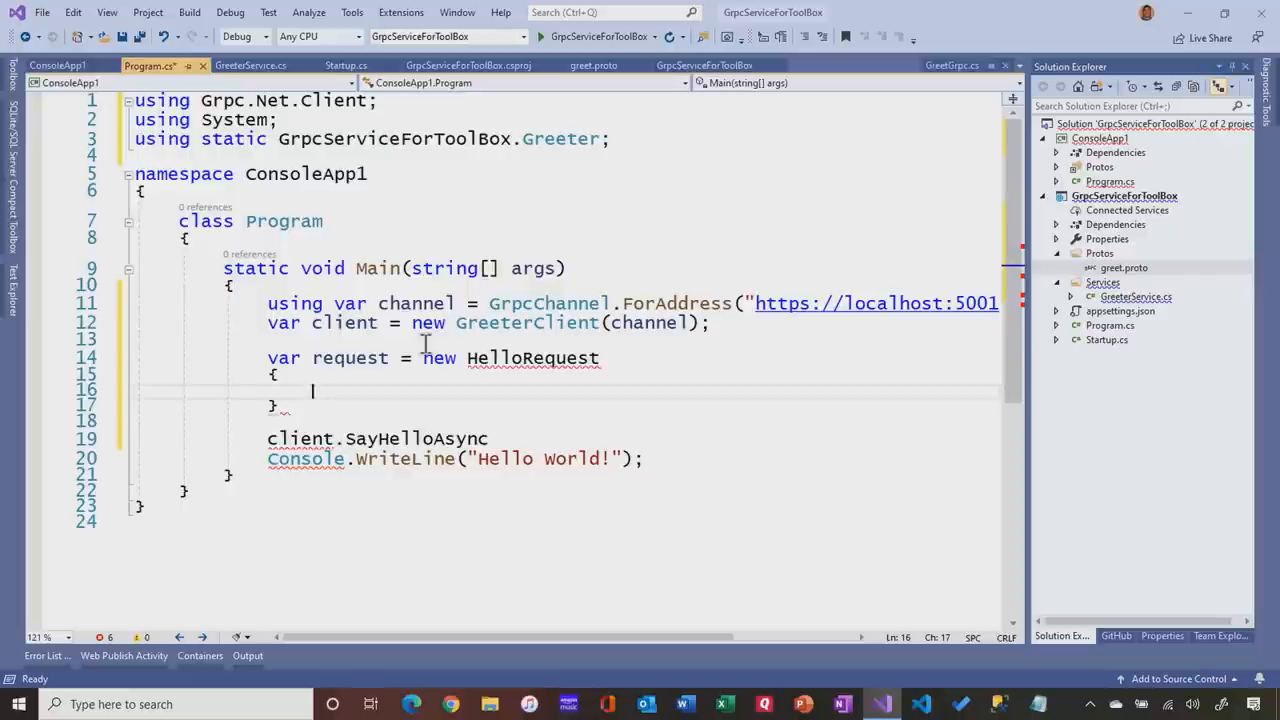
text(Nam)
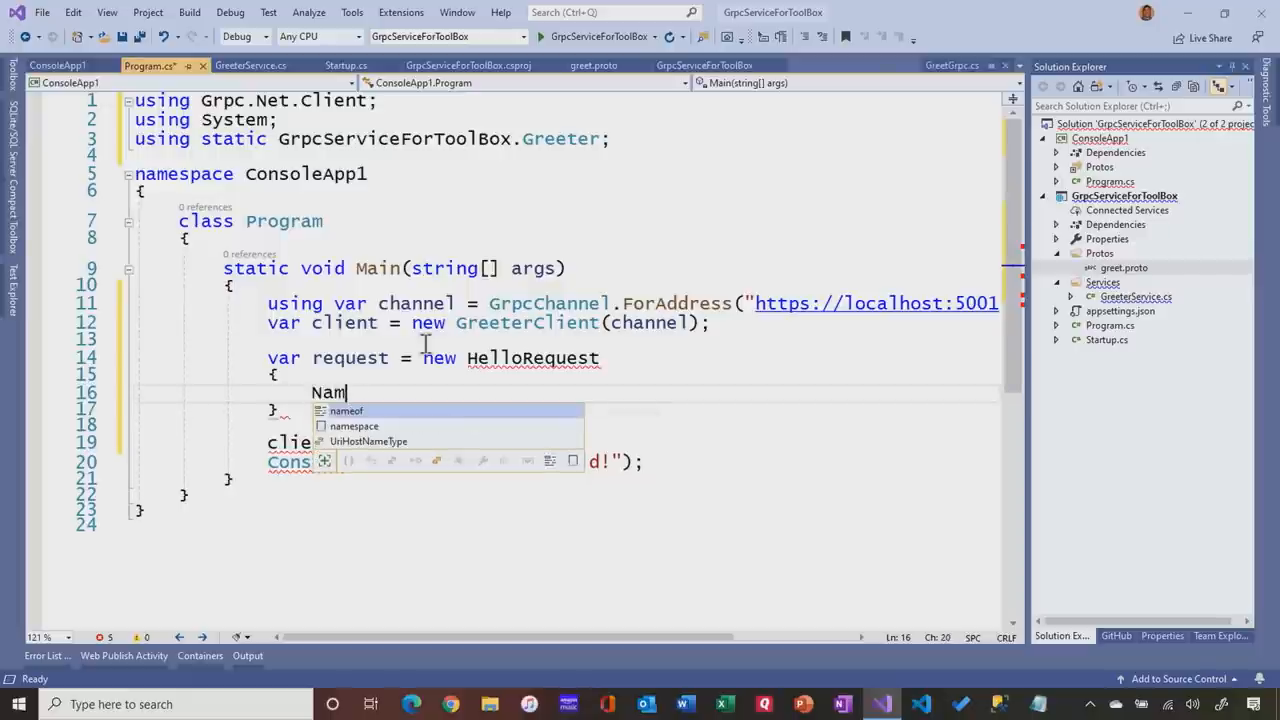
text(eof =)
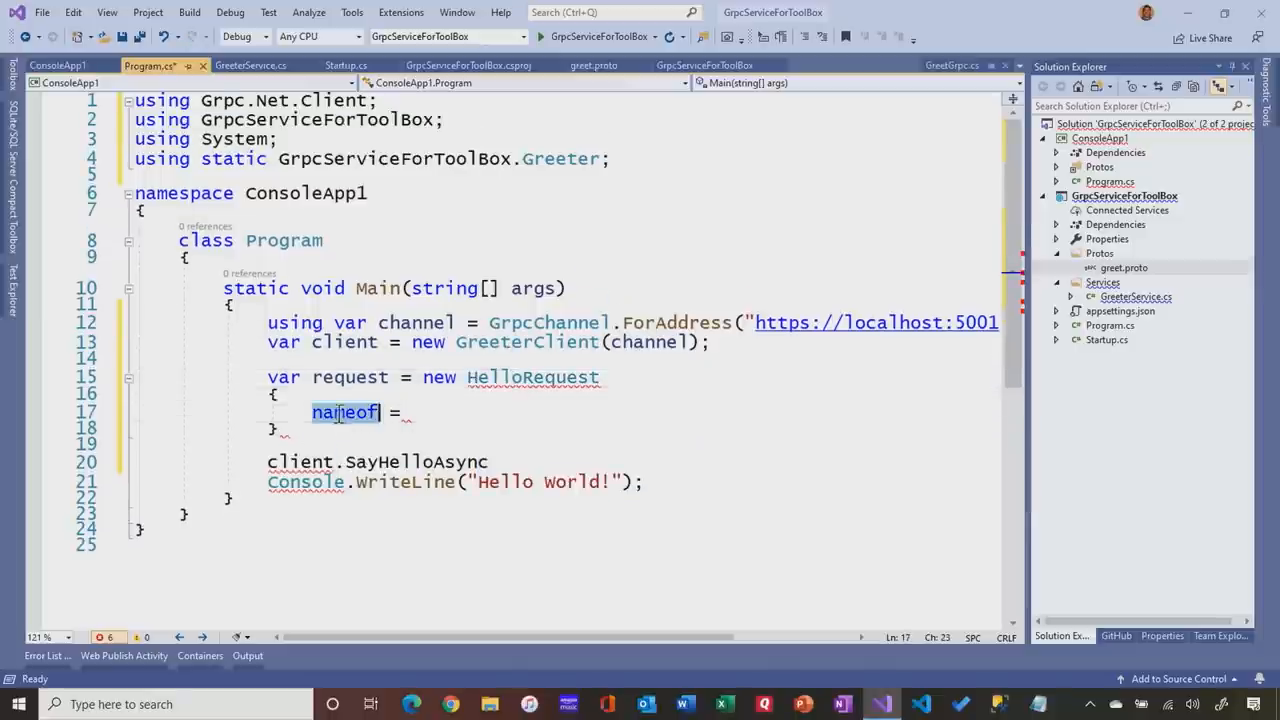
text(Name)
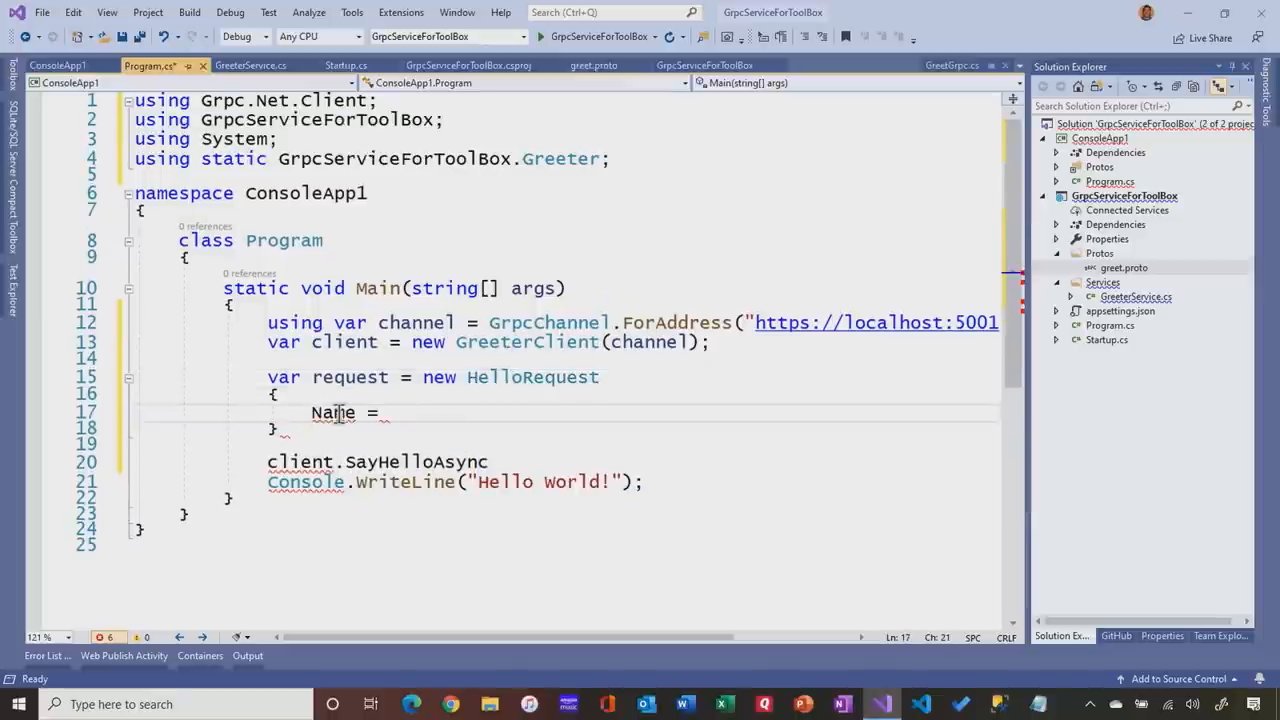
text("R")
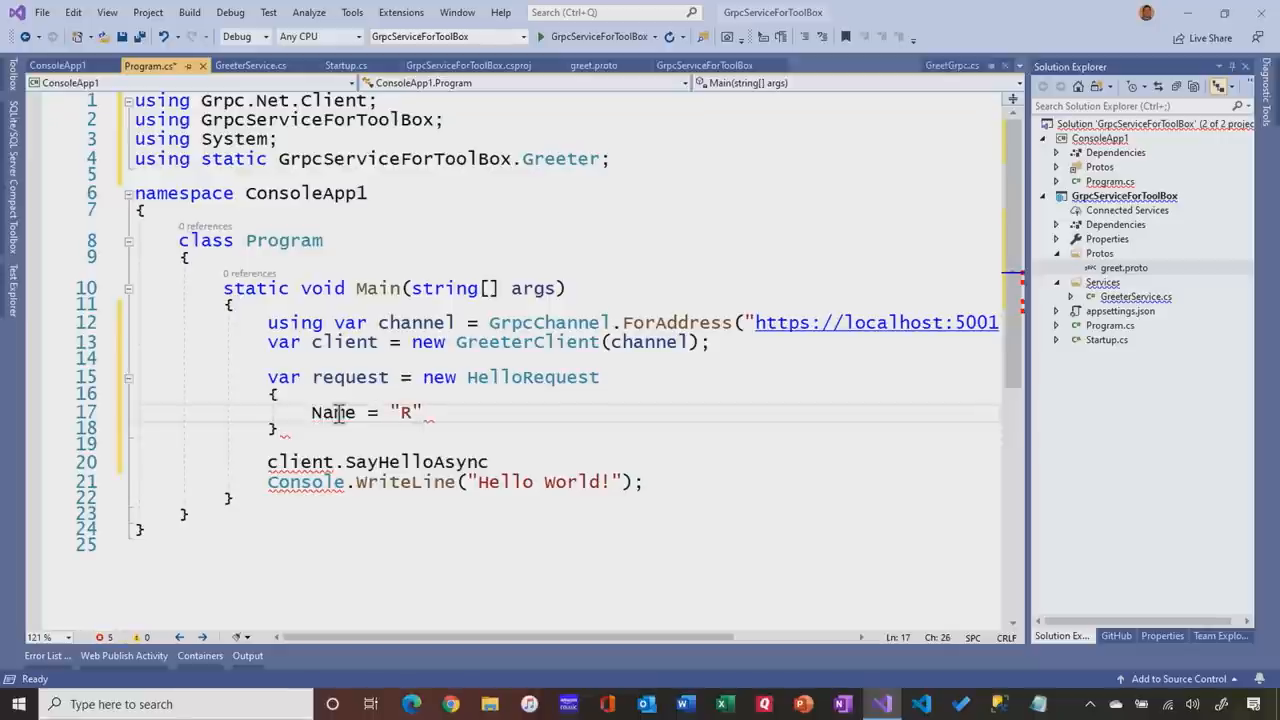
text(obert)
click(568, 428)
text(;)
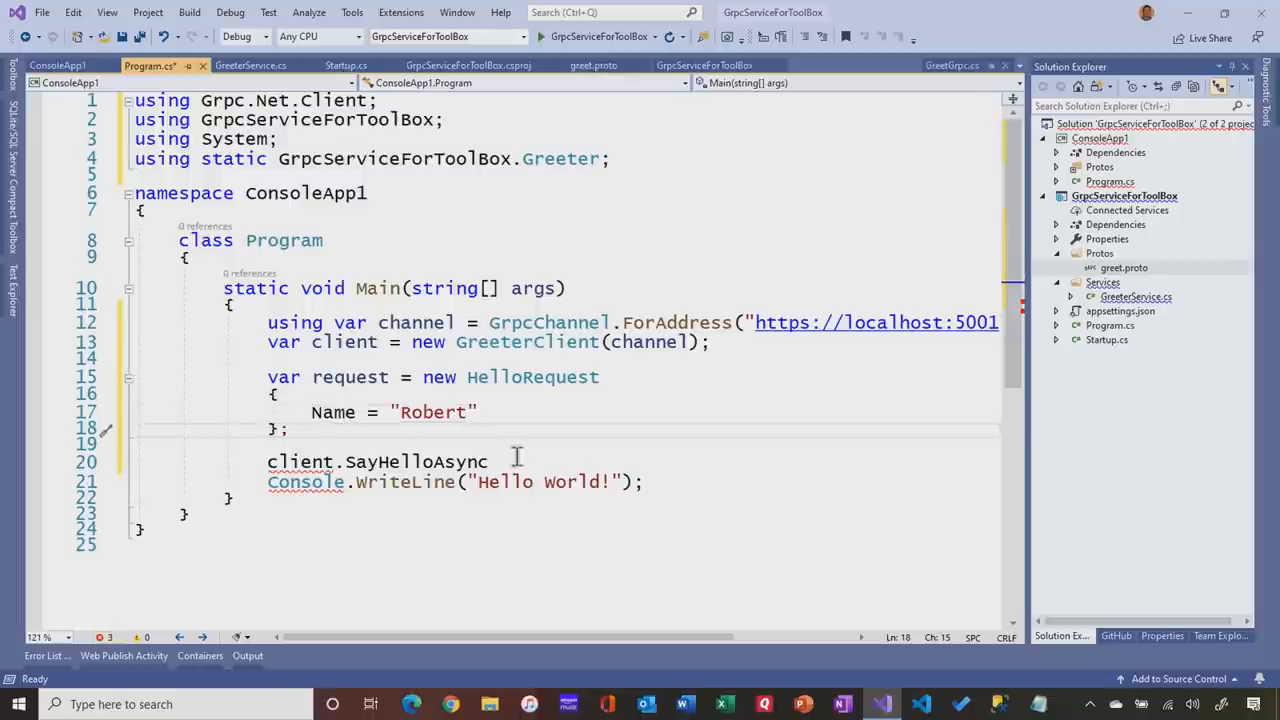
Pass request to SayHelloAsync and await the call into a response variable
text(())
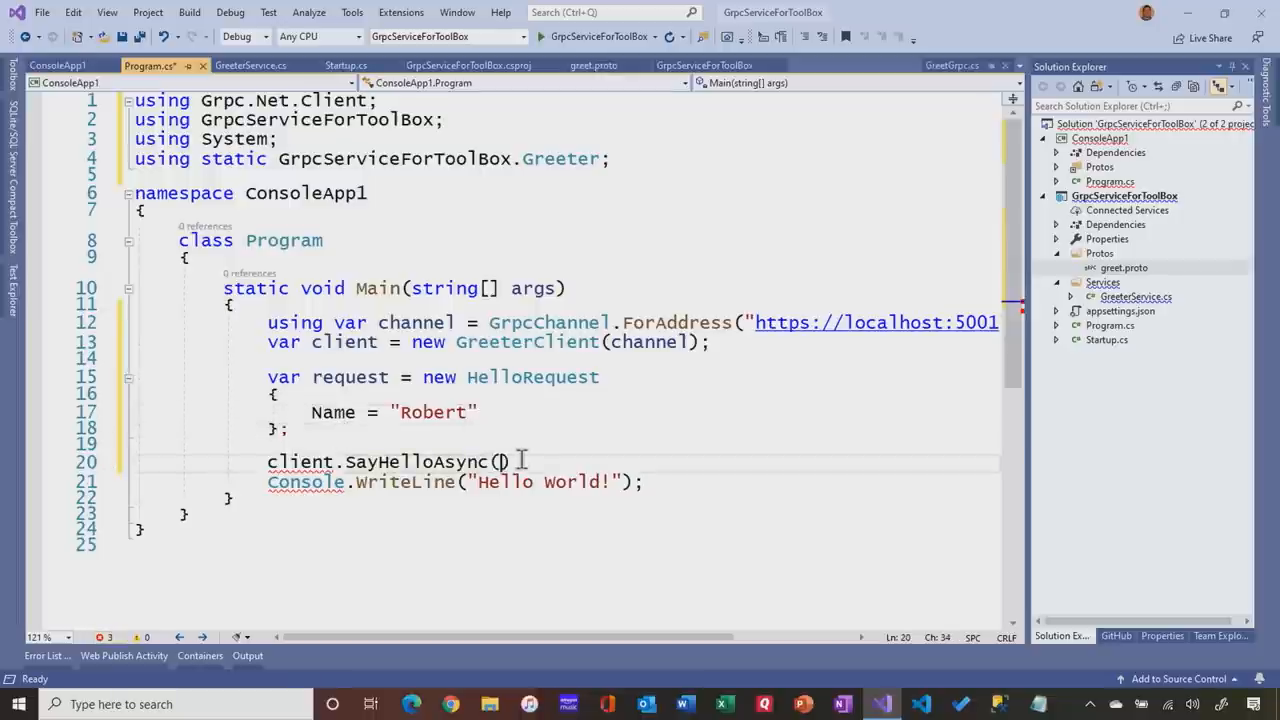
text(request)
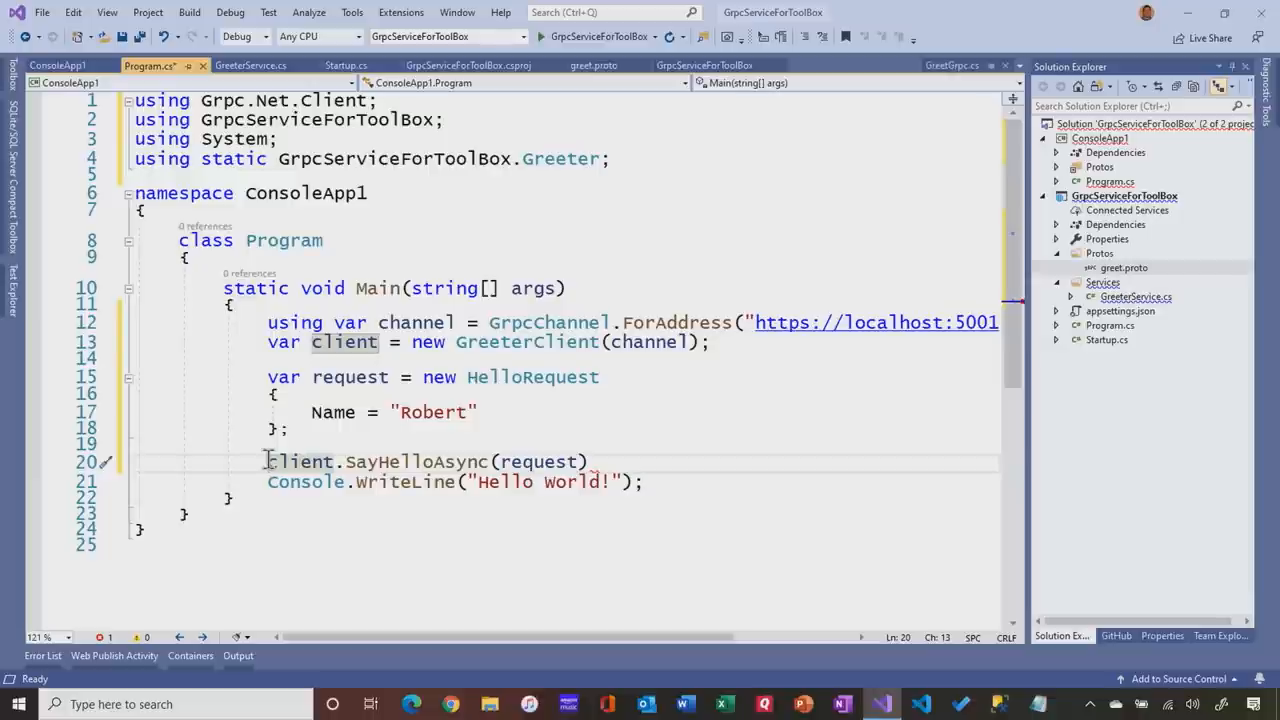
text(await)
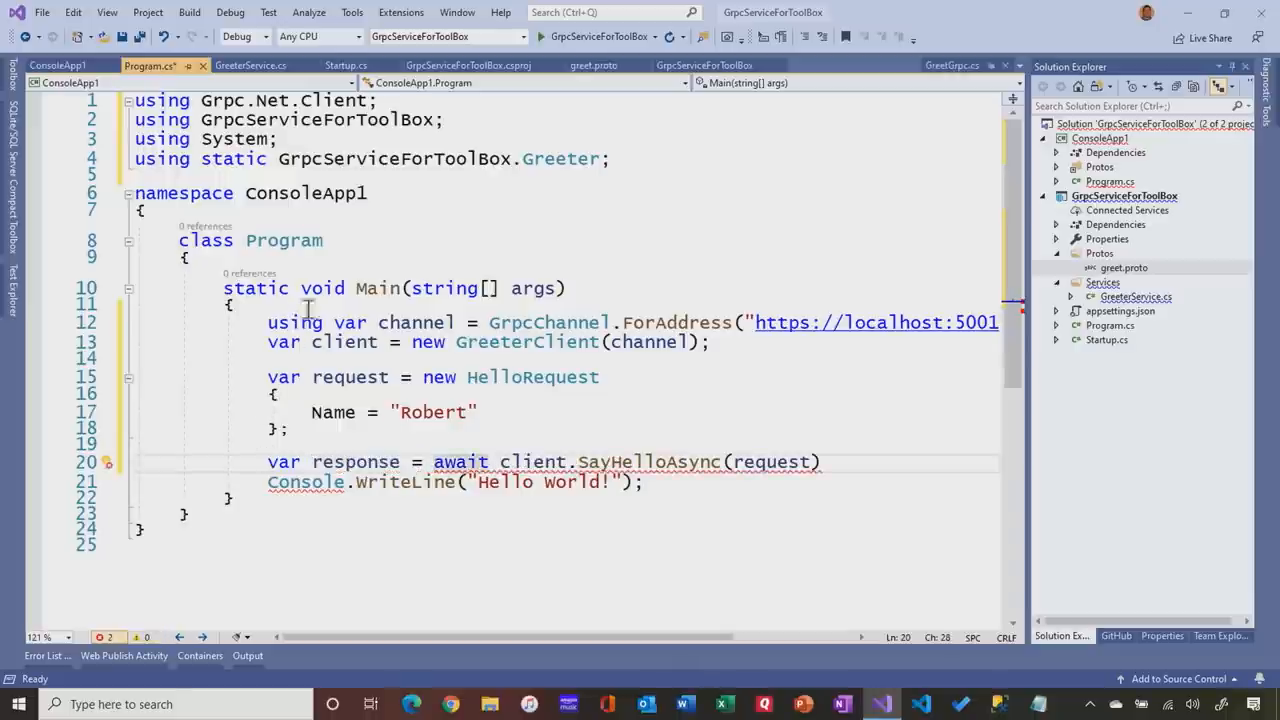
Make Main an async Task method and reset the editor text size to normal
double_click(320, 288)
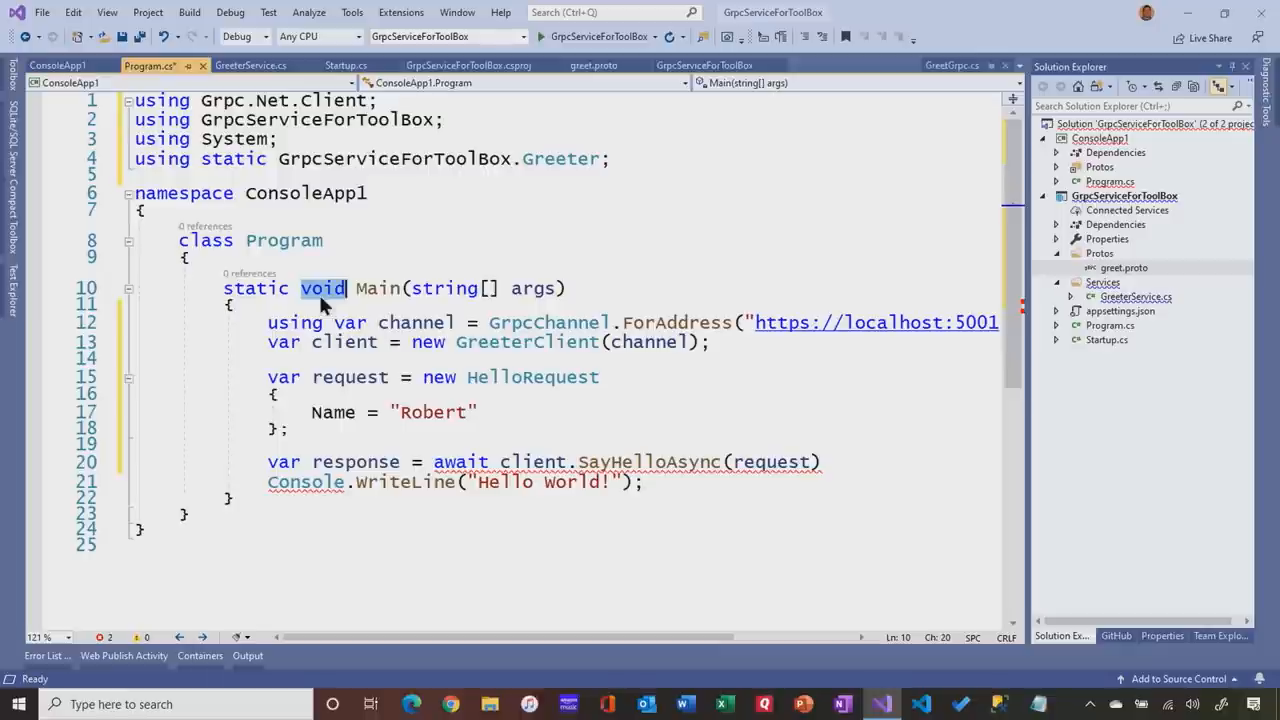
text(async Task)
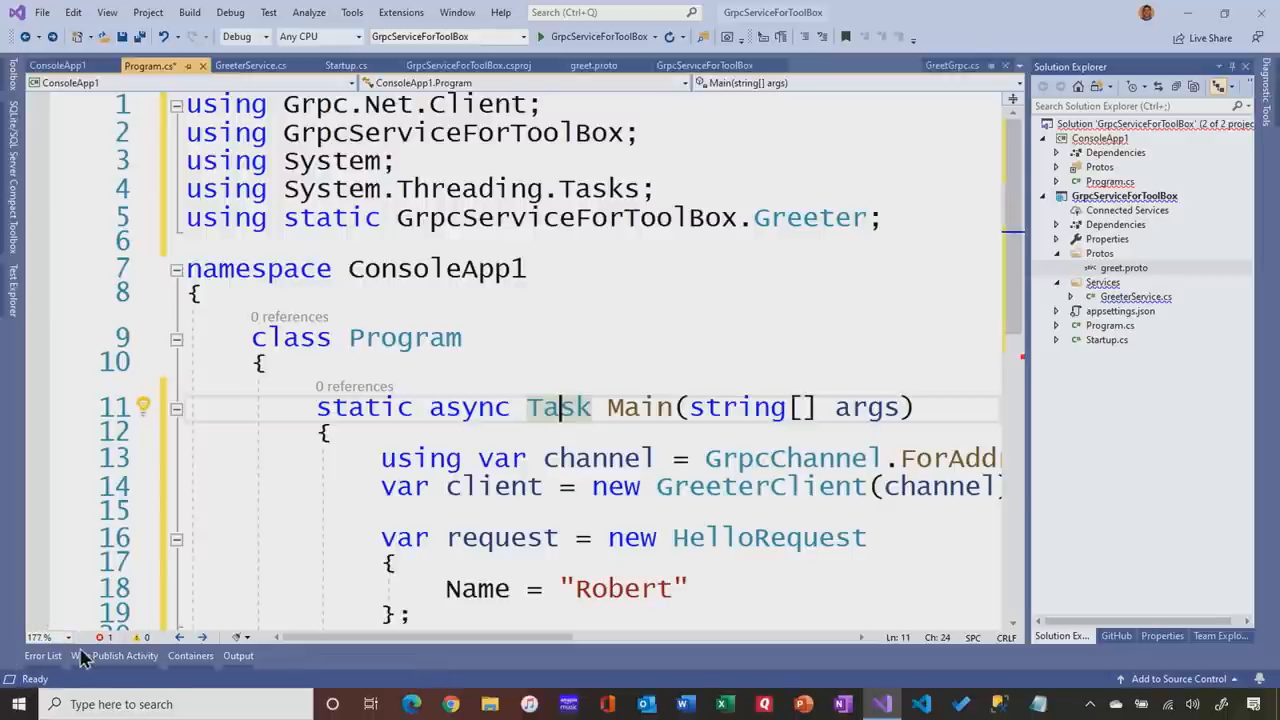
click(44, 636)
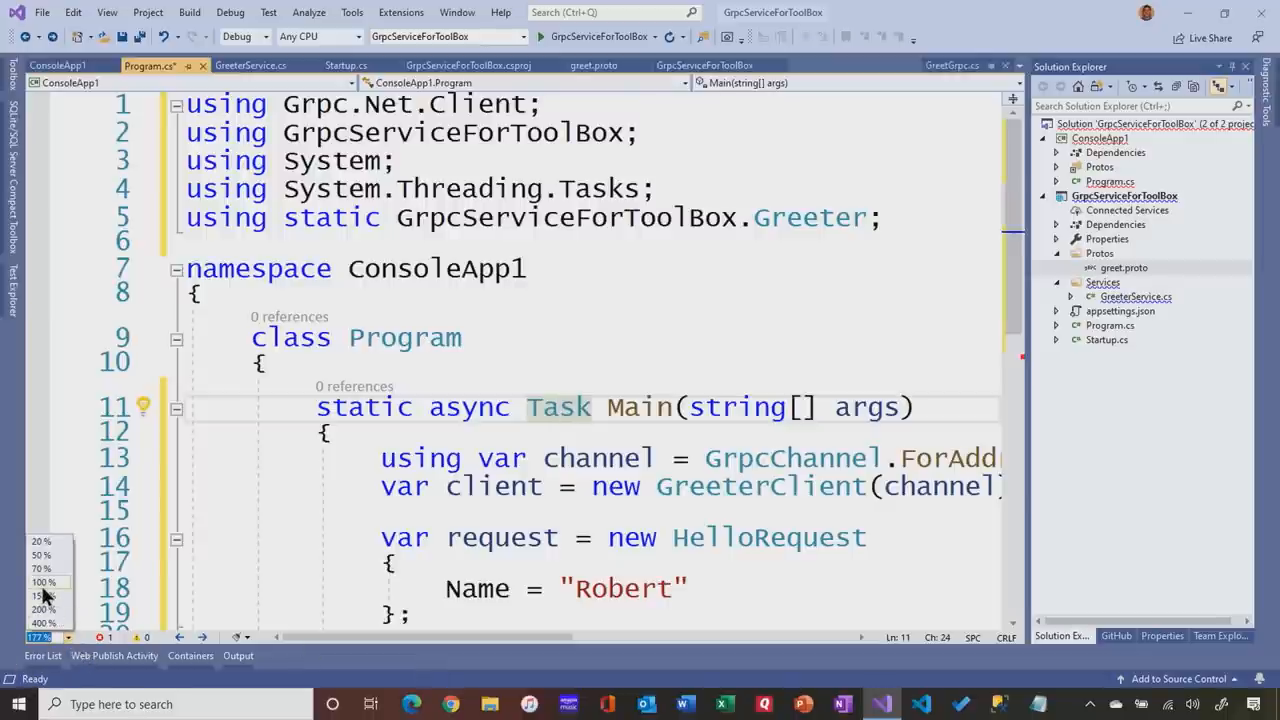
click(44, 582)
text(var response = await client.SayHelloAsync(request);)
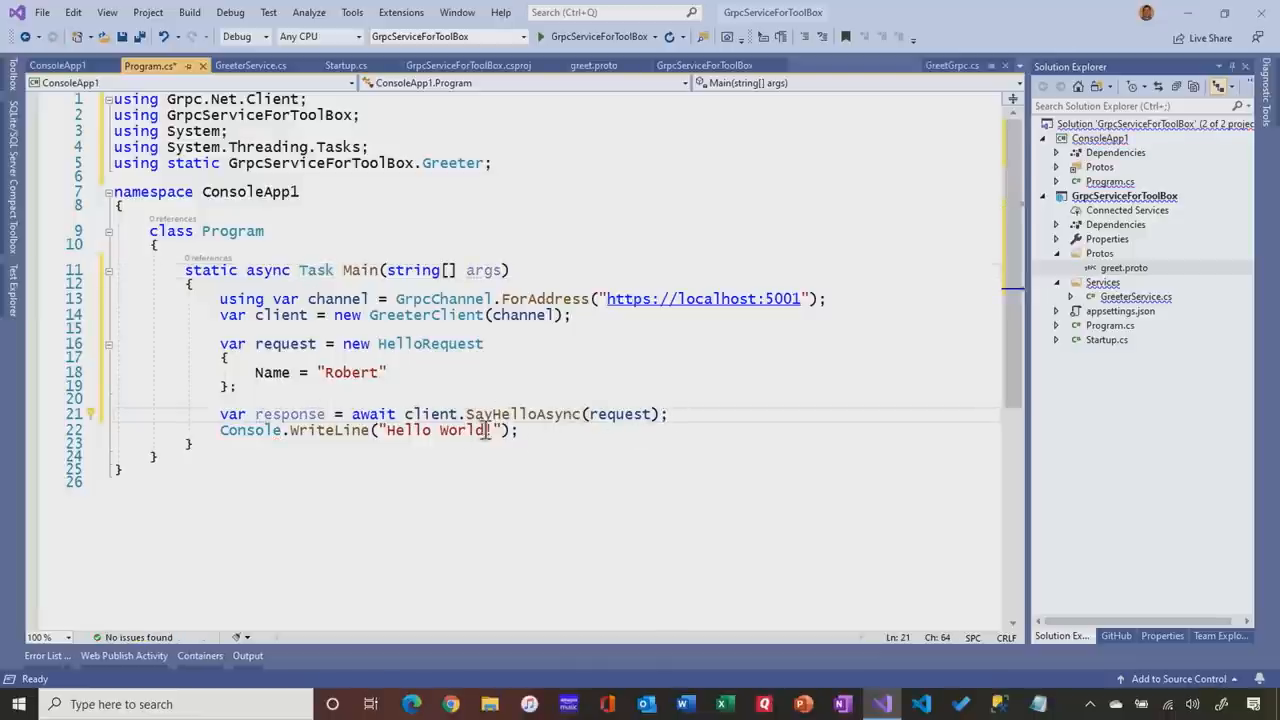
Print response.Message and add Console.ReadKey(); to wait for a key press
text(!)
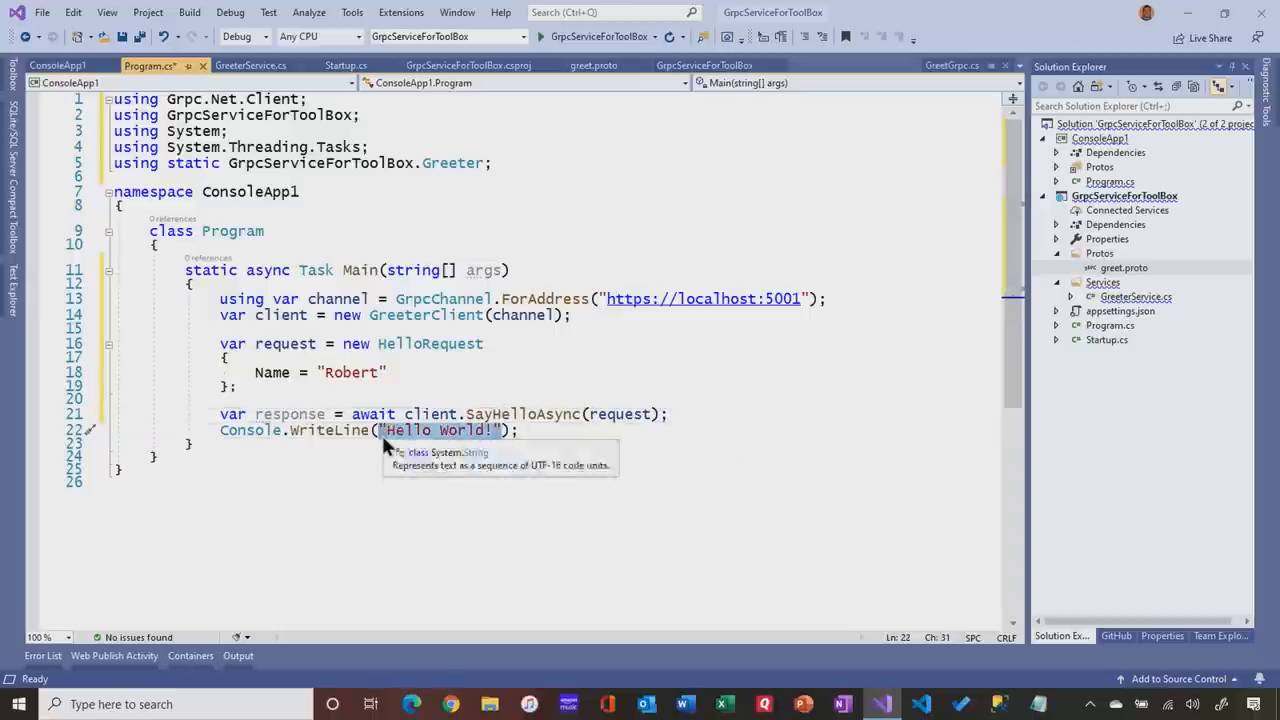
text(response.Message)
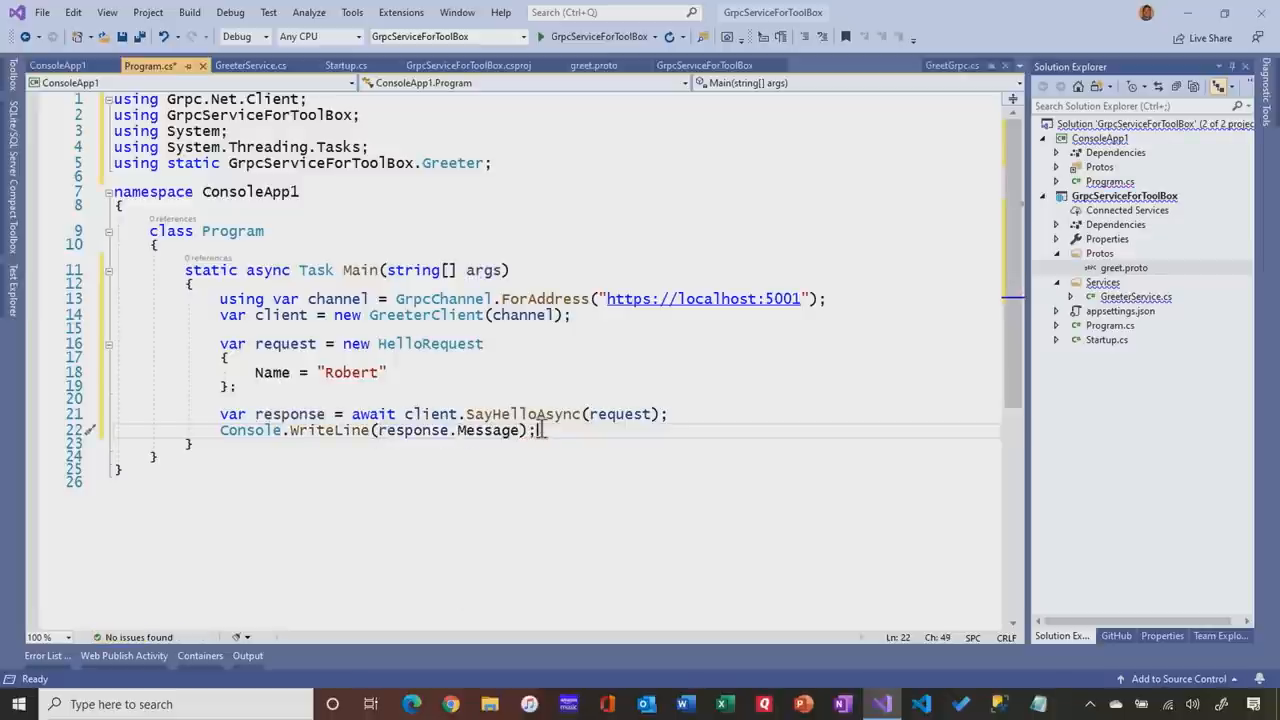
text(C)
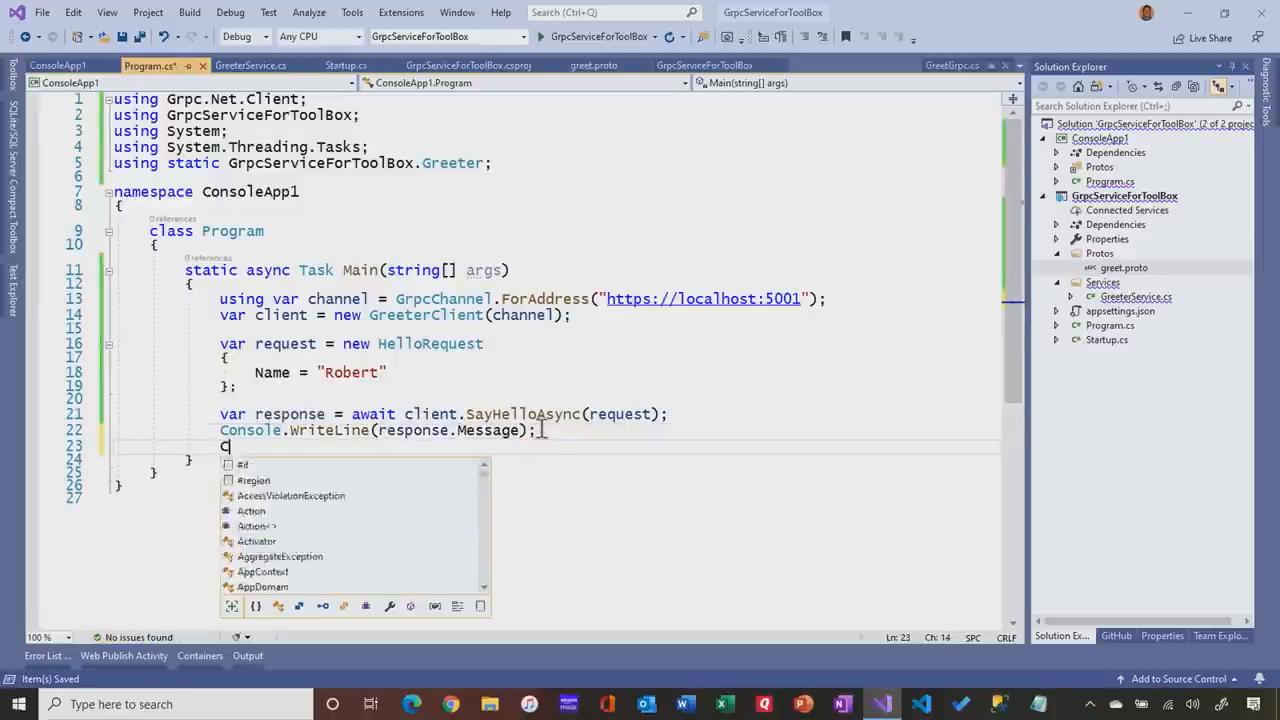
text(onsole.Read)
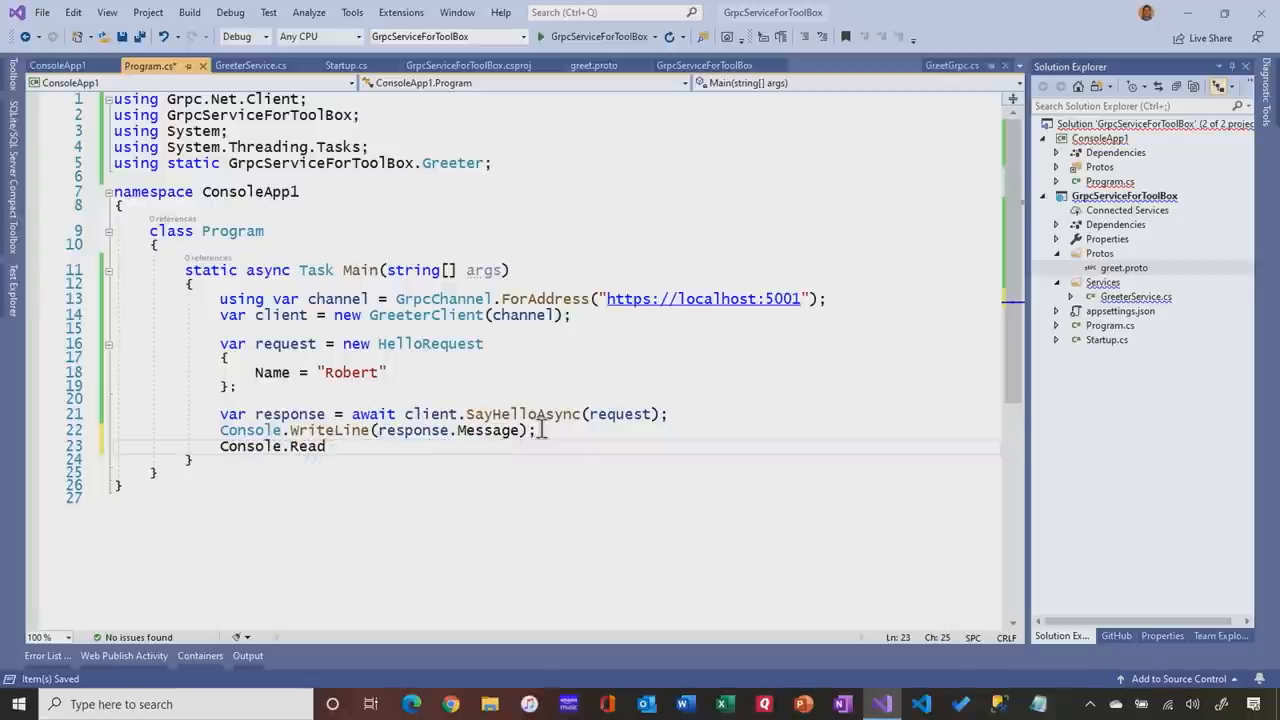
text(Key)
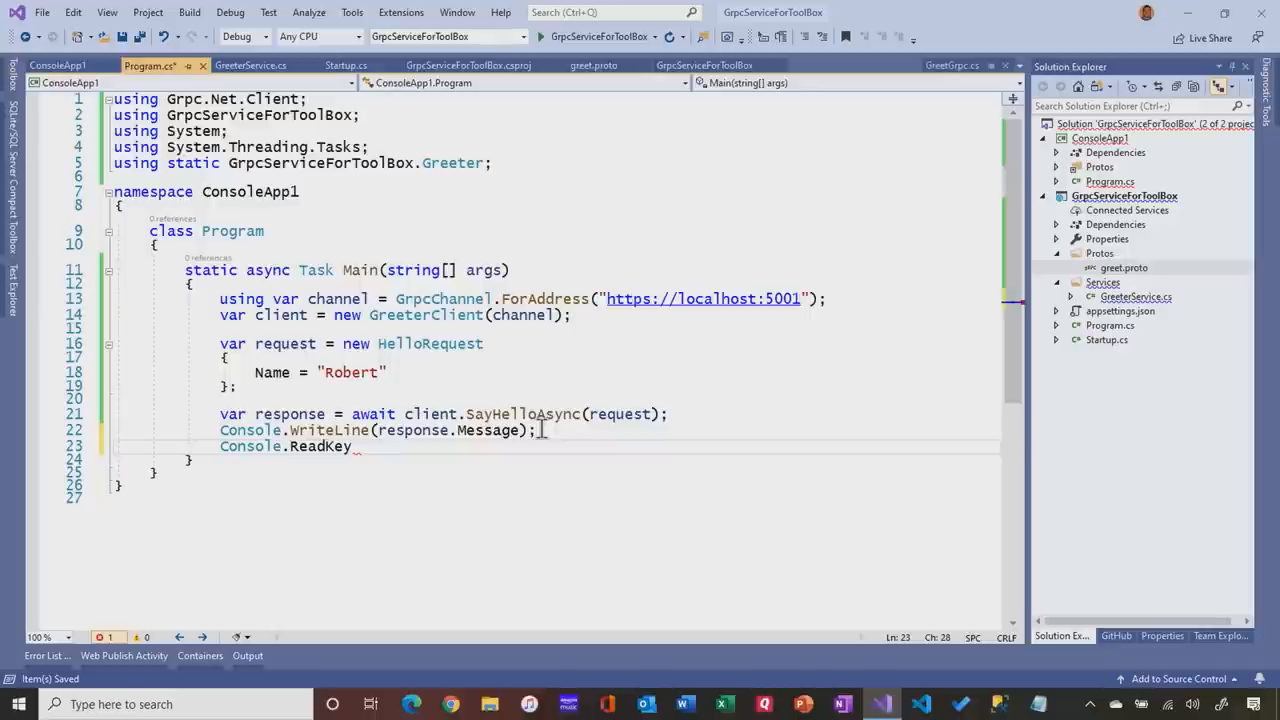
text(();)
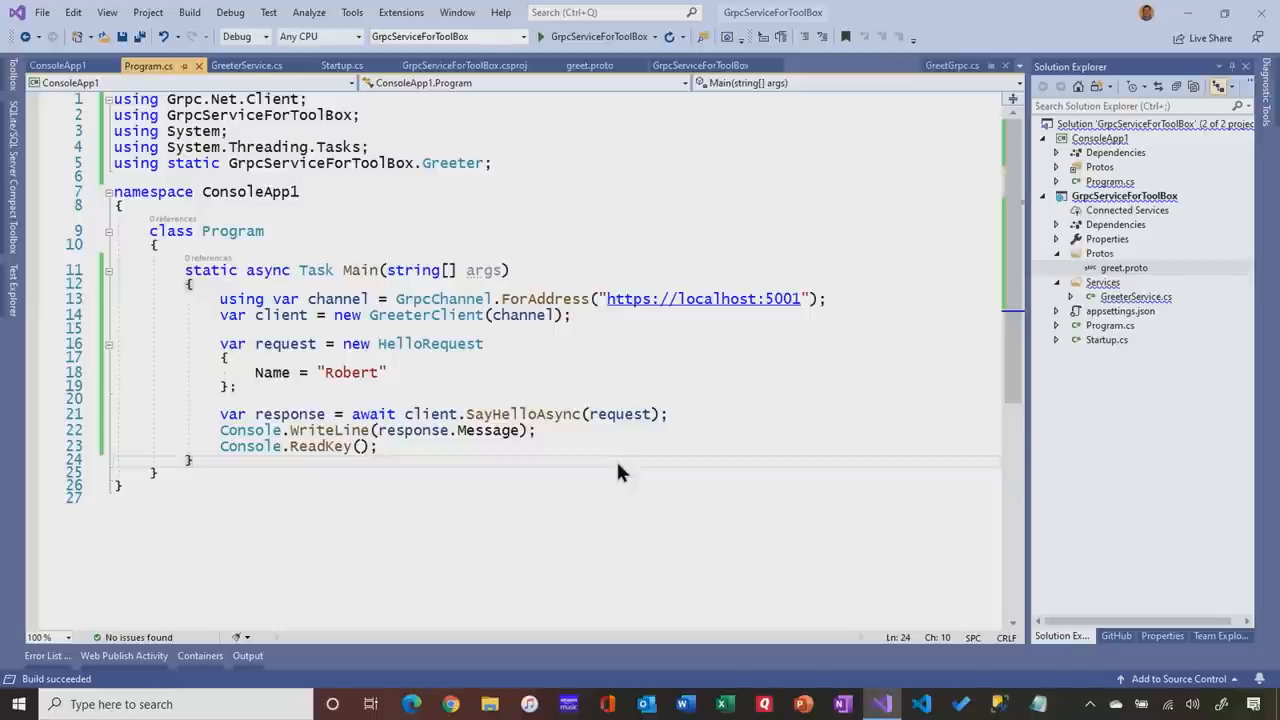
mouse_move(984, 290)
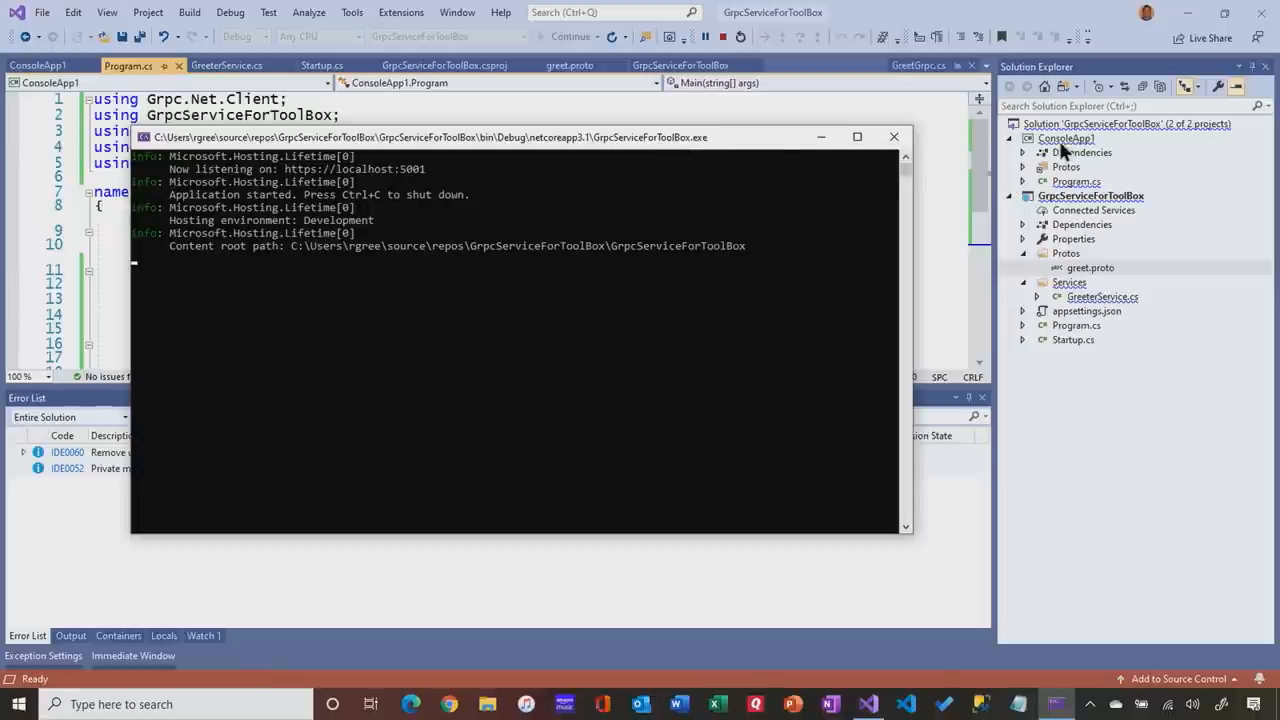
Start a new debug instance of ConsoleApp1 and place the service console beside the client output
click(904, 64)
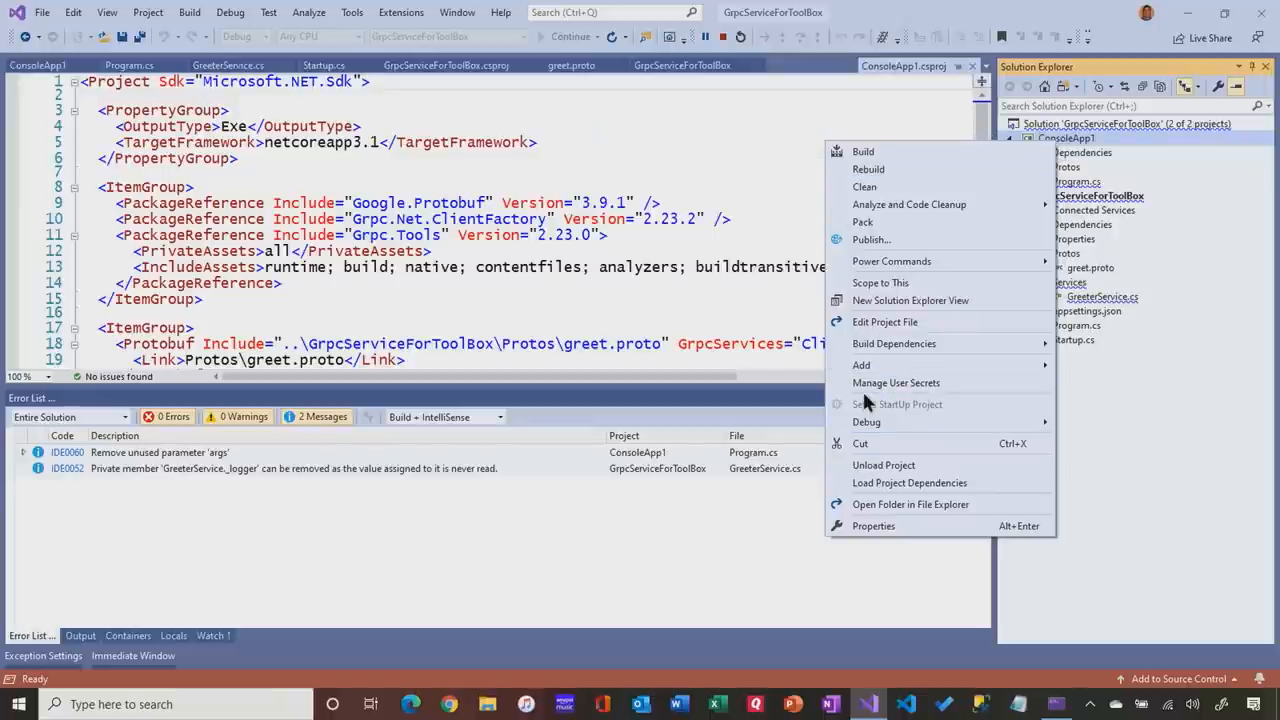
mouse_move(866, 420)
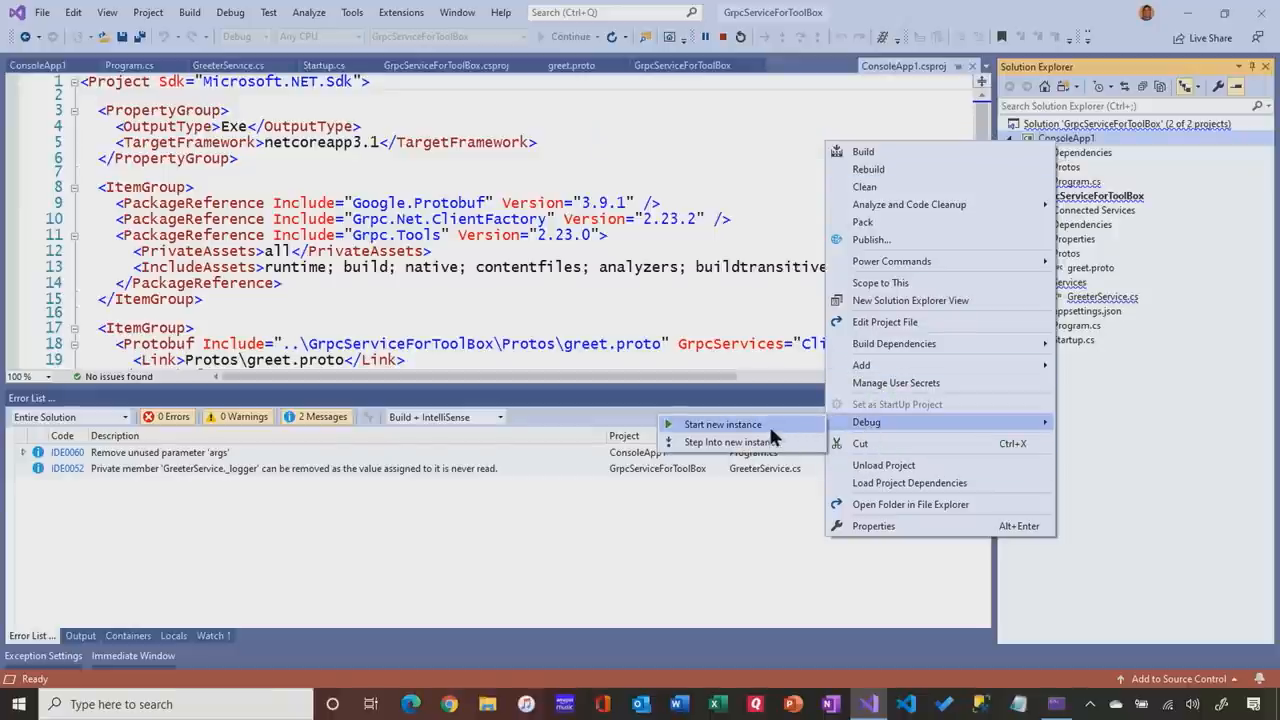
click(722, 424)
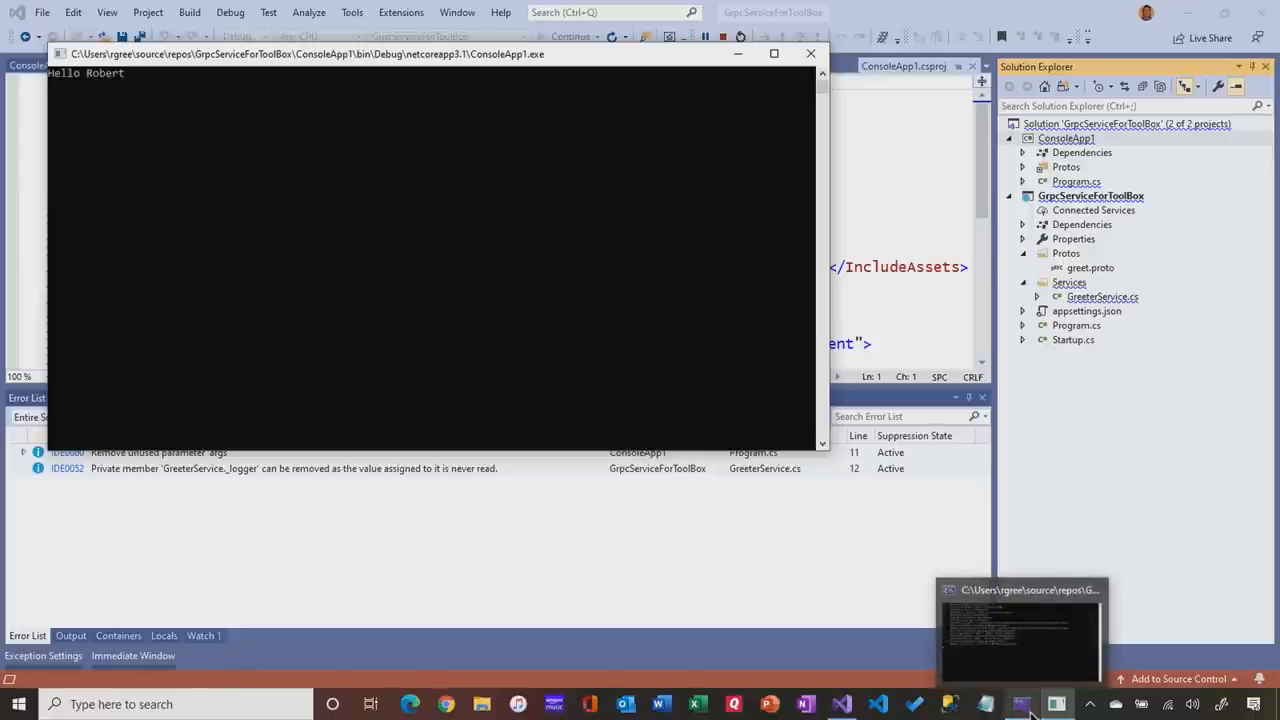
click(1018, 624)
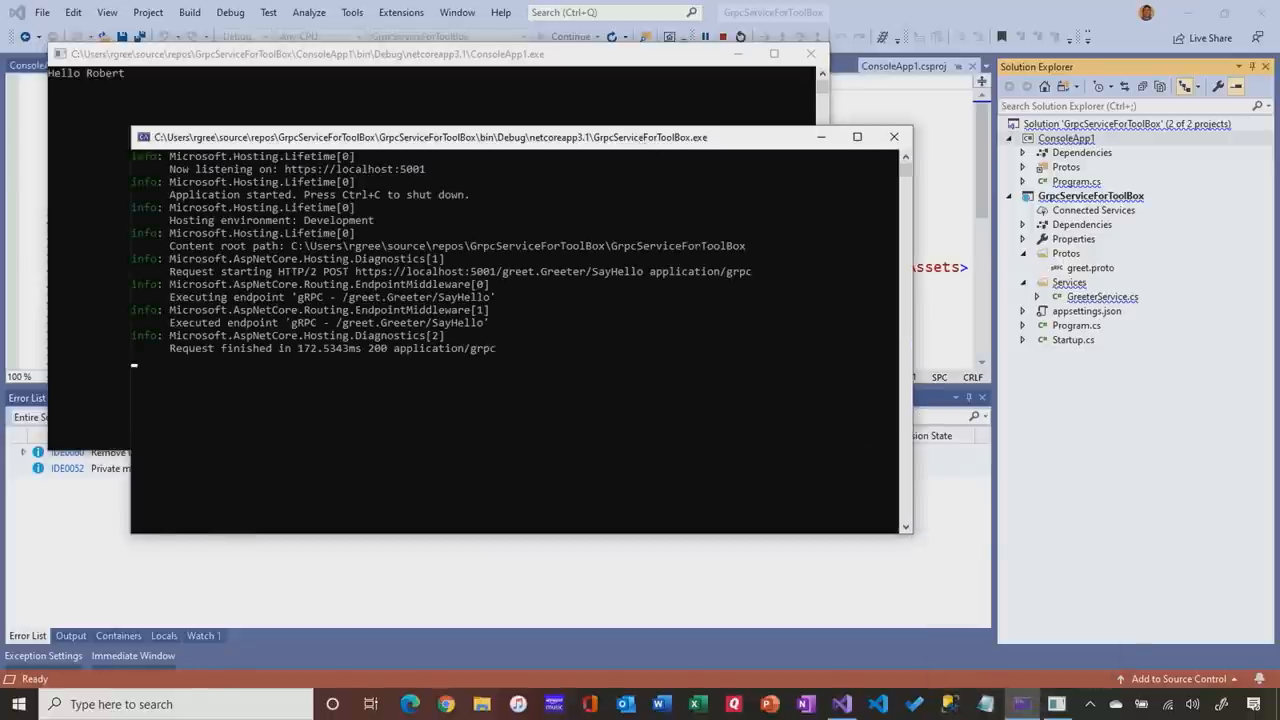
drag(420, 136, 784, 124)
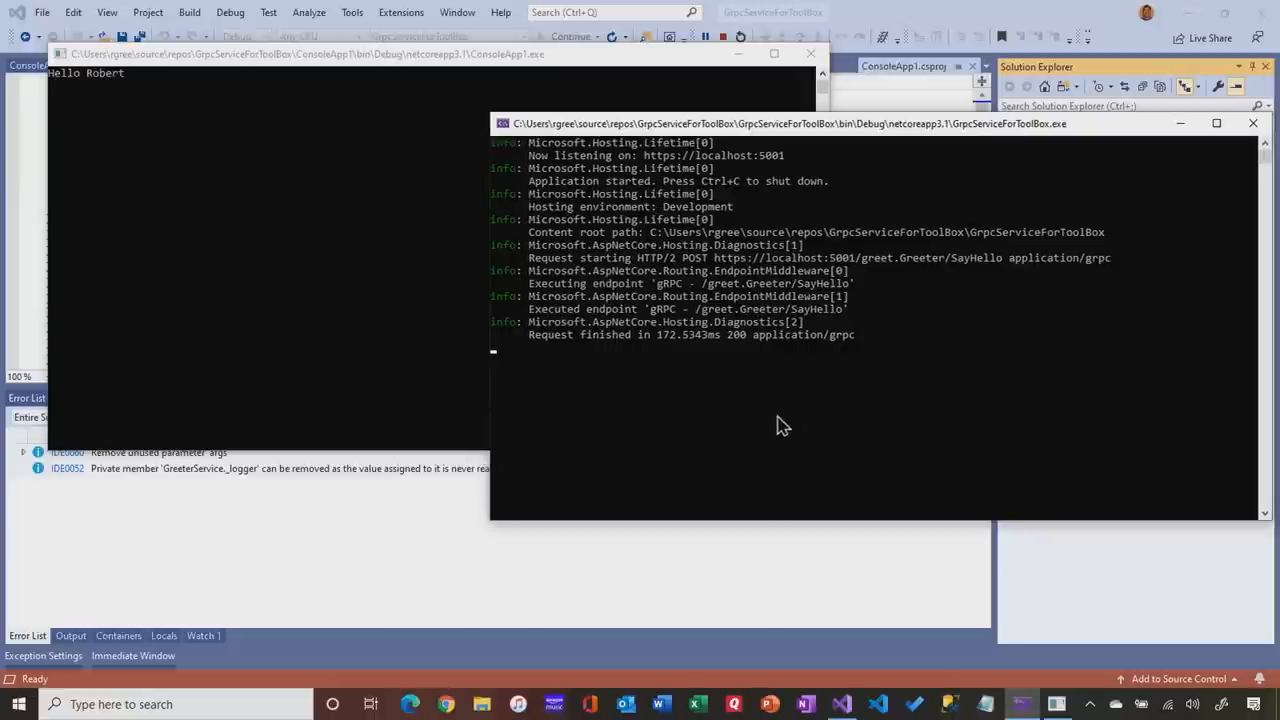
mouse_move(660, 308)
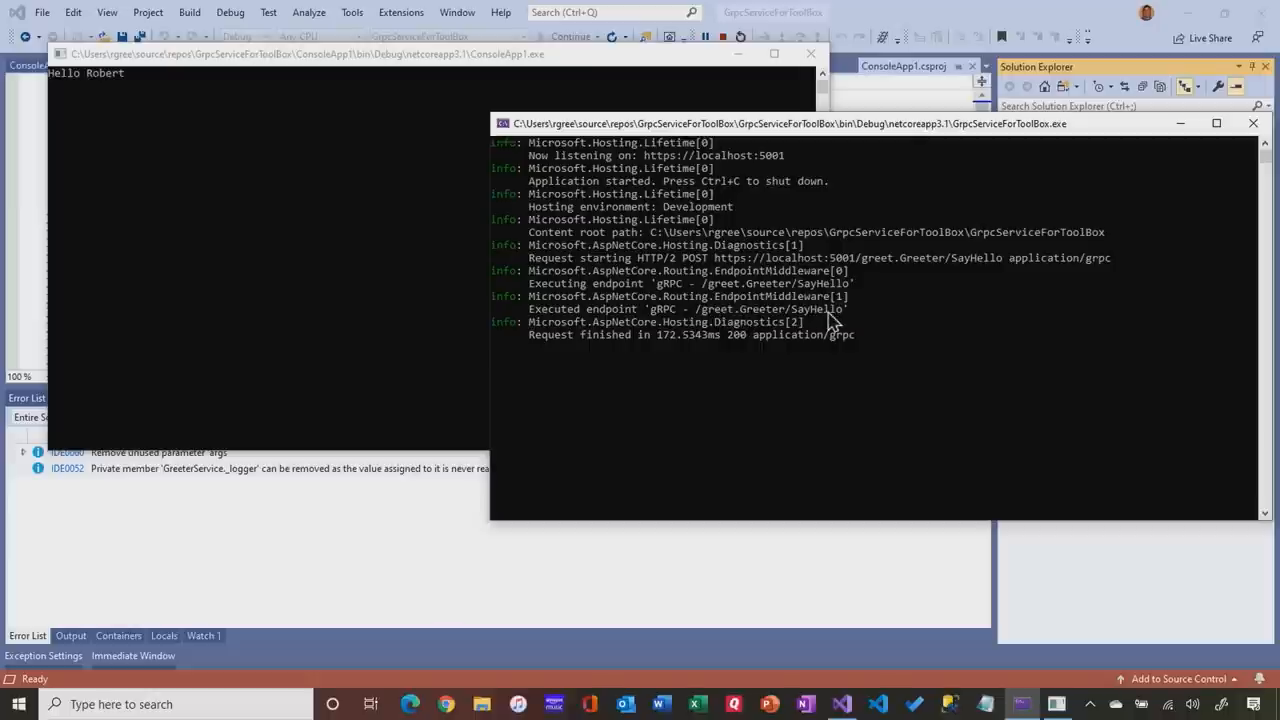
mouse_move(840, 318)
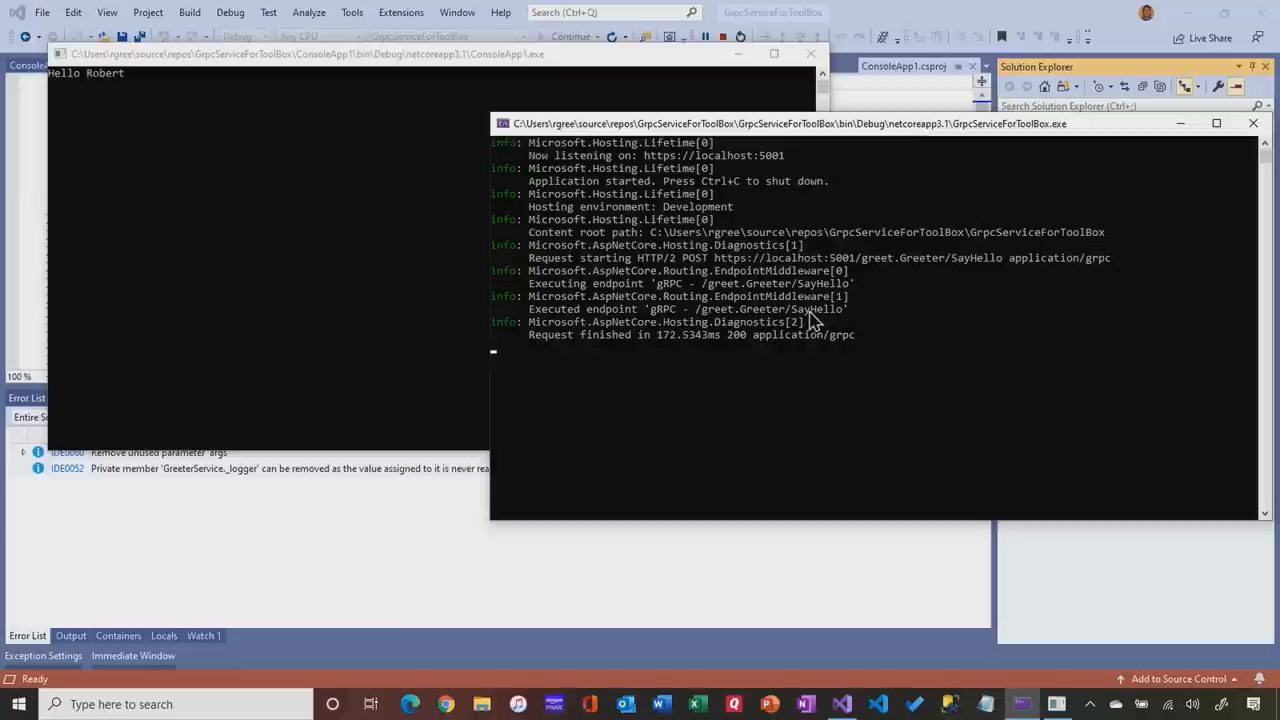
mouse_move(790, 328)
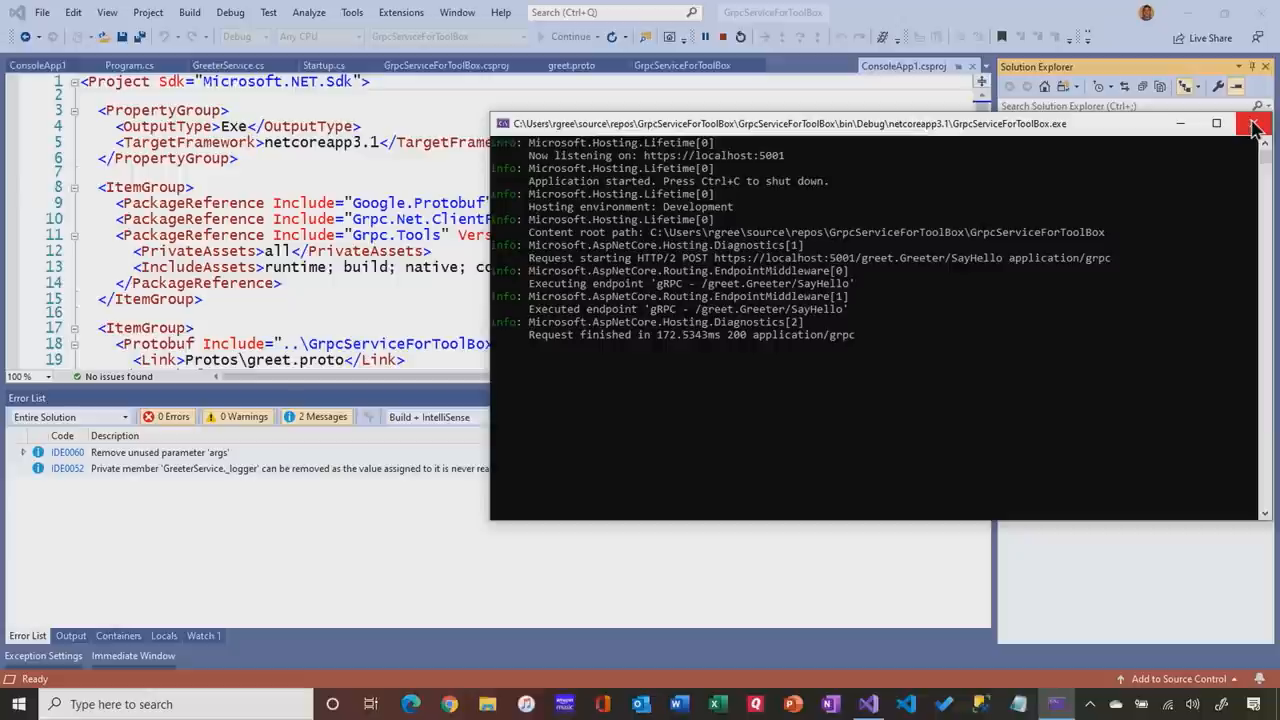
Stop the run, set breakpoints on the client's SayHelloAsync call and server's SayHello, and start debugging
click(1256, 124)
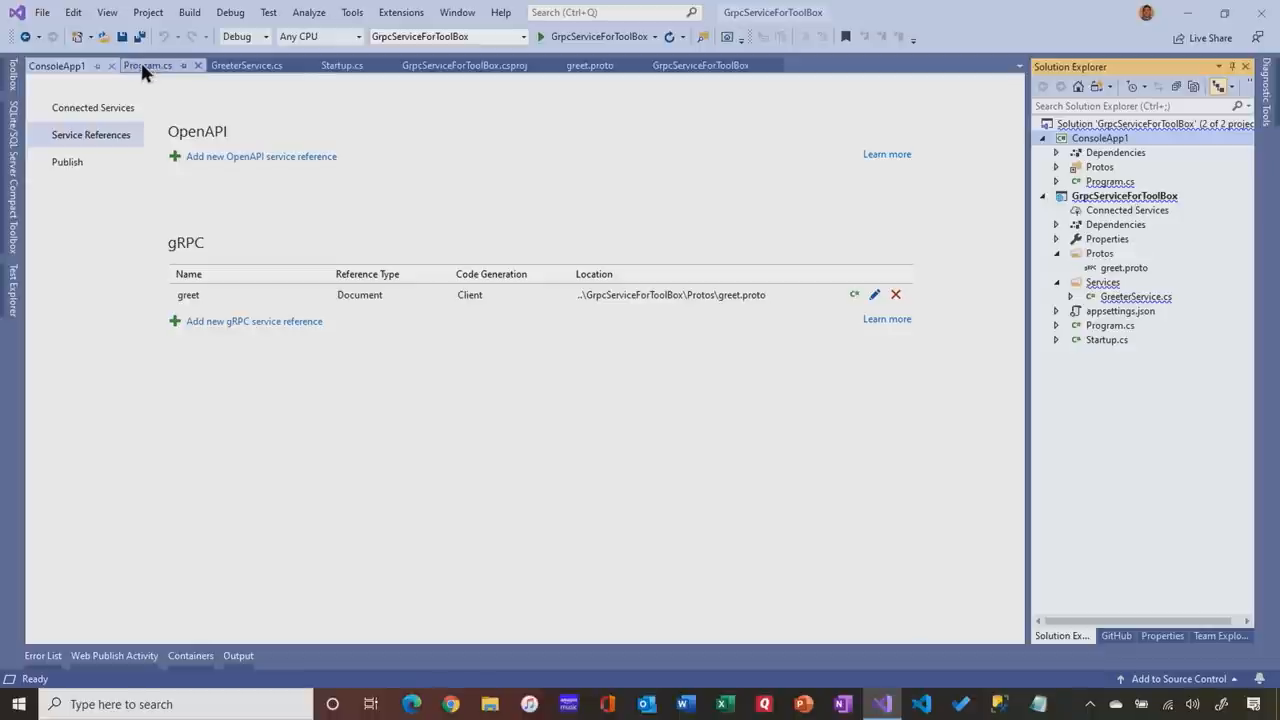
click(148, 64)
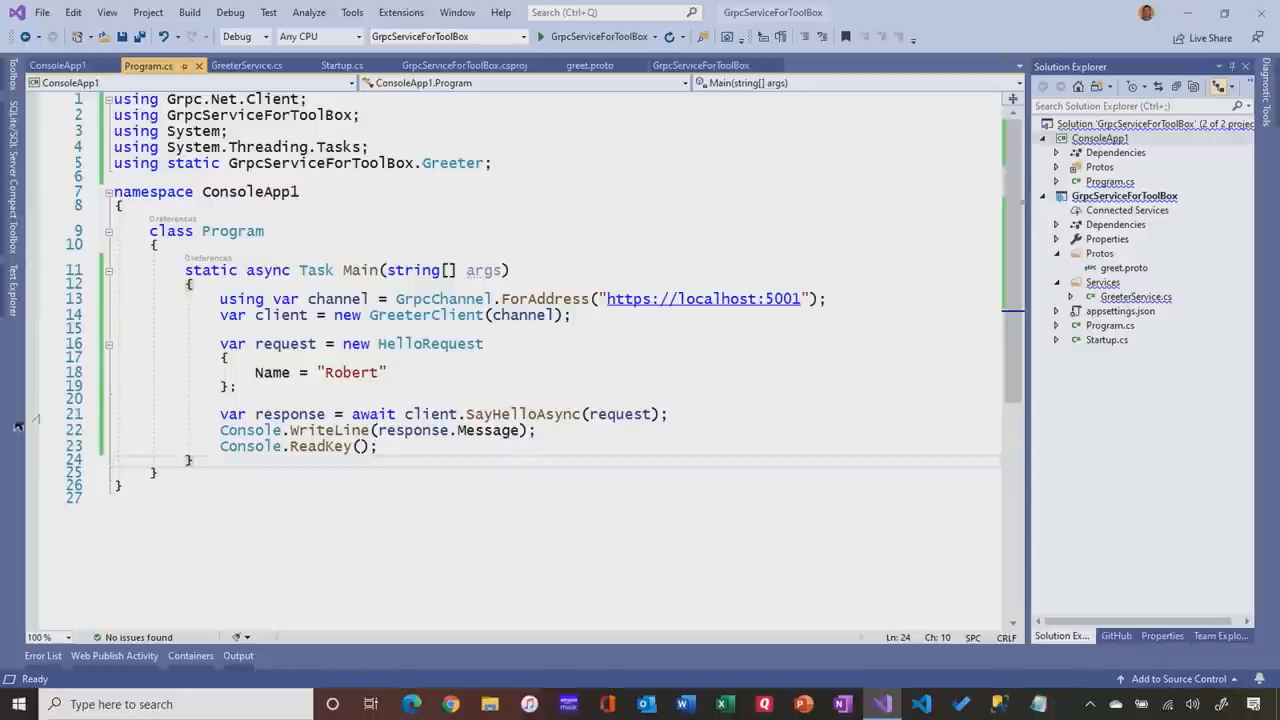
click(32, 414)
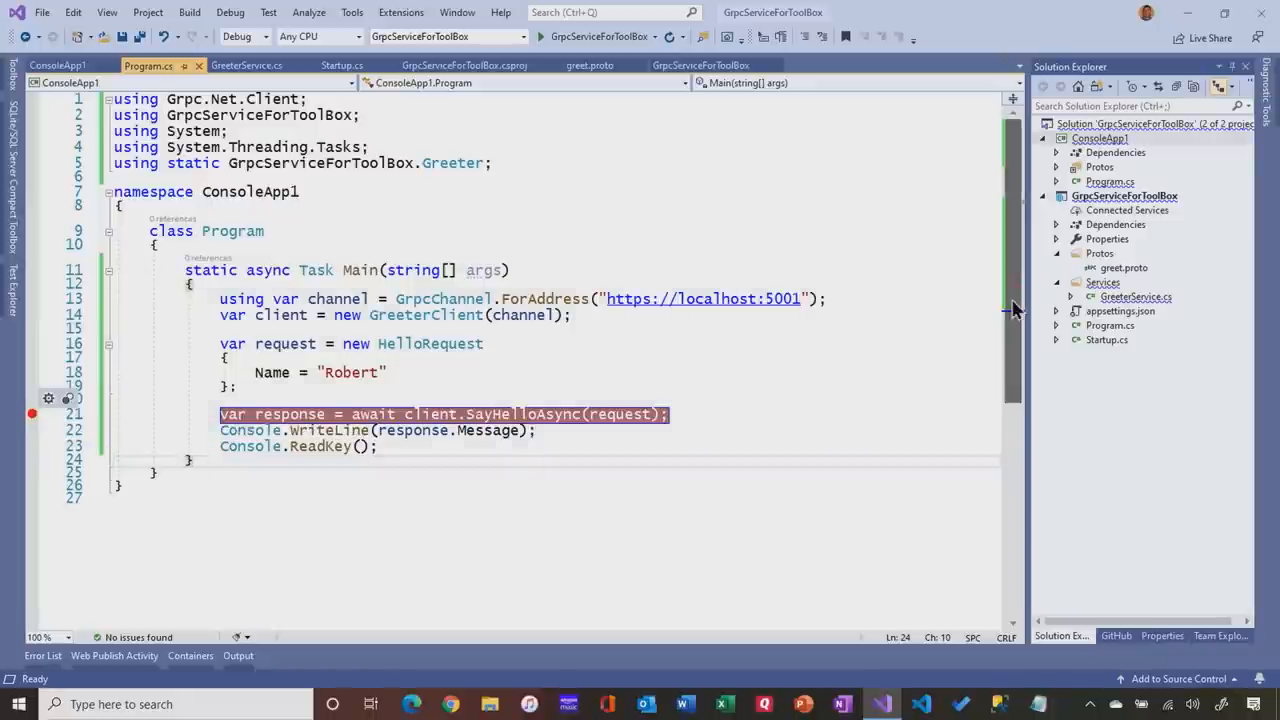
click(248, 64)
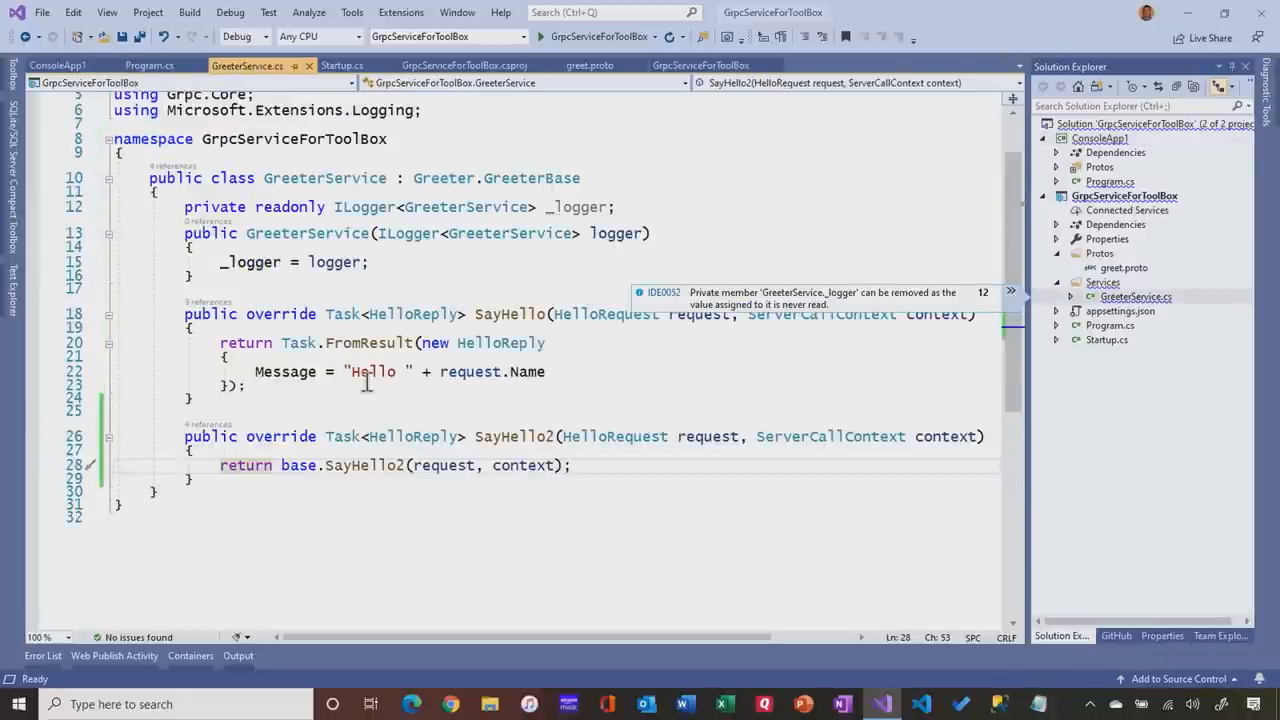
mouse_move(30, 378)
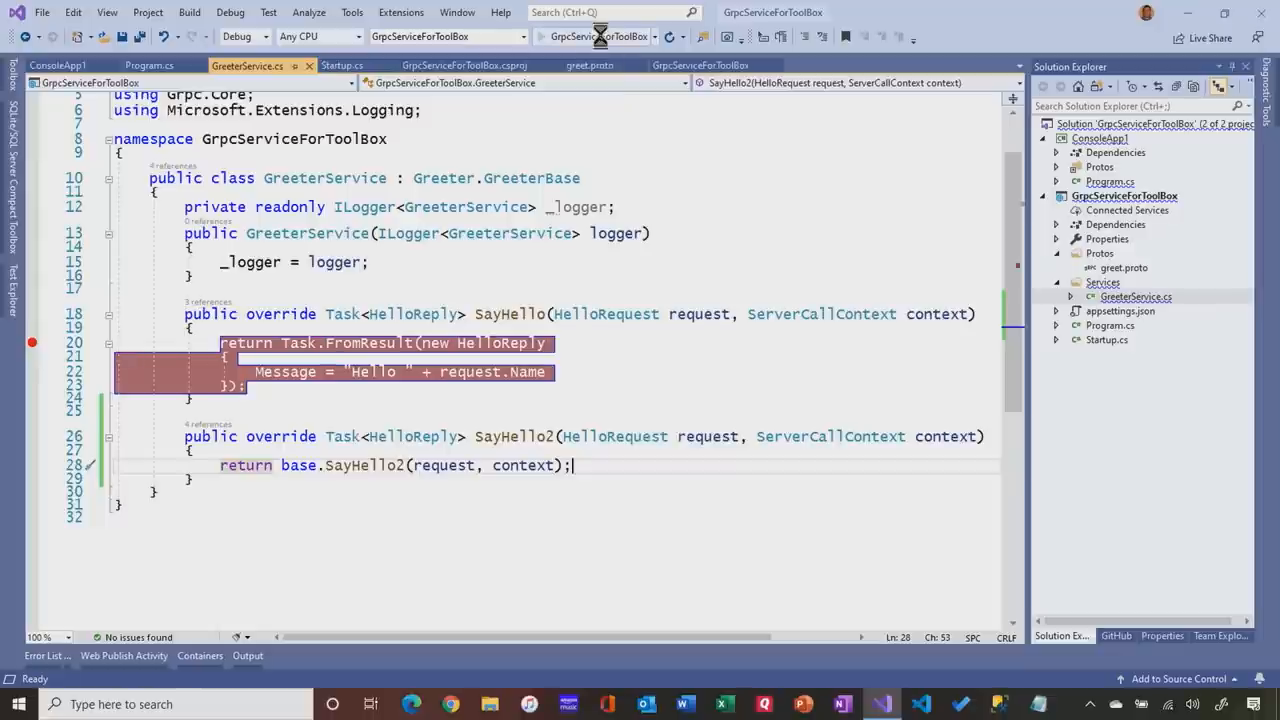
click(598, 36)
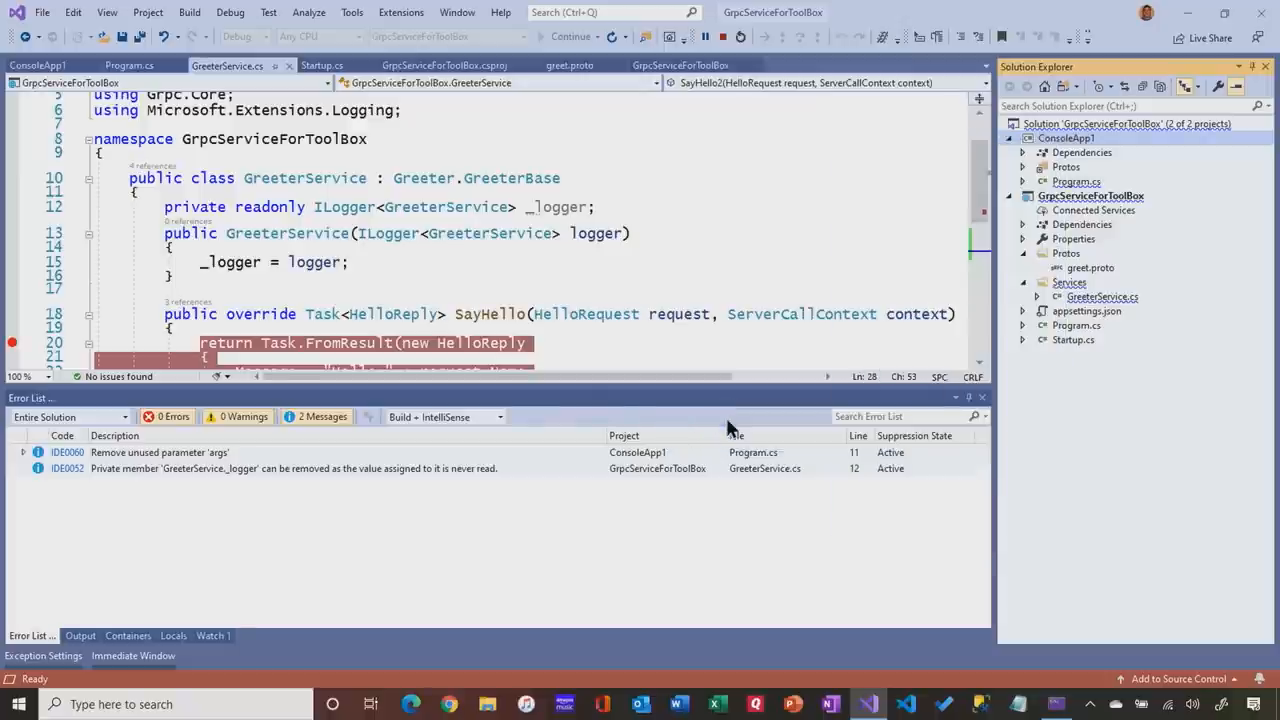
Continue from the client breakpoint to the server's SayHello breakpoint, then resume execution
click(570, 36)
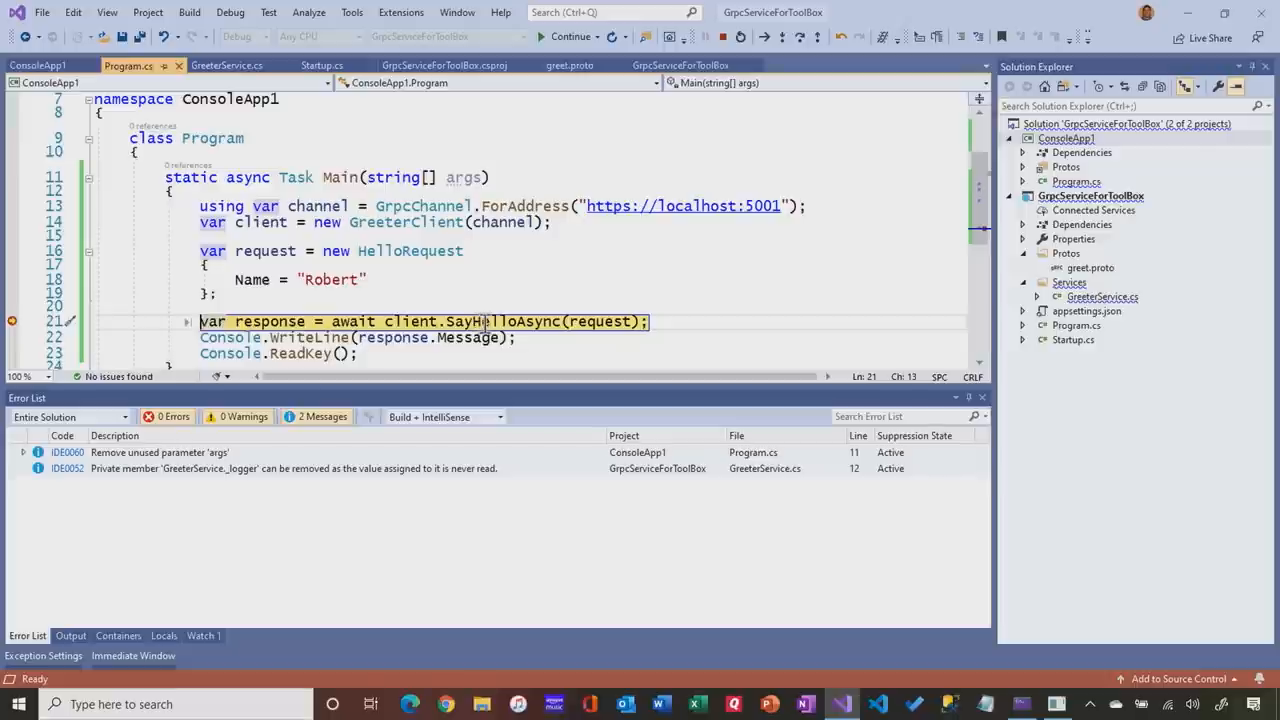
mouse_move(556, 36)
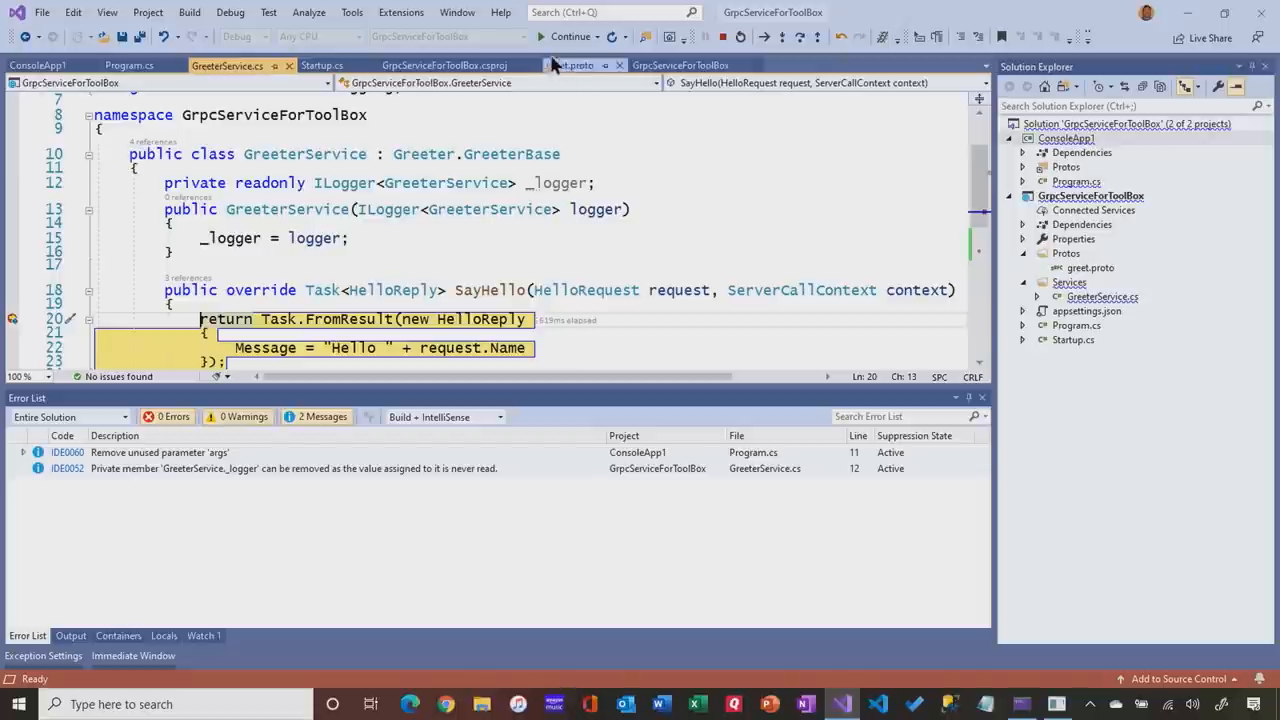
mouse_move(722, 38)
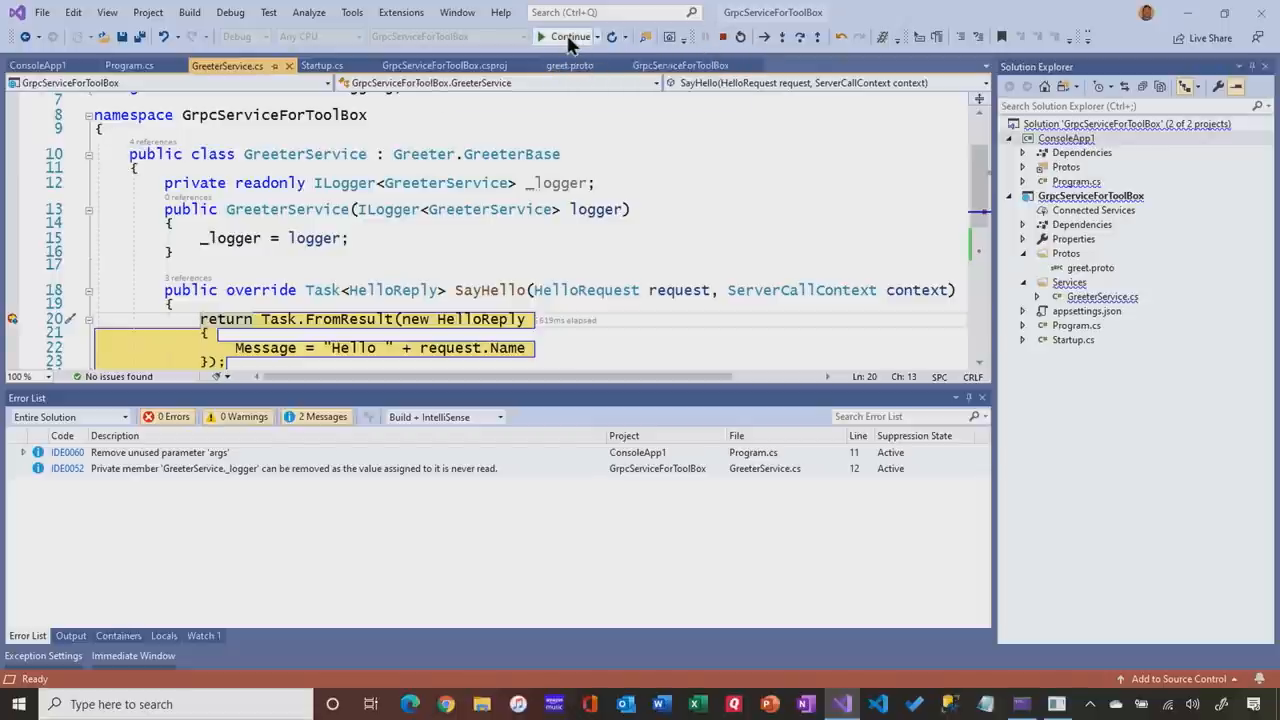
click(568, 36)
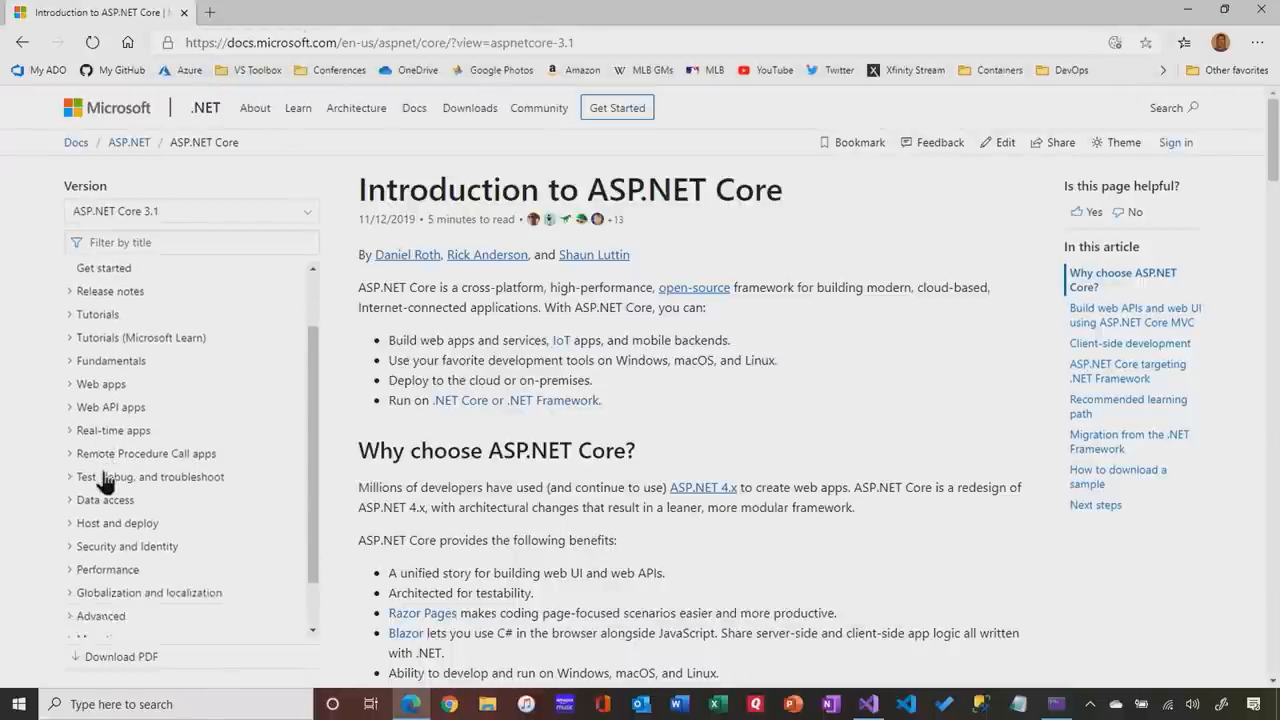
Expand Remote Procedure Call apps in the ASP.NET Core contents to show the gRPC topics
scroll(down, 3)
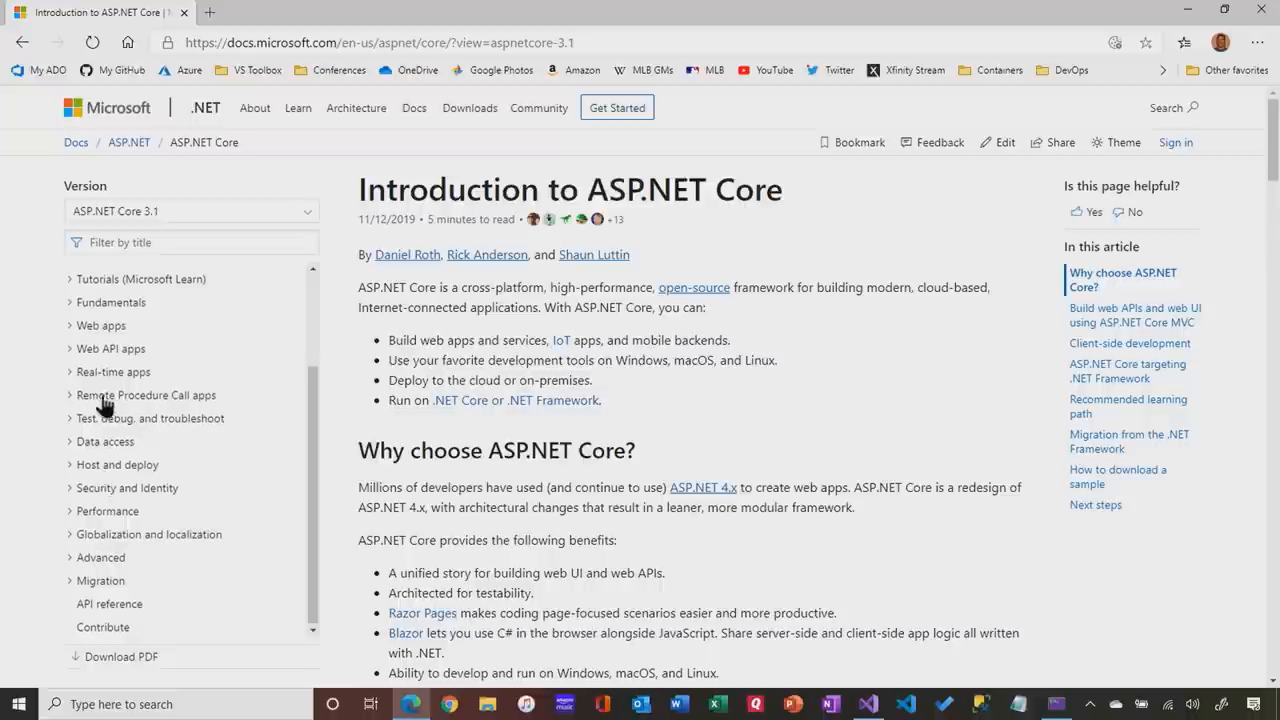
click(146, 394)
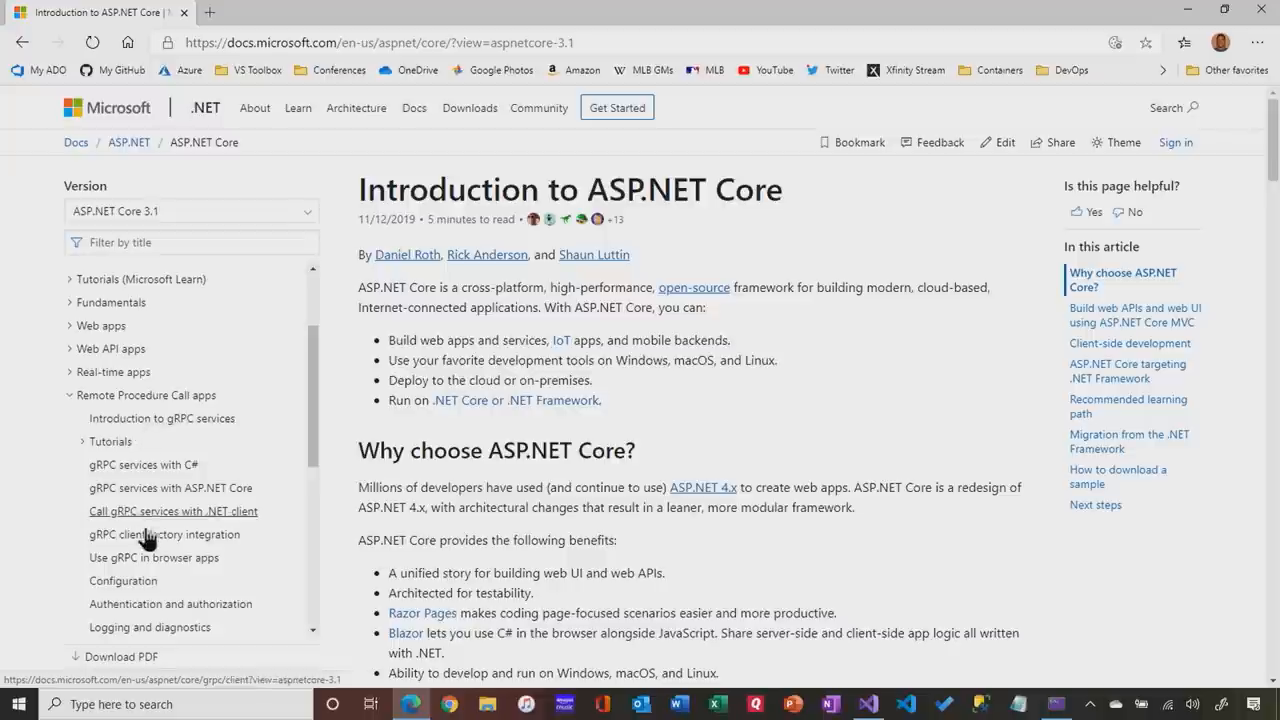
scroll(down, 3)
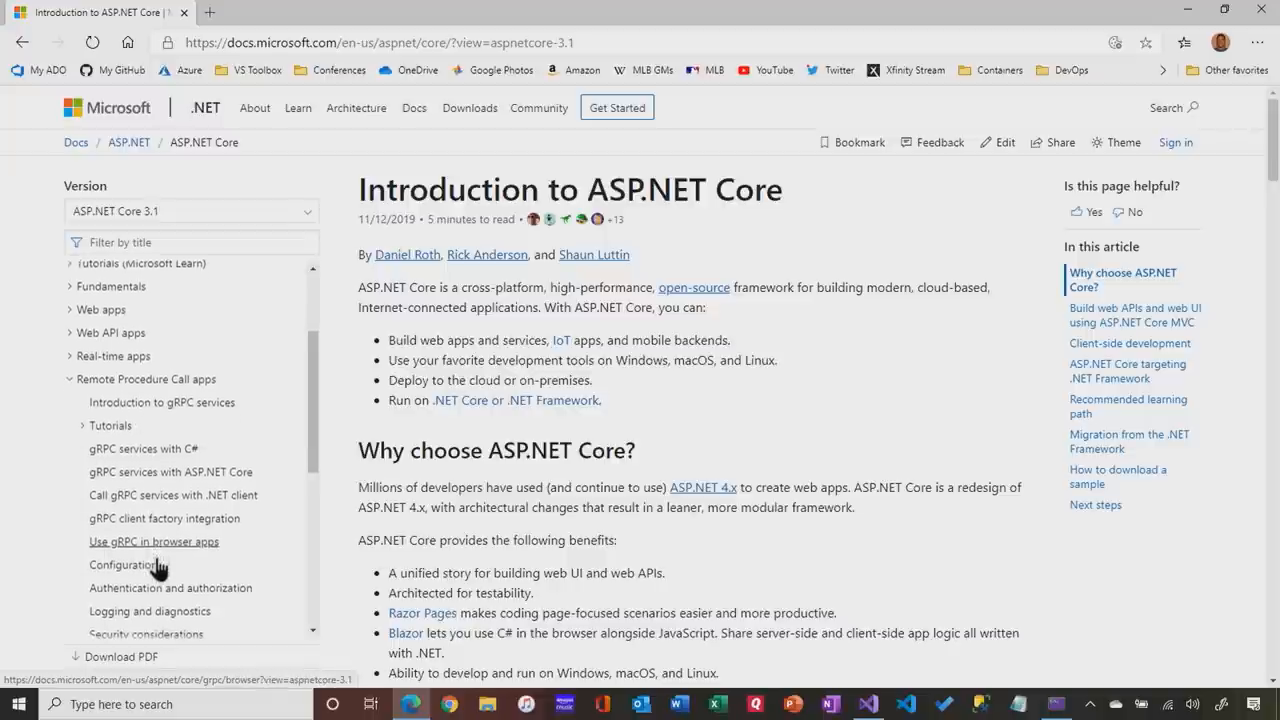